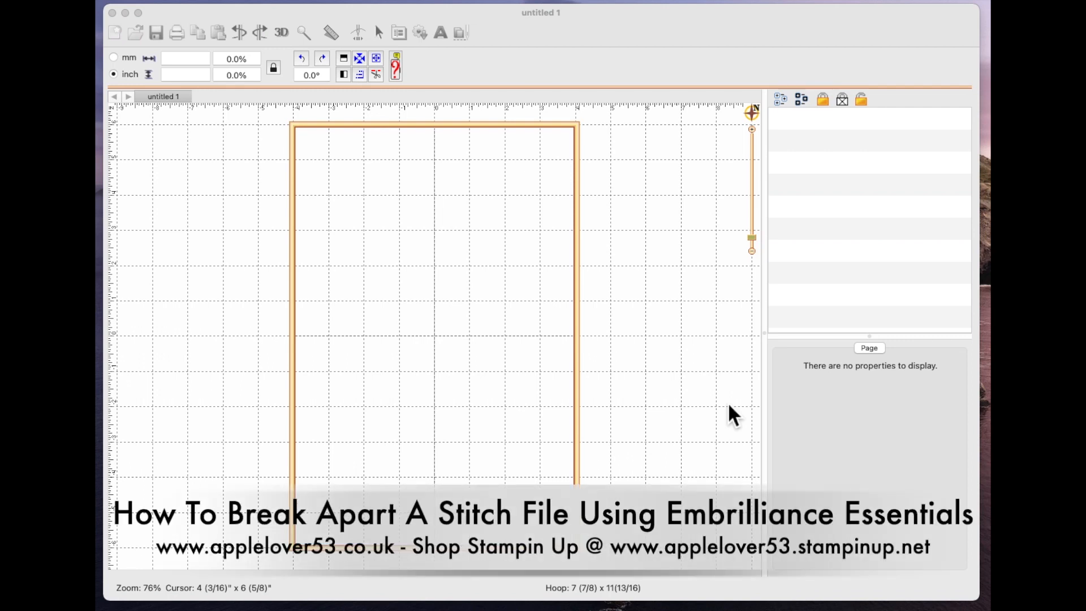
mouse_move(716, 420)
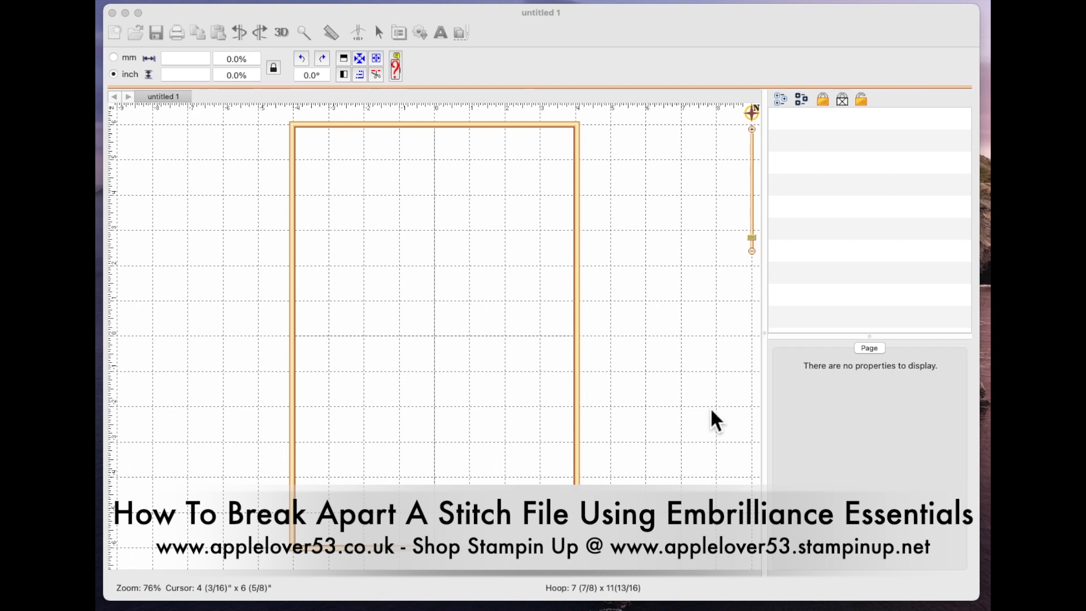
mouse_move(703, 415)
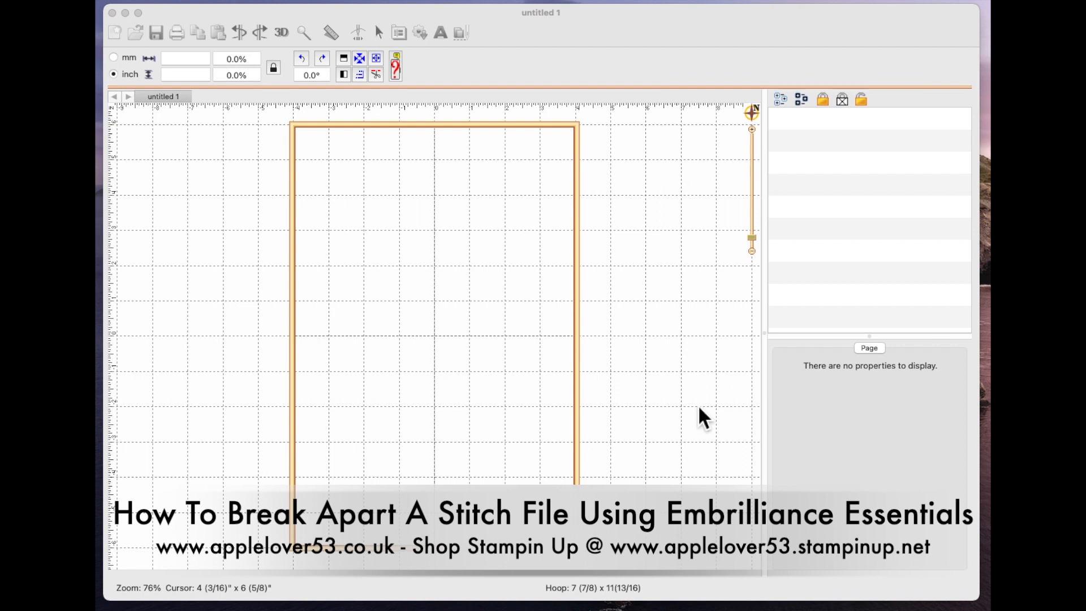
mouse_move(588, 467)
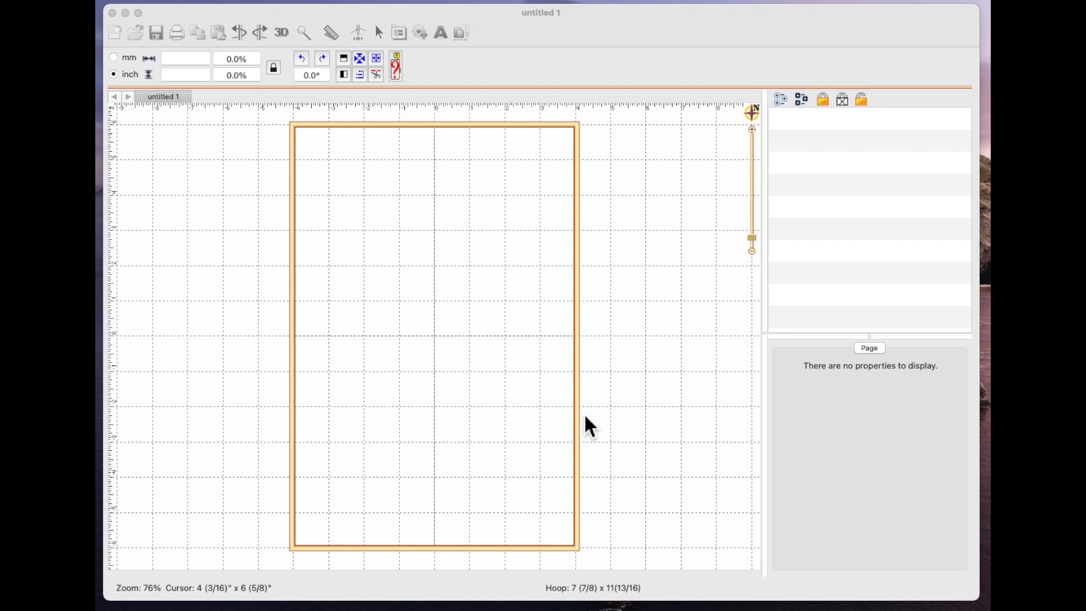
mouse_move(588, 431)
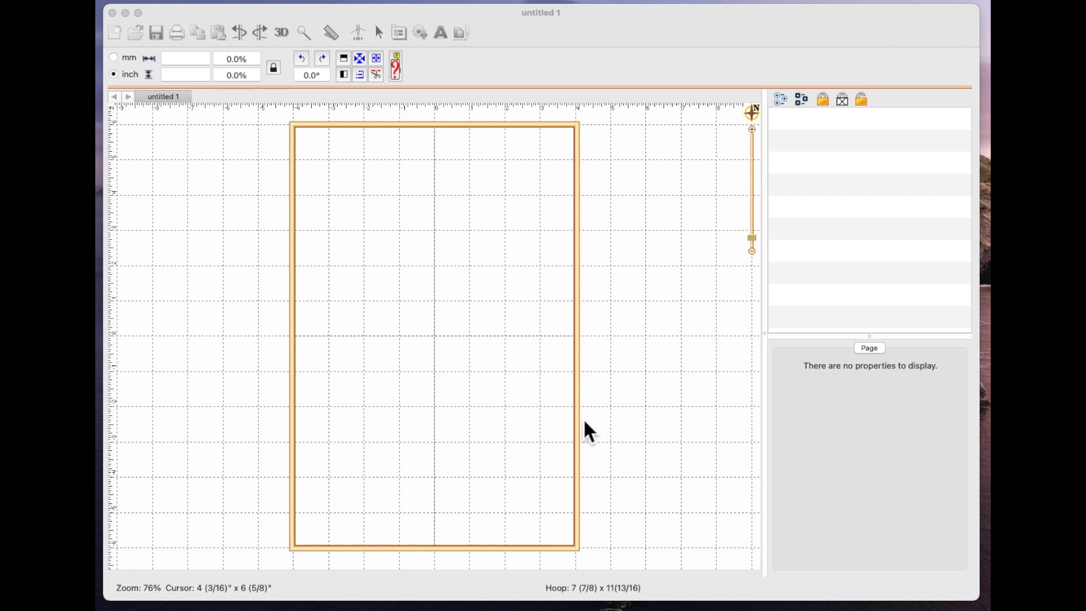
mouse_move(592, 429)
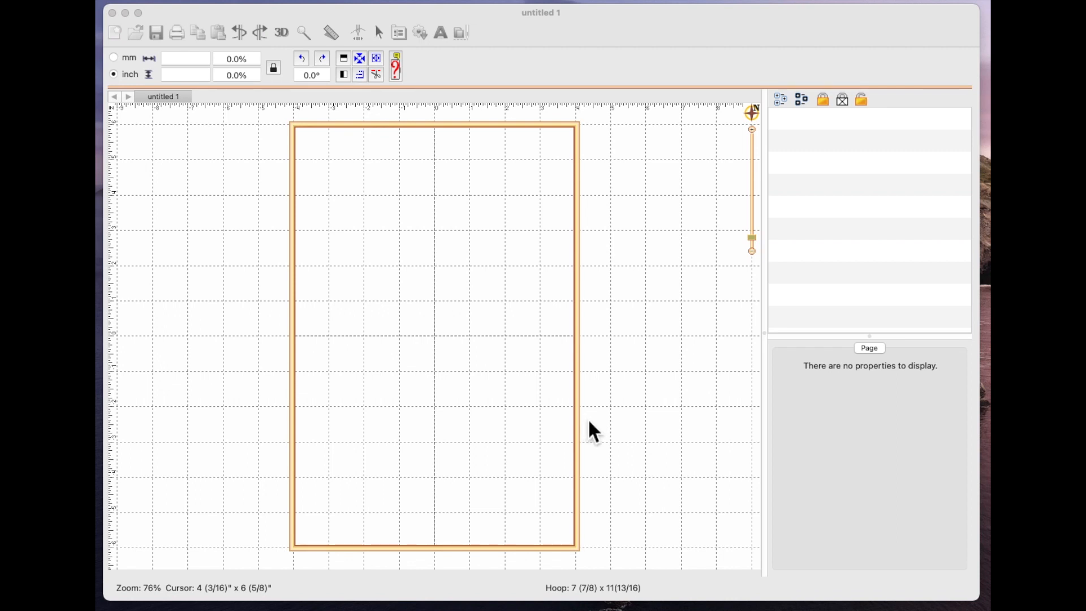
mouse_move(586, 403)
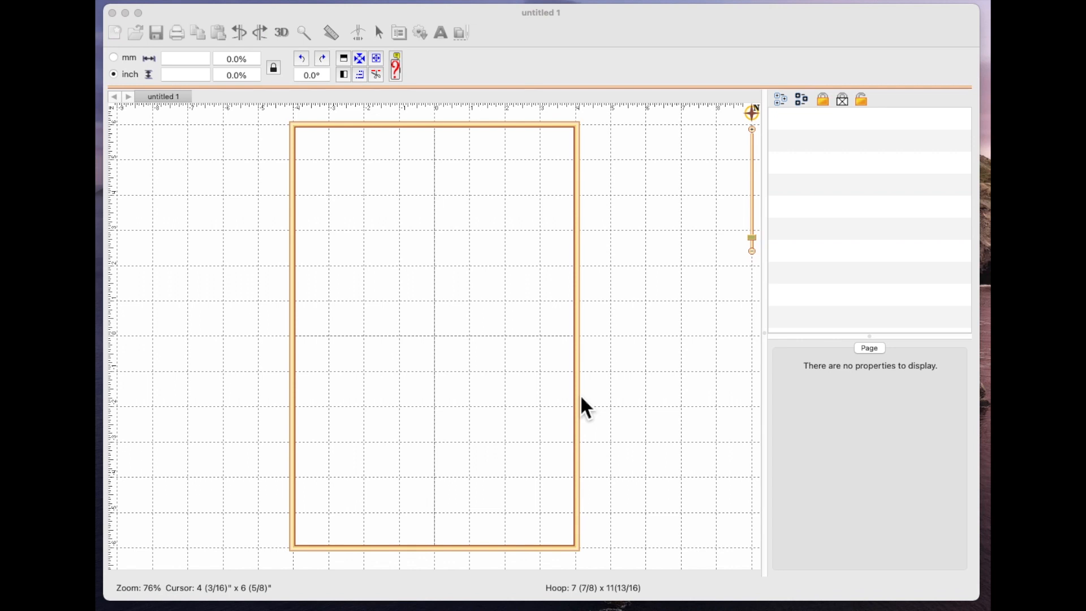
mouse_move(606, 358)
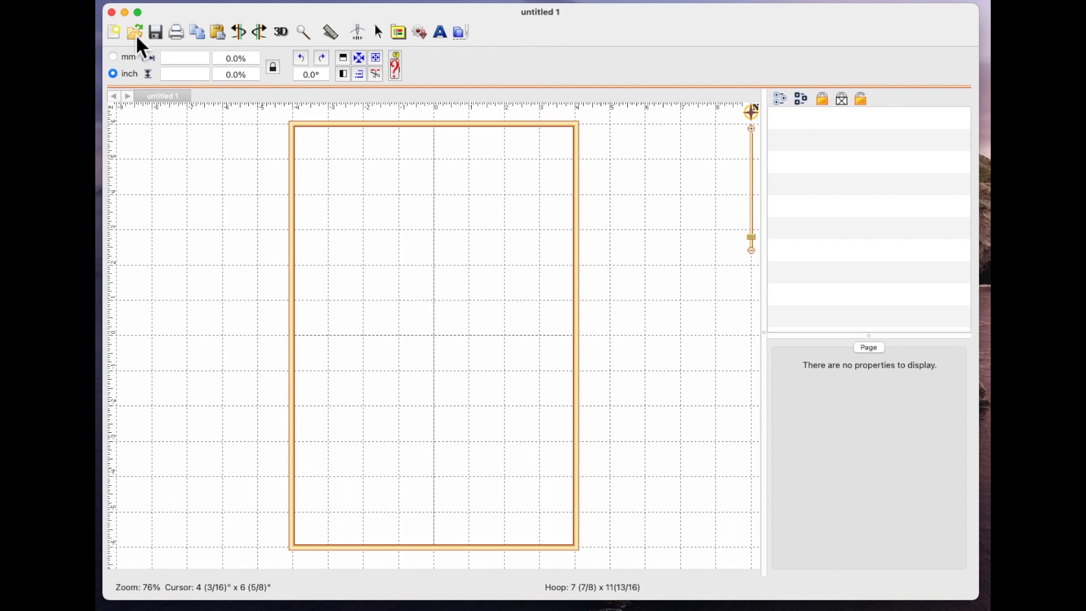
mouse_move(135, 31)
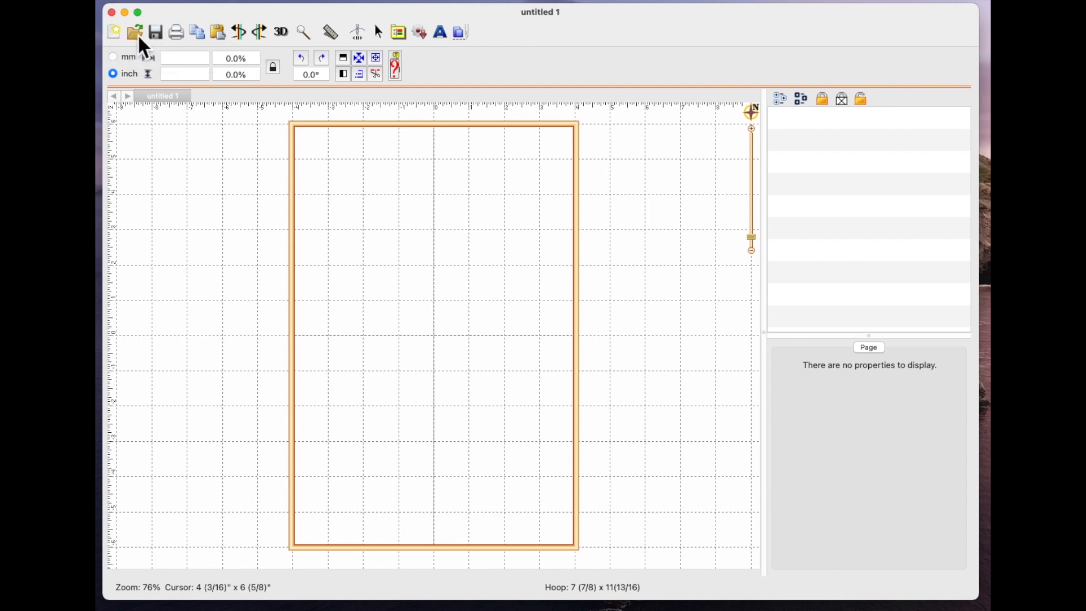
- Select FarmFresh 6x6.pes from the AD-FarmFresh-661AD folder in the Open dialog
click(134, 32)
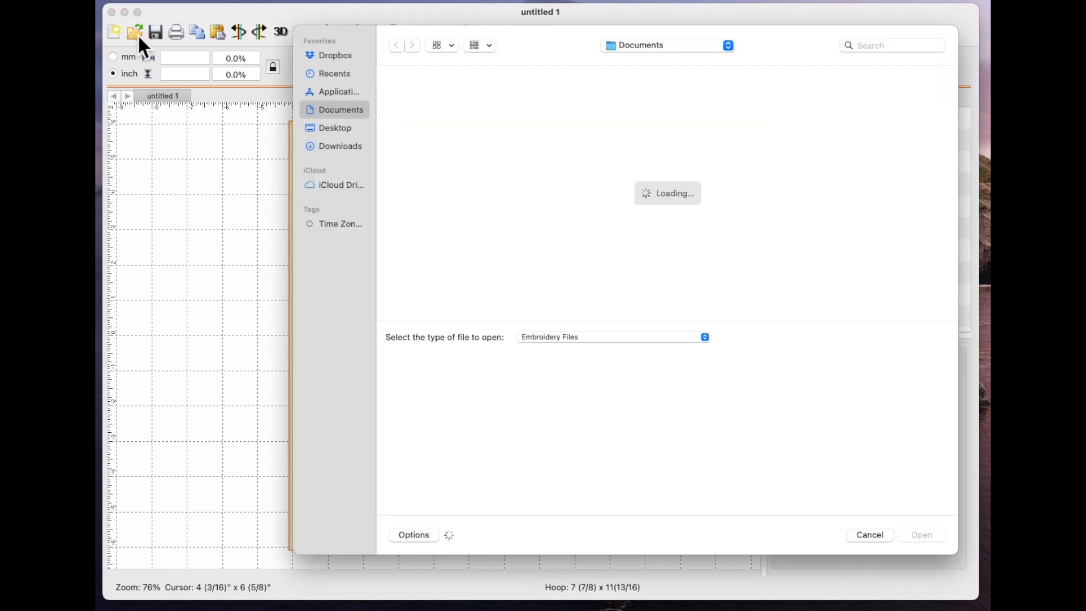
click(909, 182)
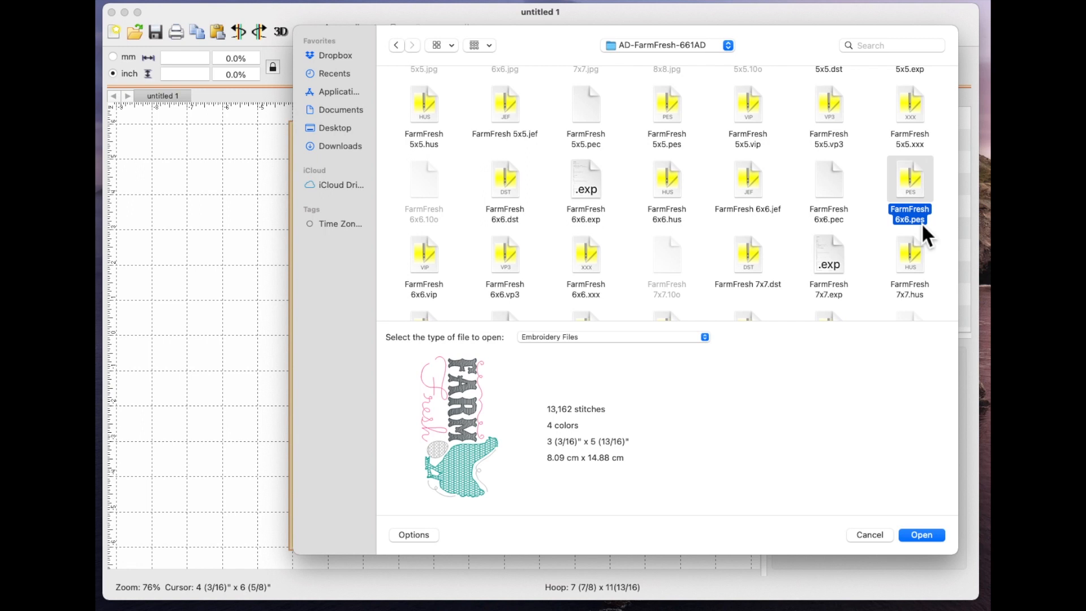
mouse_move(756, 200)
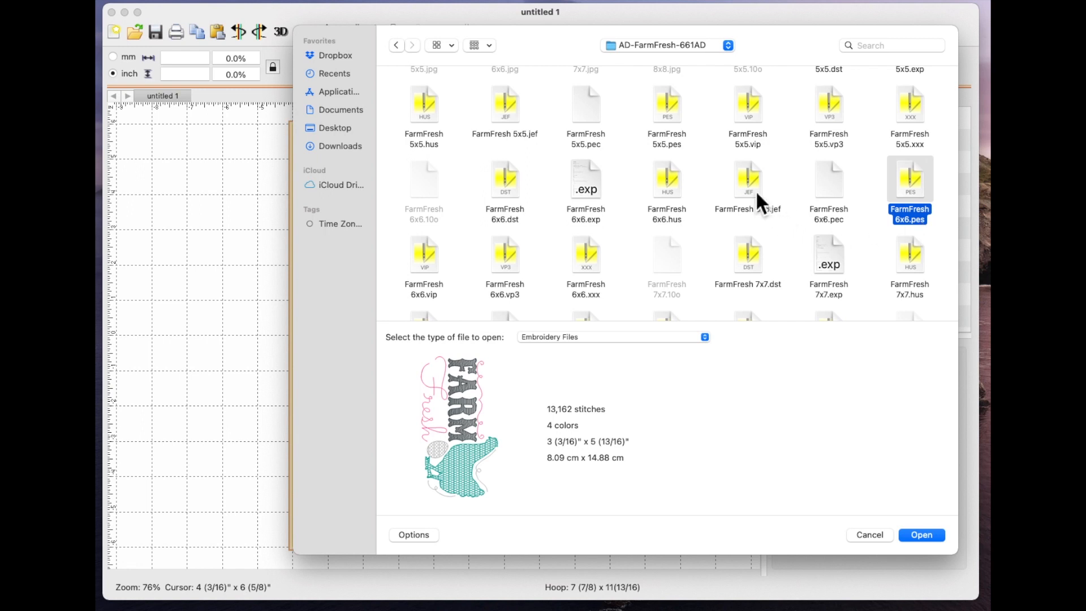
mouse_move(627, 132)
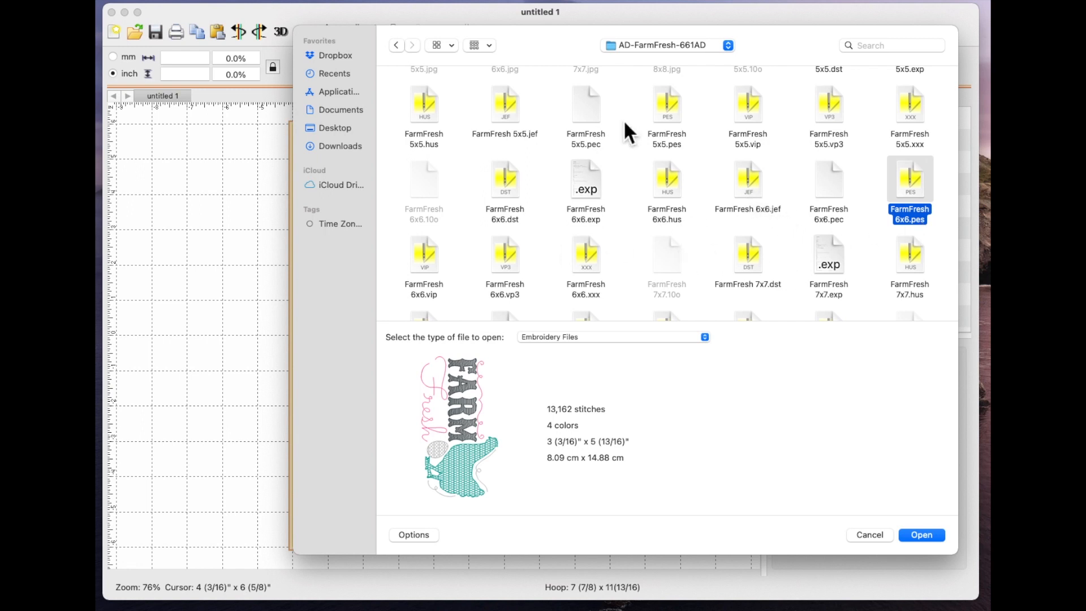
mouse_move(897, 215)
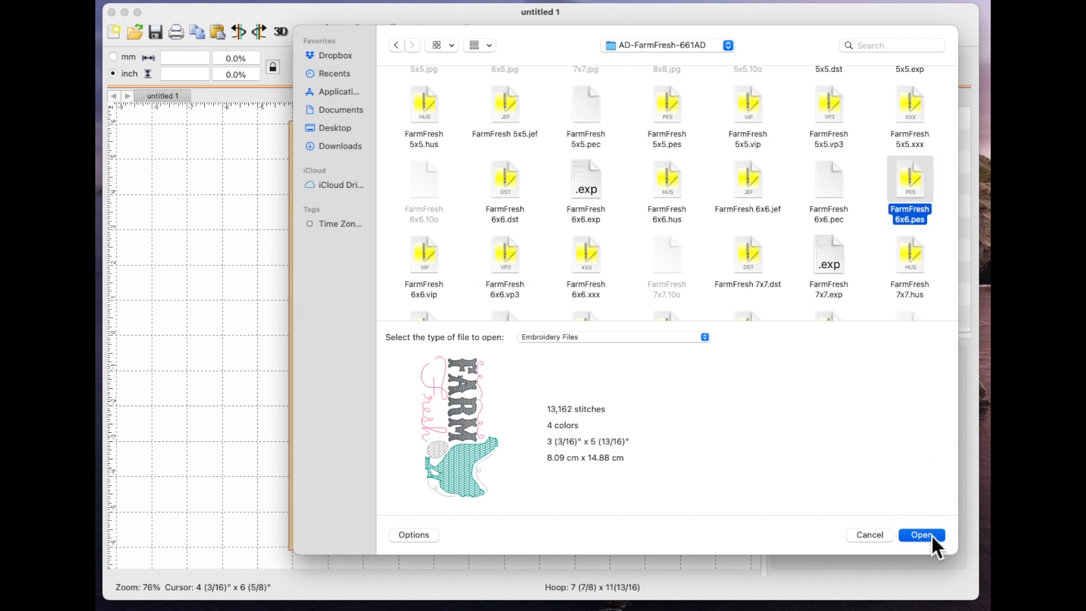
- Load FarmFresh 6x6.pes and rotate it 90 degrees to lie horizontally in the hoop
click(921, 535)
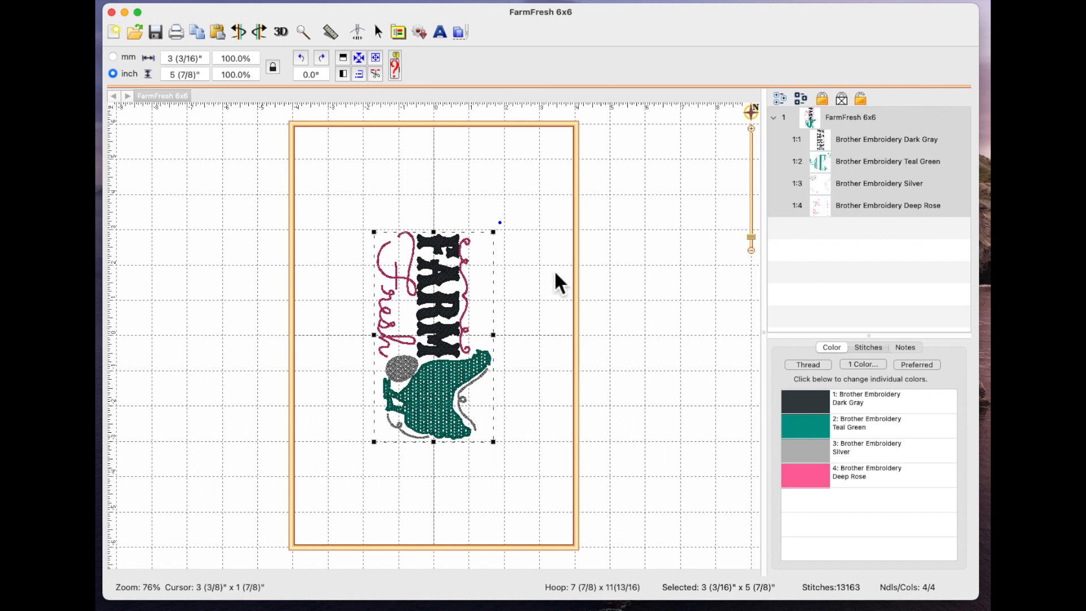
mouse_move(318, 80)
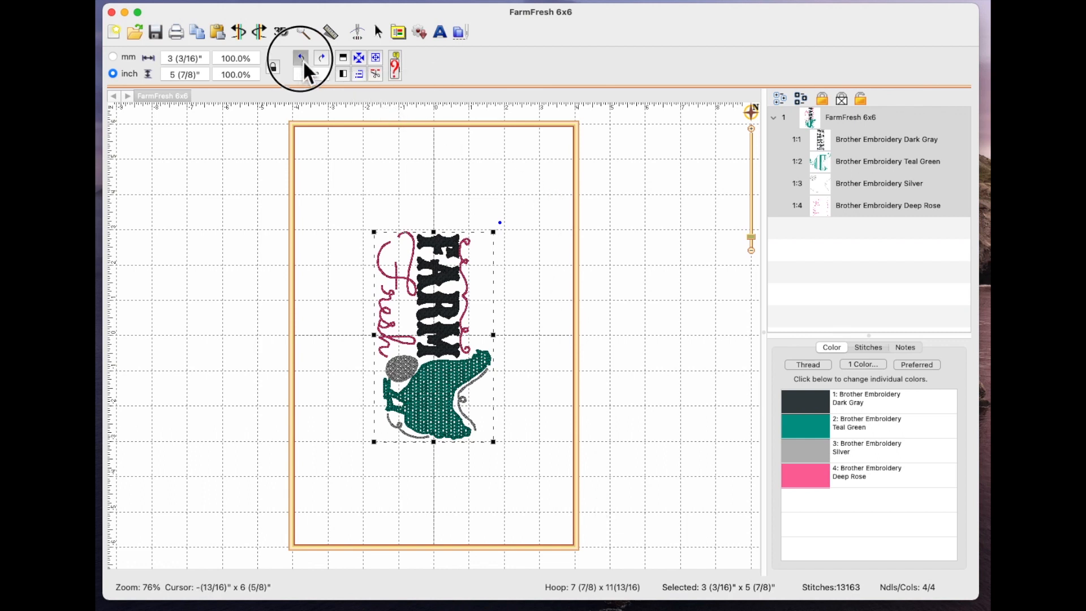
click(320, 57)
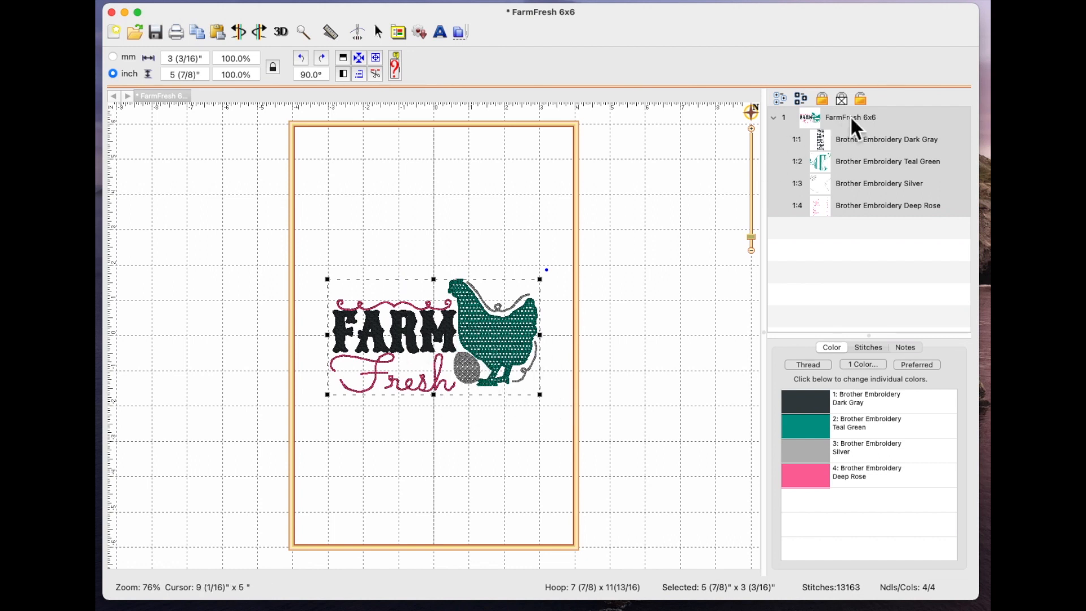
mouse_move(852, 132)
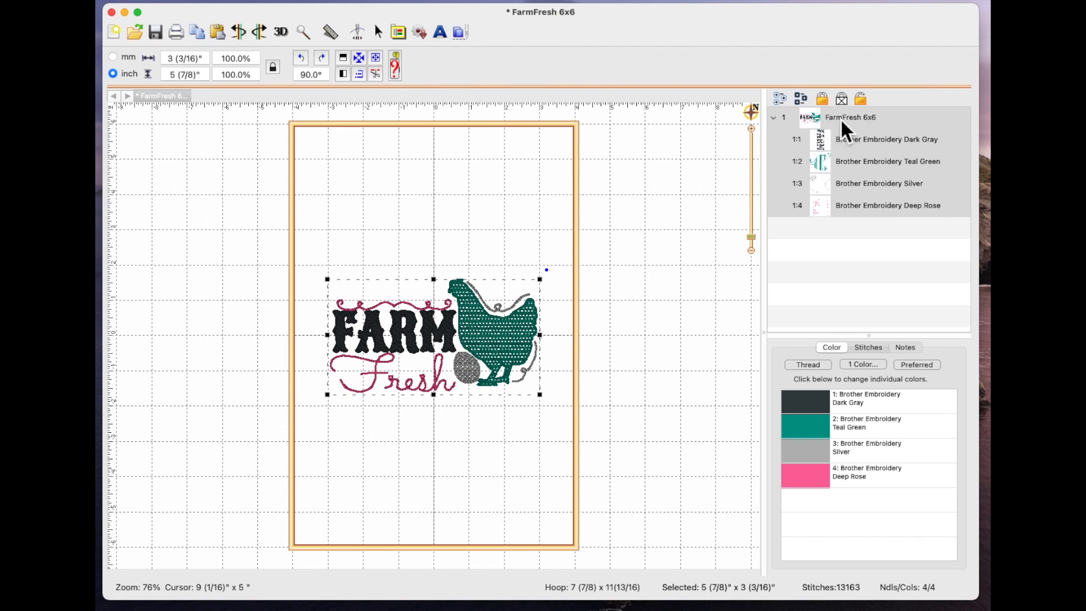
click(773, 117)
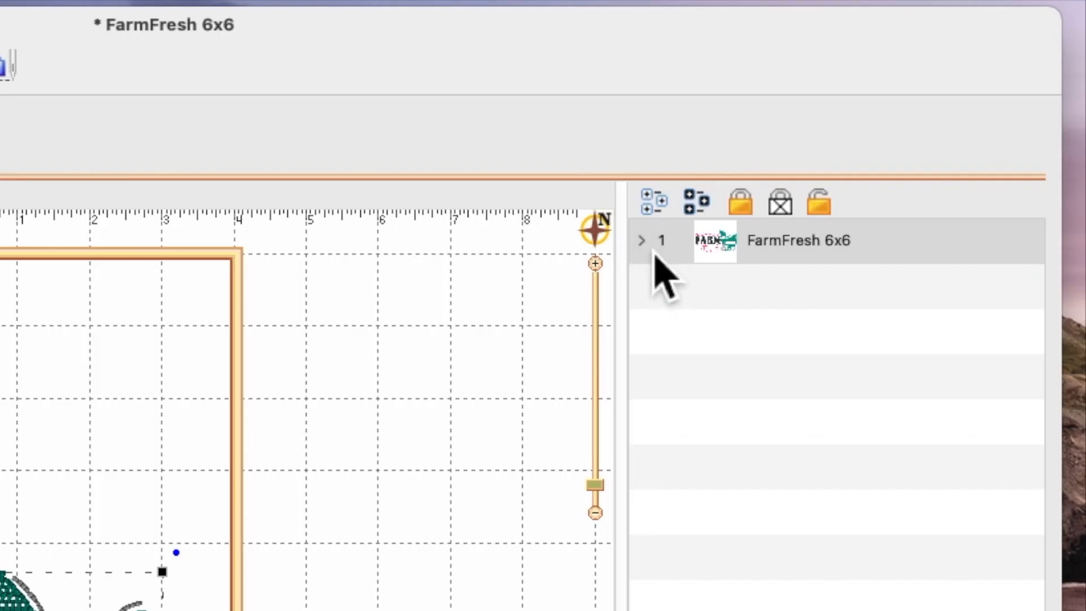
mouse_move(665, 284)
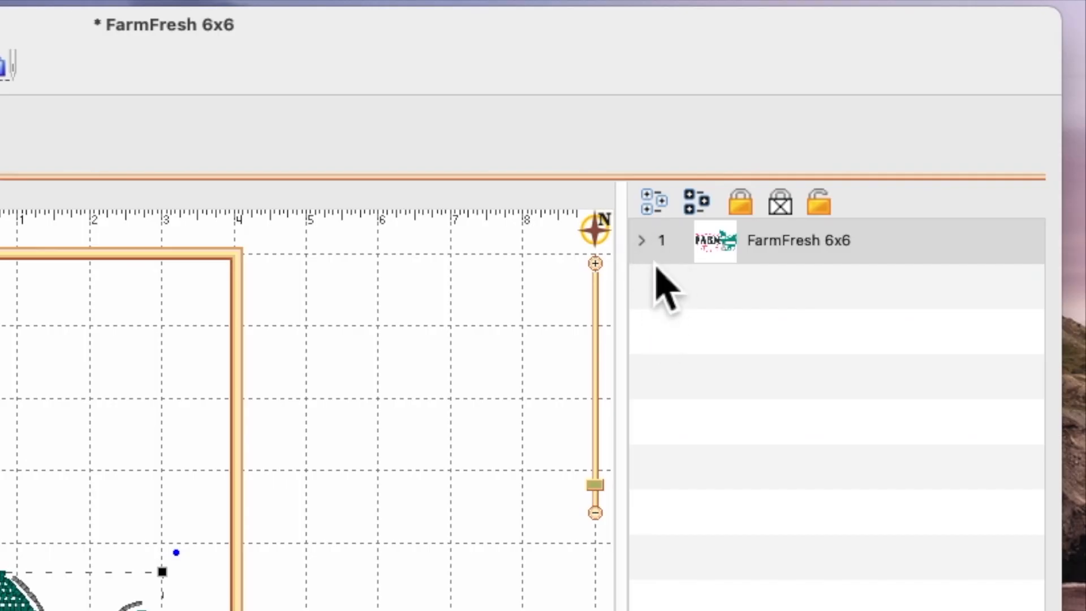
mouse_move(661, 274)
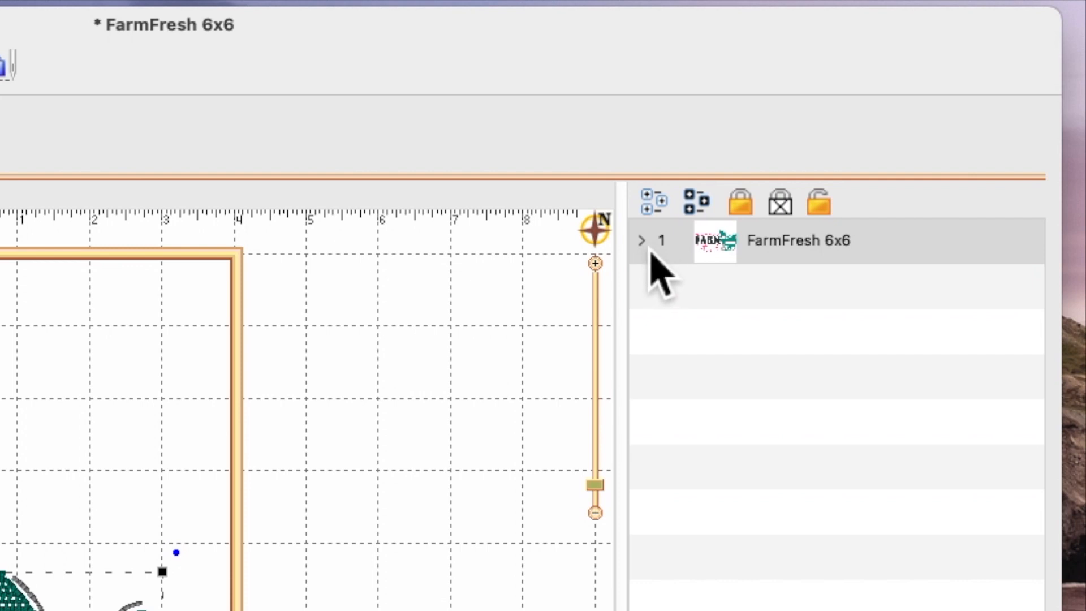
click(640, 240)
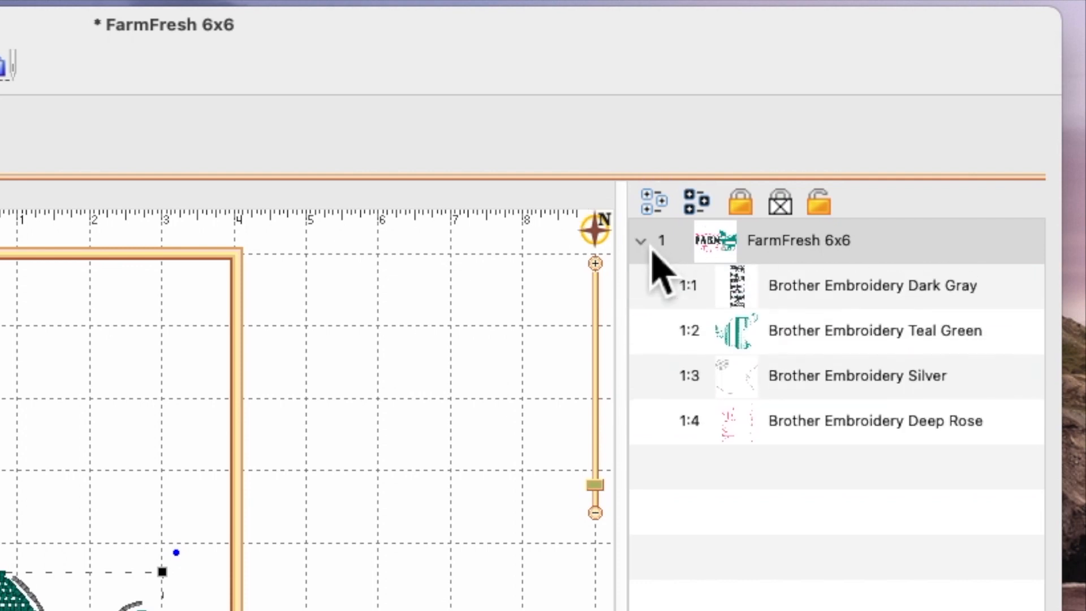
mouse_move(845, 432)
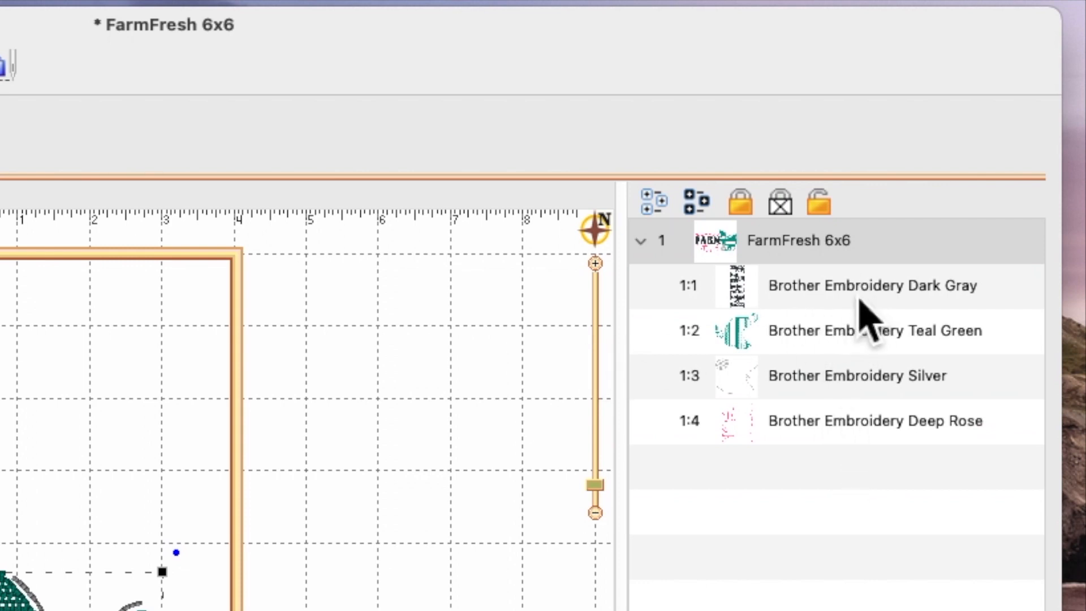
double_click(871, 285)
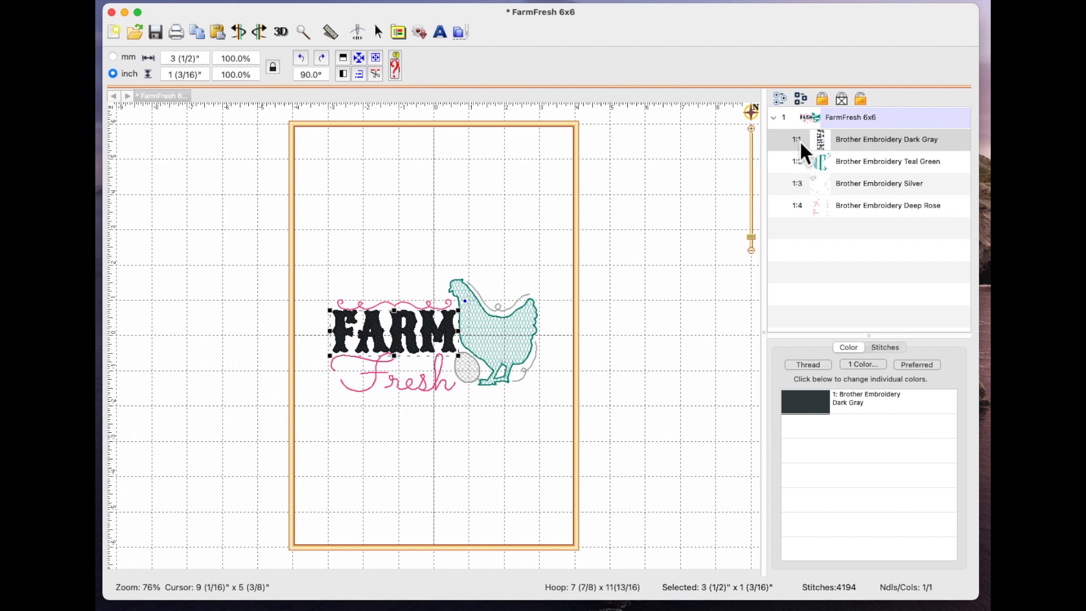
mouse_move(805, 172)
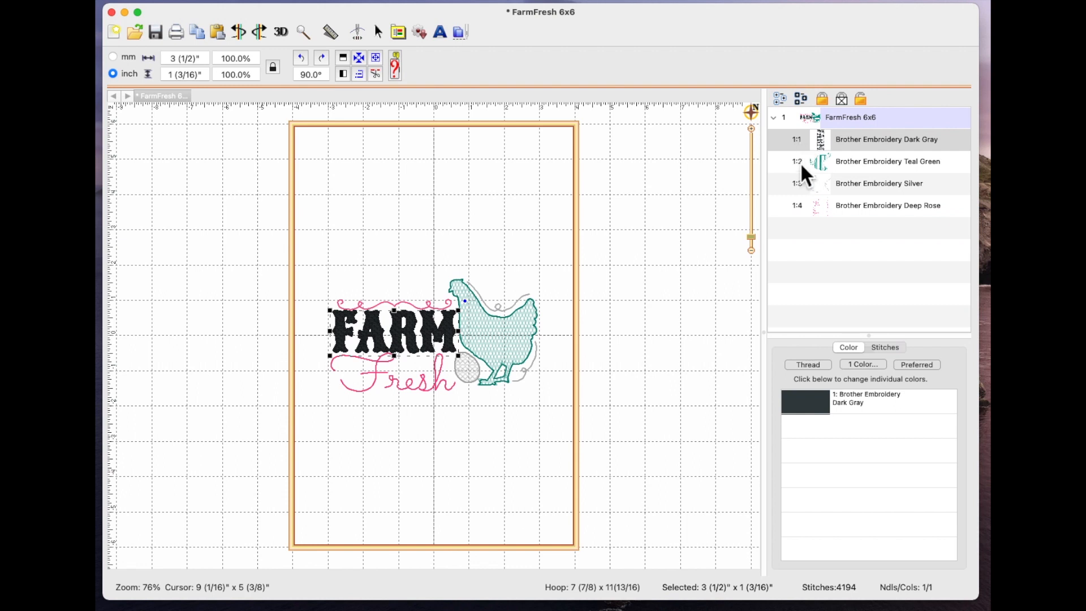
click(887, 160)
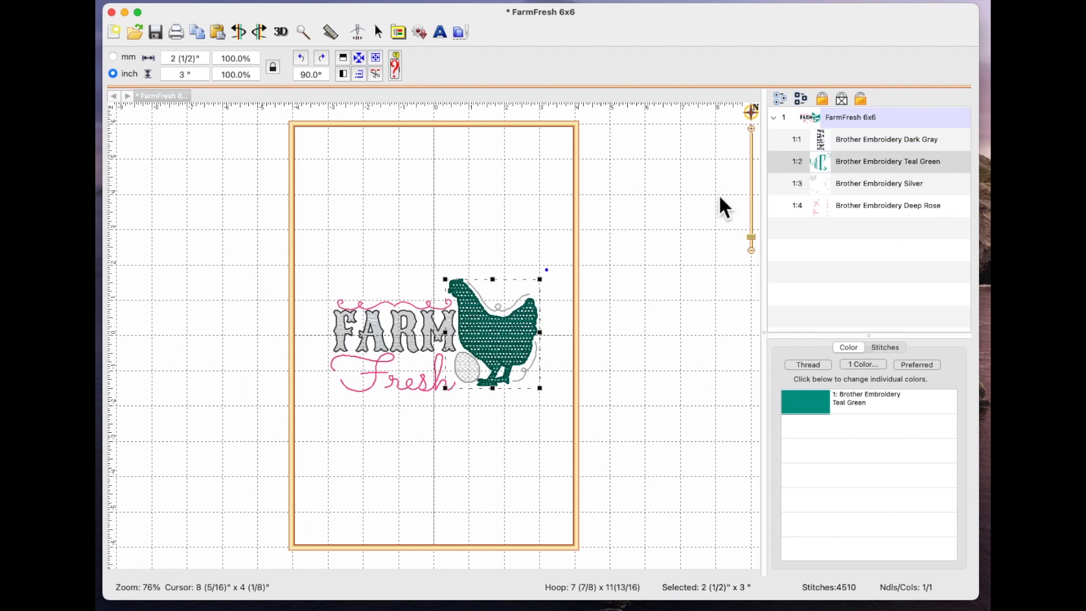
click(879, 183)
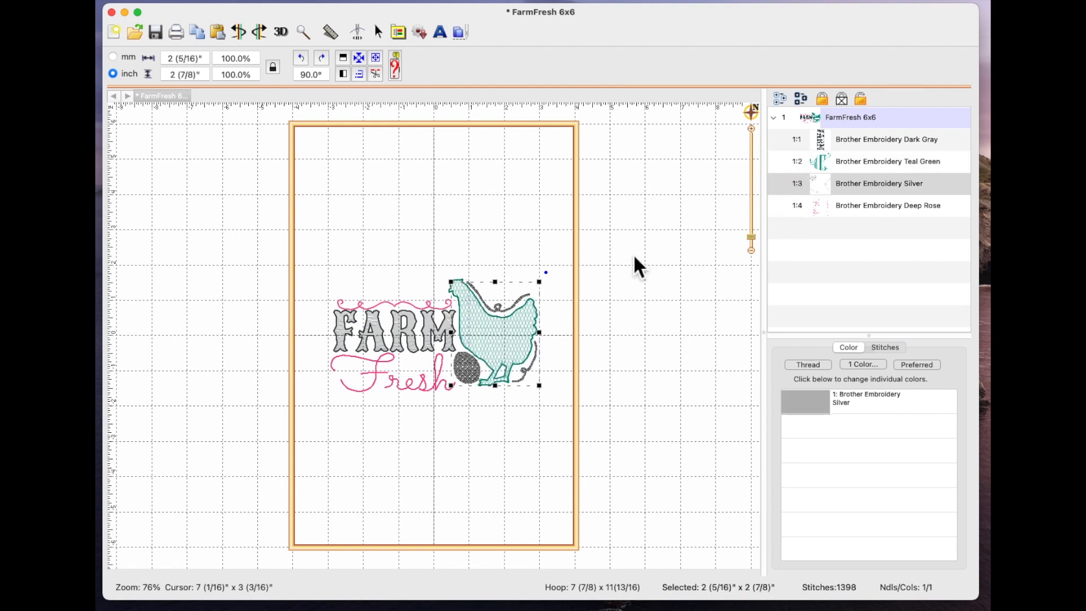
mouse_move(633, 315)
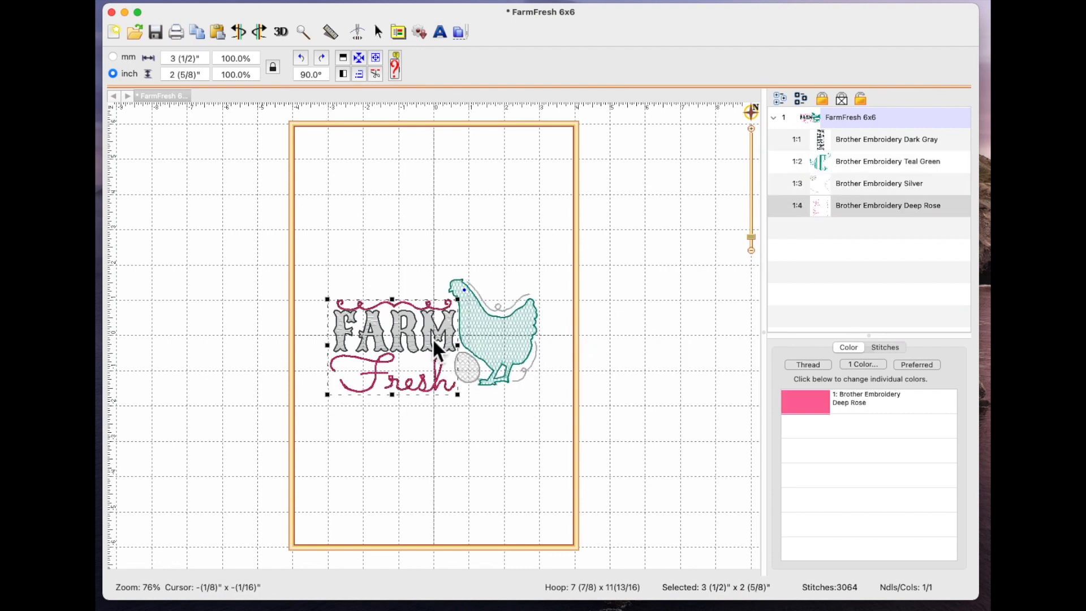
mouse_move(374, 319)
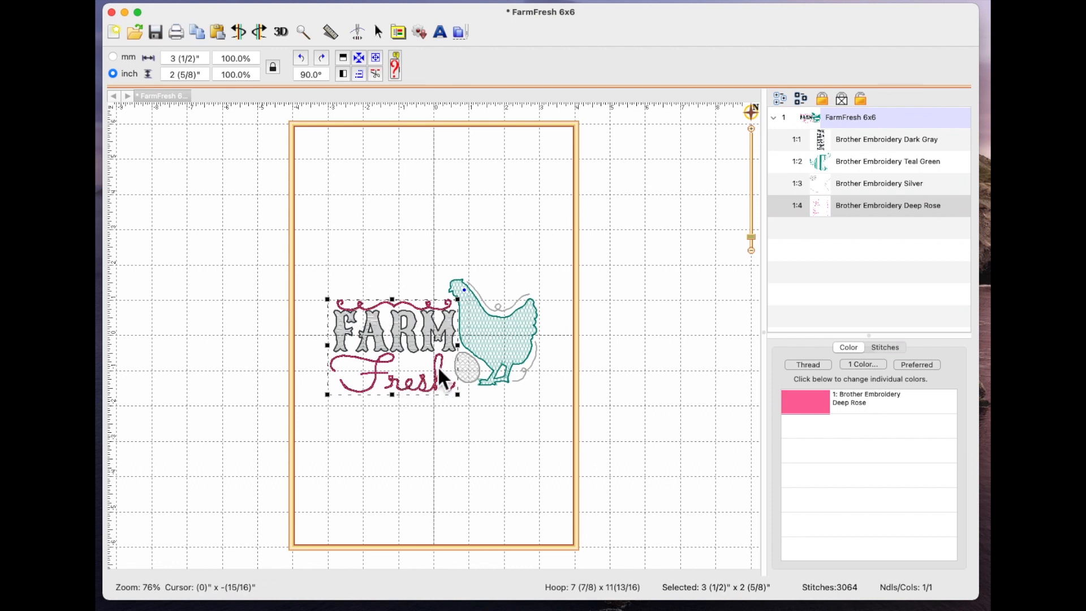
mouse_move(435, 379)
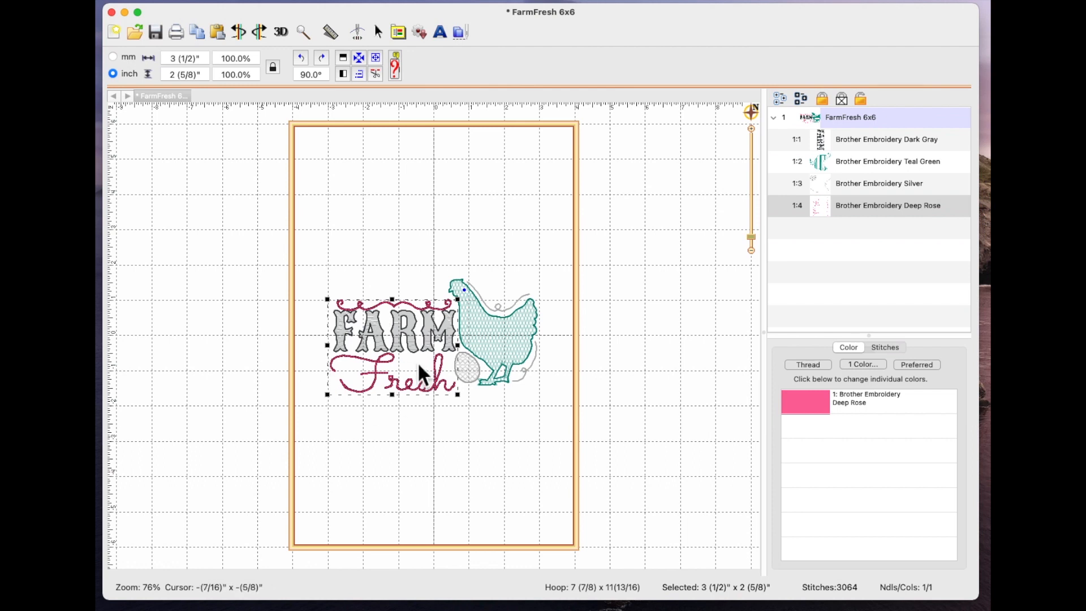
mouse_move(444, 395)
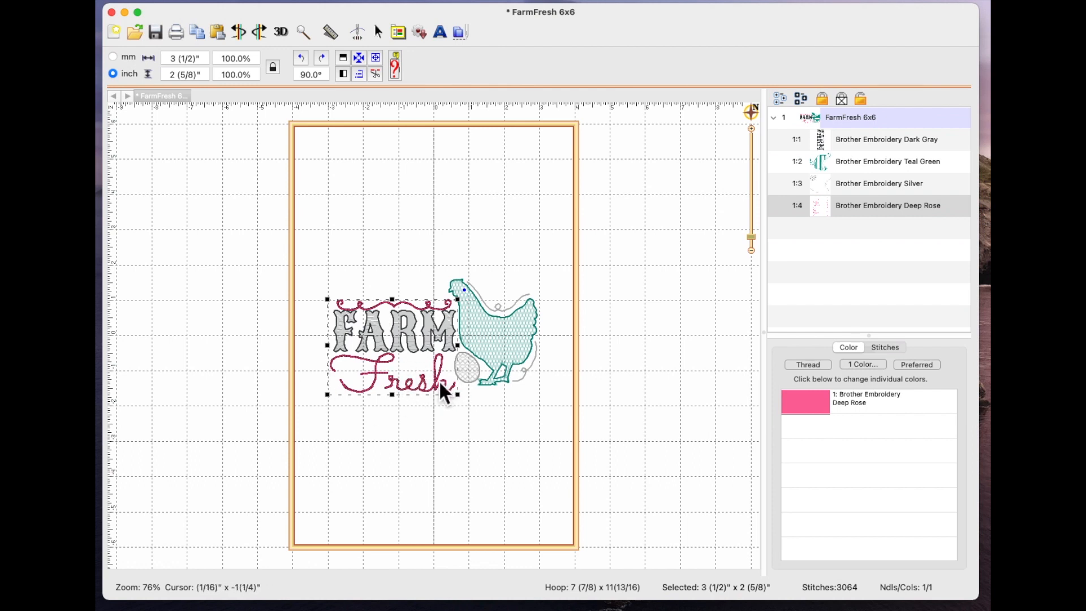
mouse_move(517, 369)
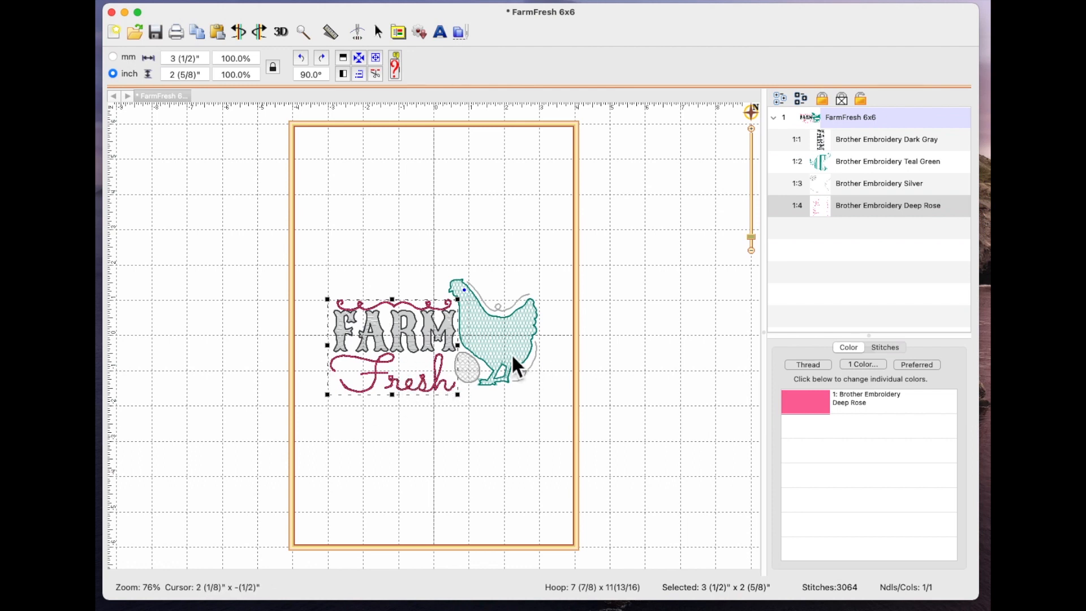
mouse_move(413, 318)
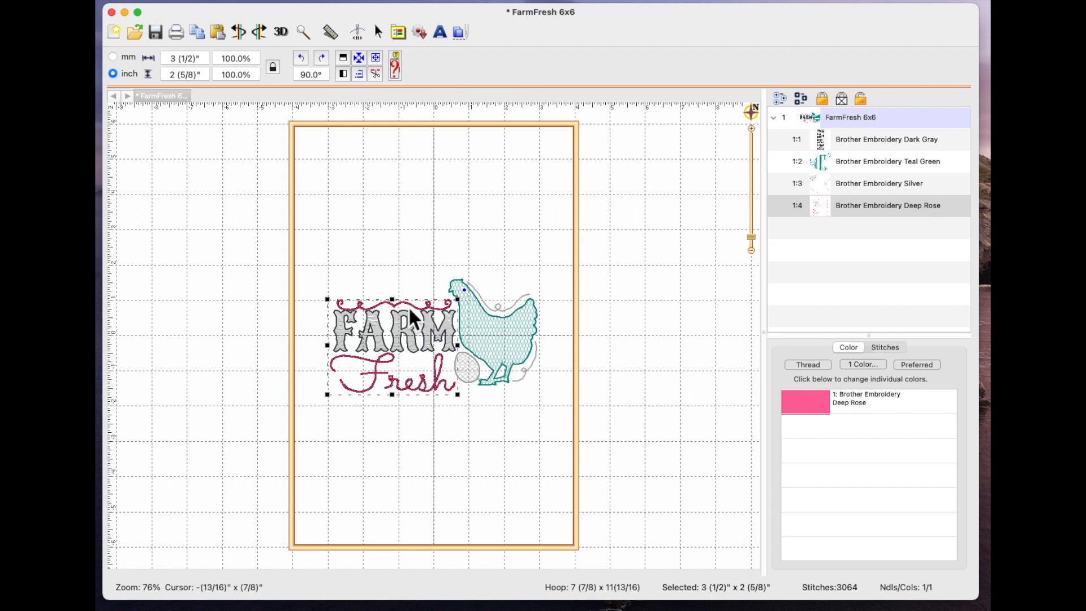
mouse_move(426, 416)
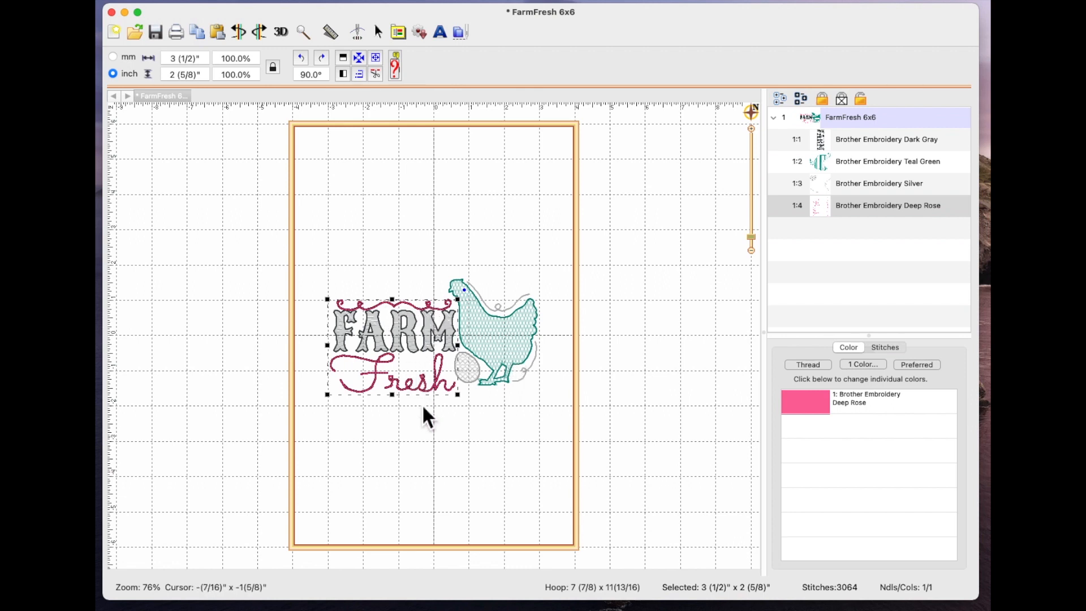
mouse_move(416, 357)
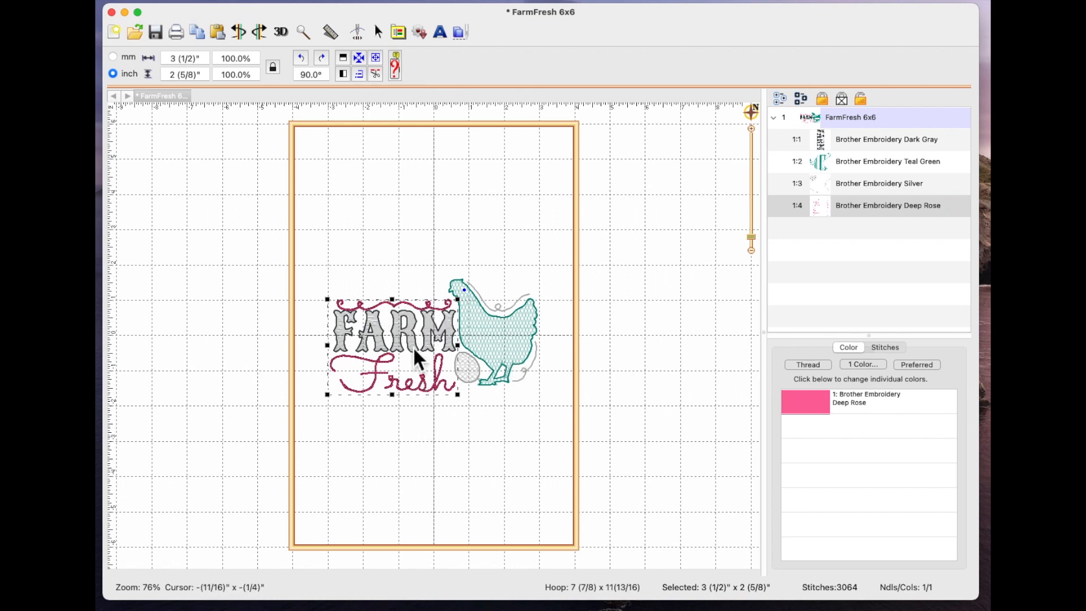
mouse_move(405, 318)
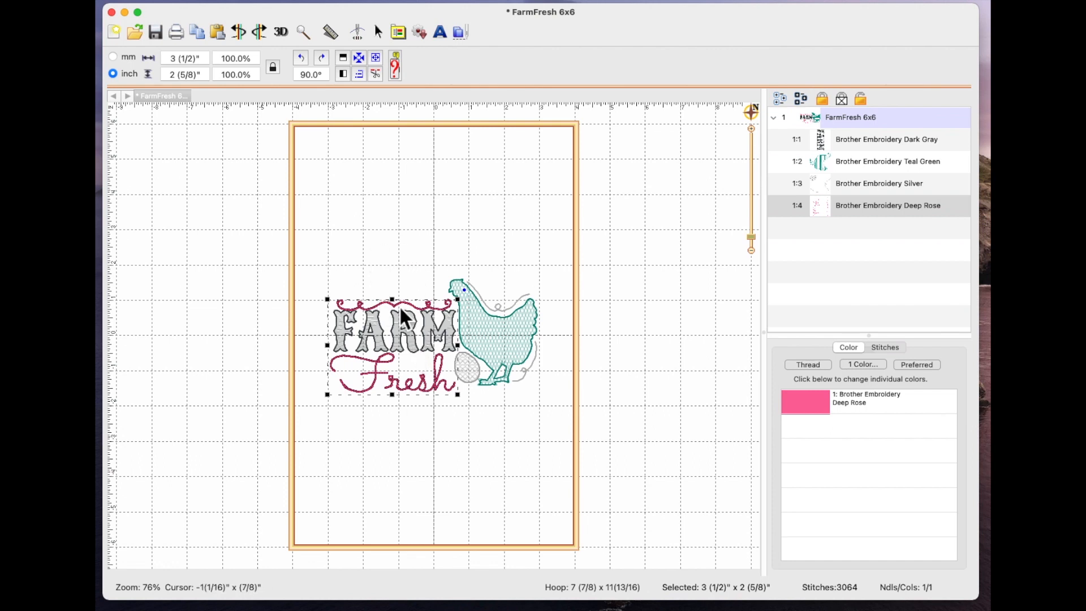
mouse_move(121, 10)
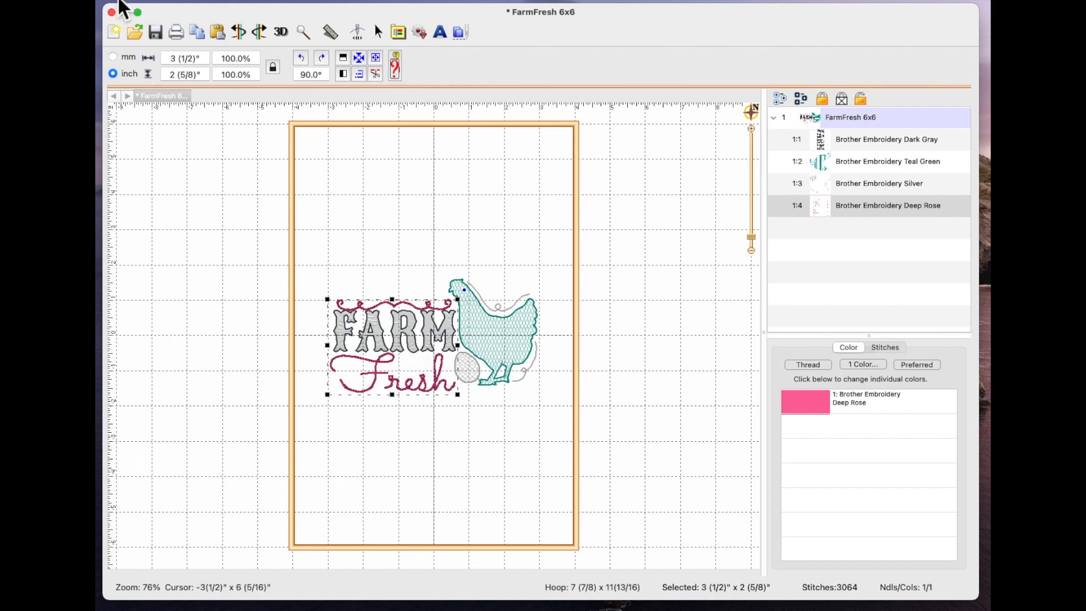
click(138, 10)
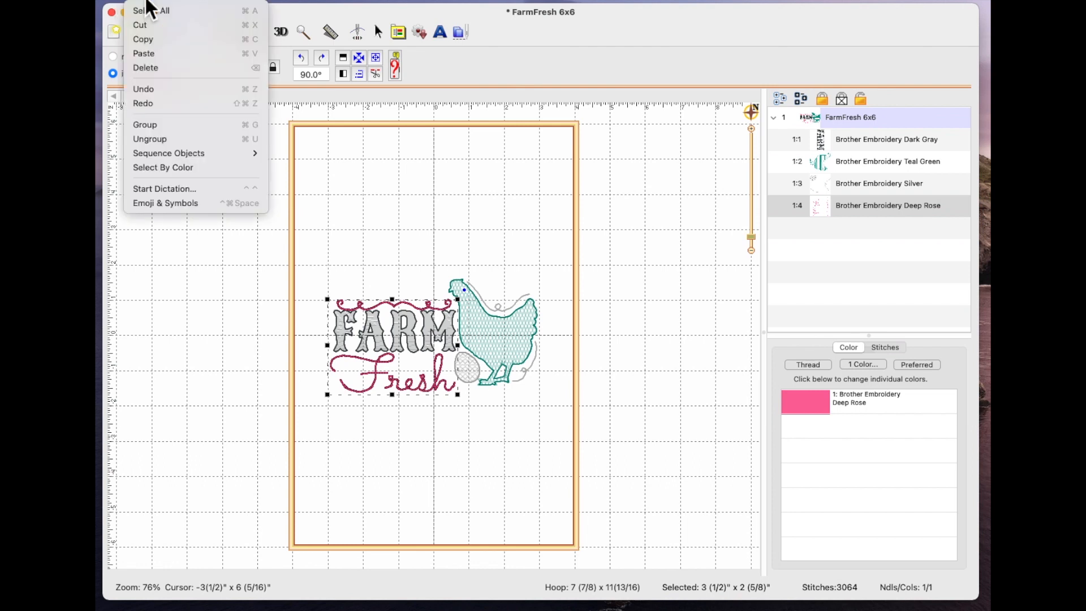
mouse_move(149, 139)
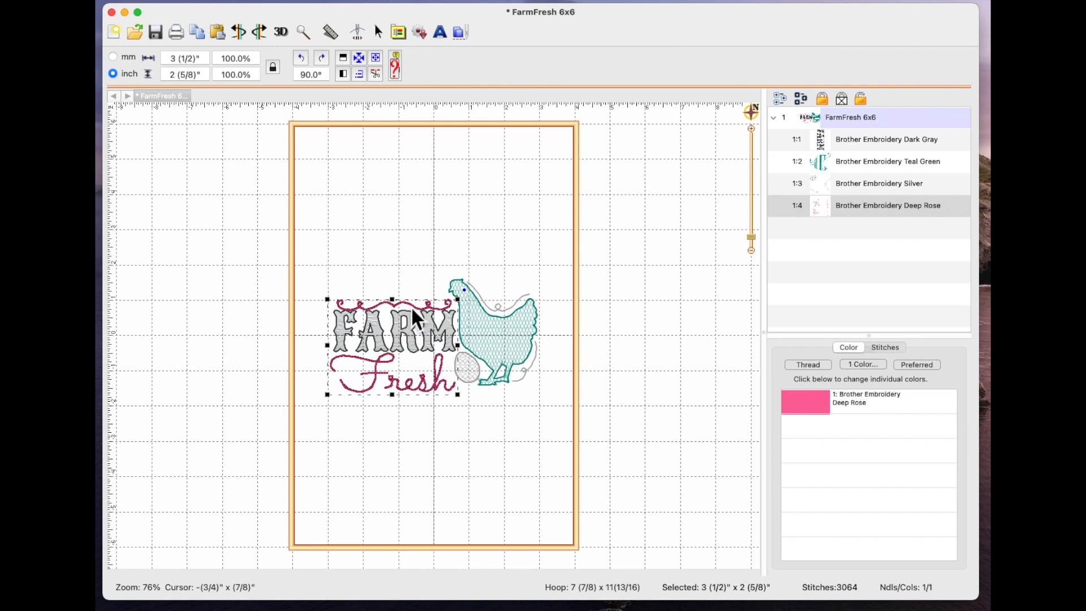
mouse_move(433, 398)
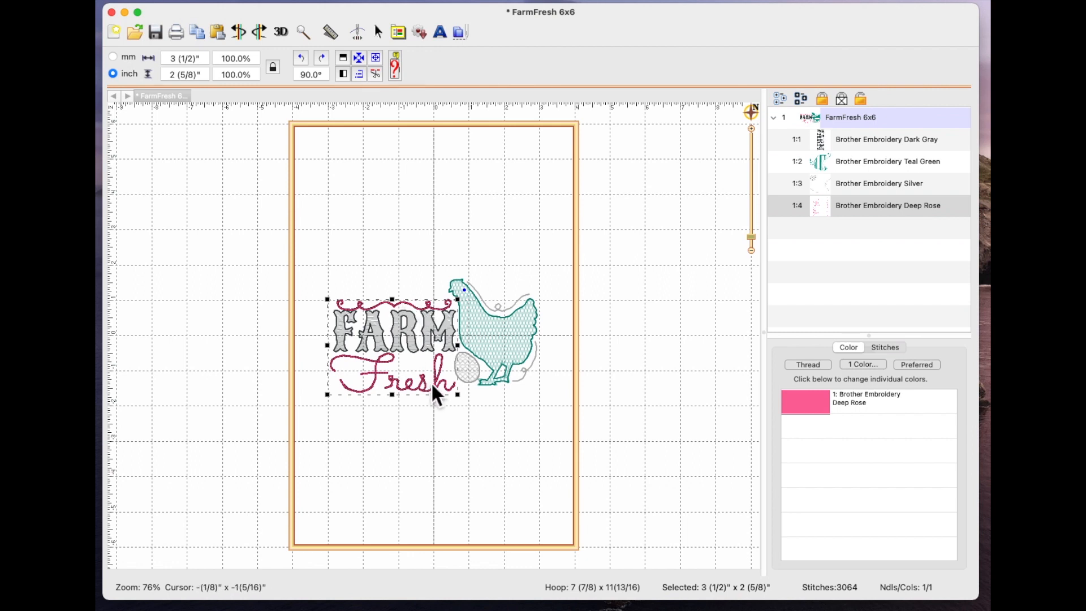
mouse_move(377, 318)
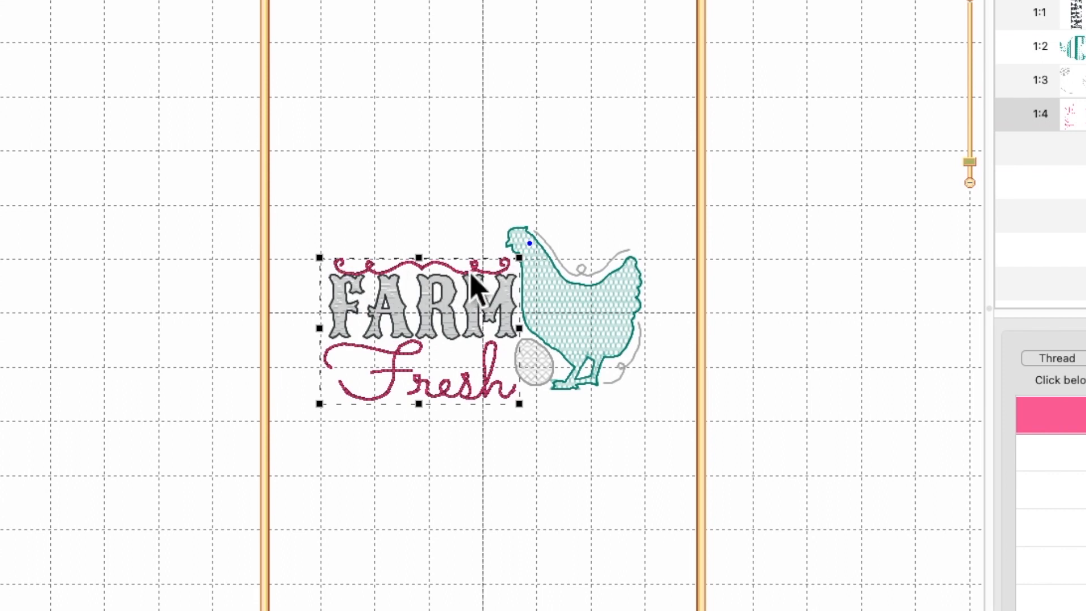
mouse_move(433, 246)
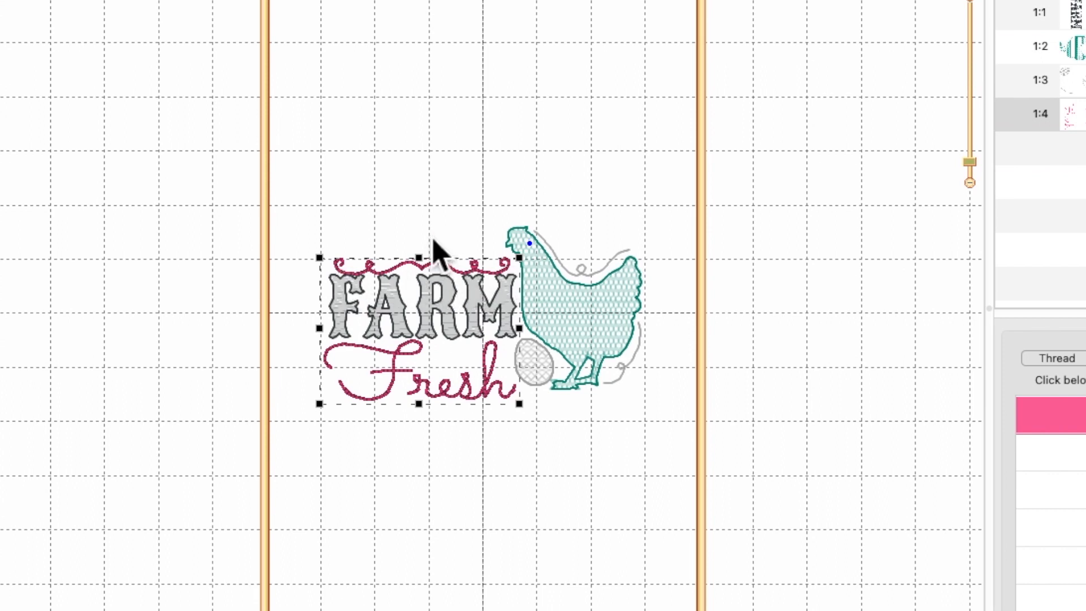
mouse_move(357, 302)
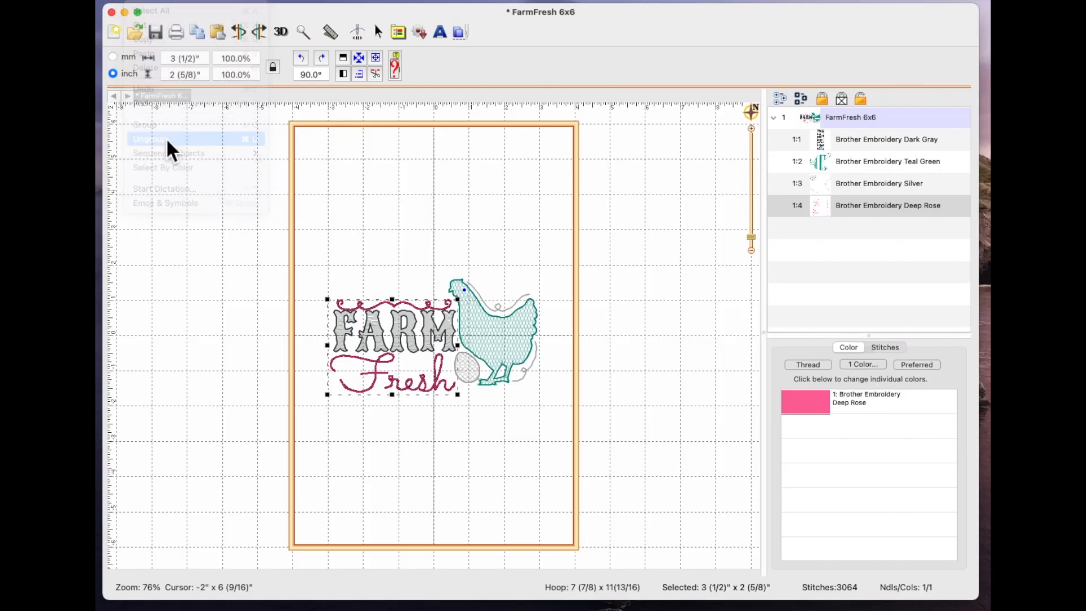
click(151, 139)
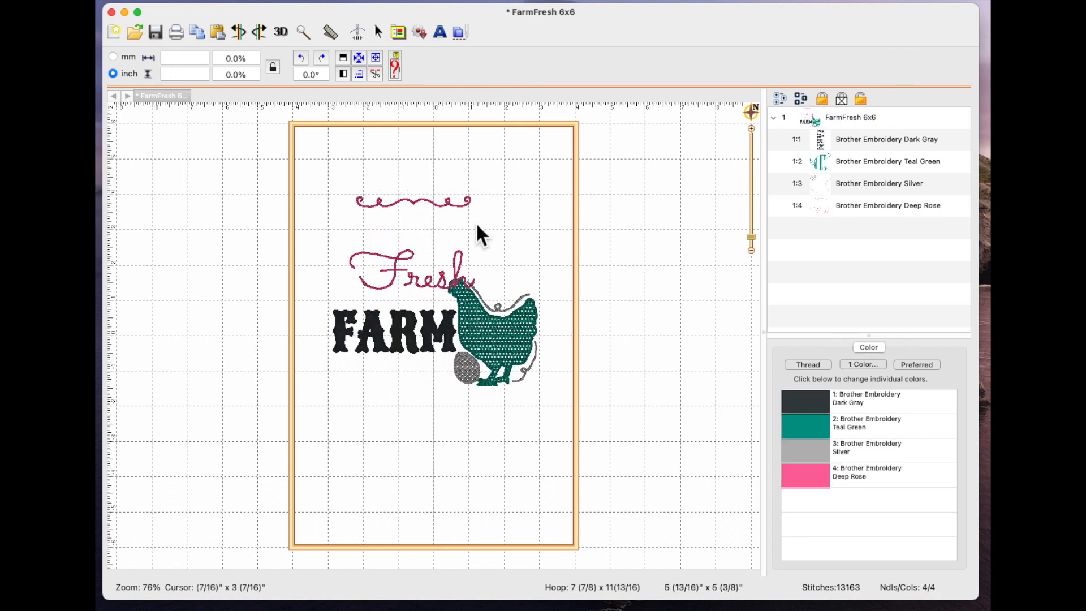
mouse_move(426, 252)
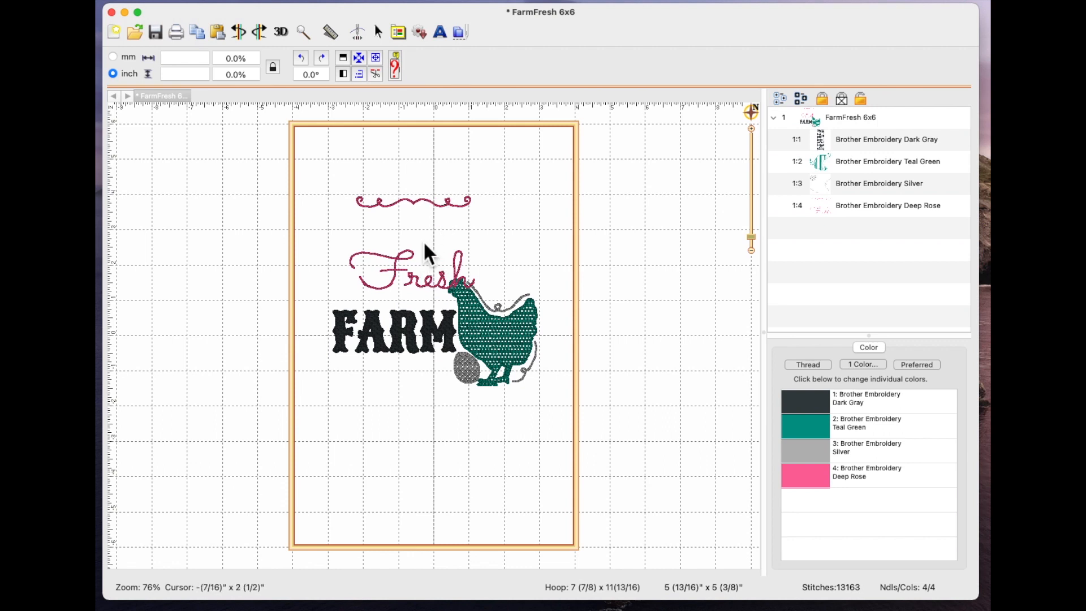
mouse_move(247, 47)
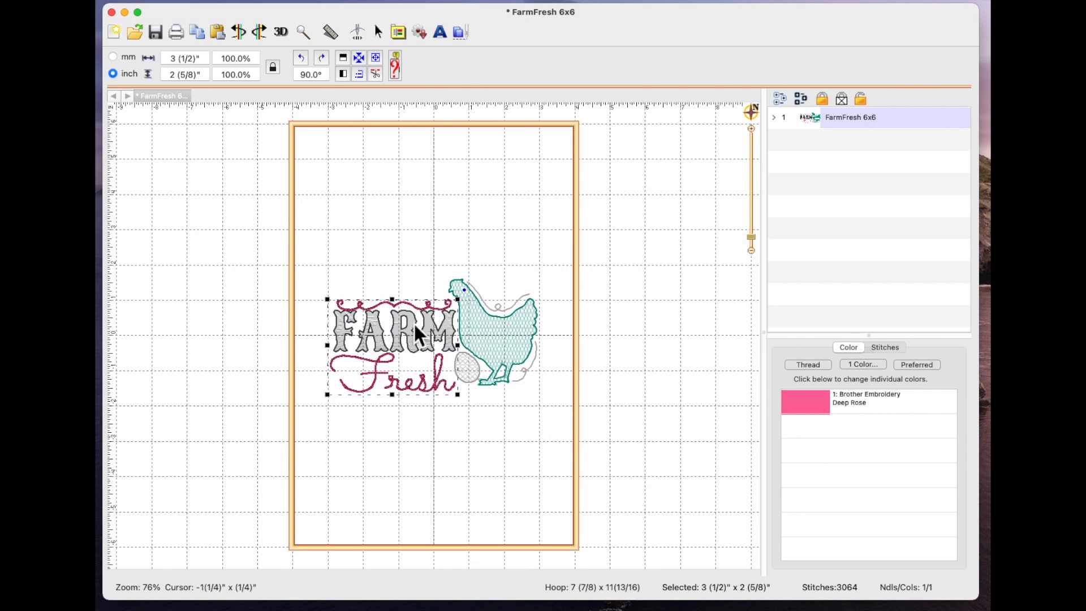
mouse_move(416, 405)
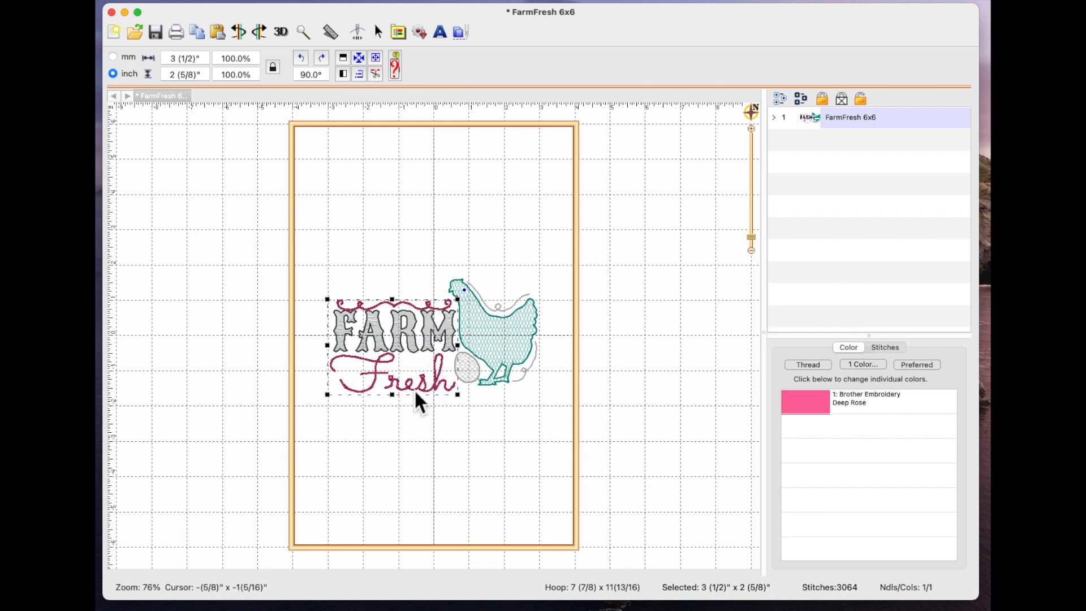
mouse_move(423, 318)
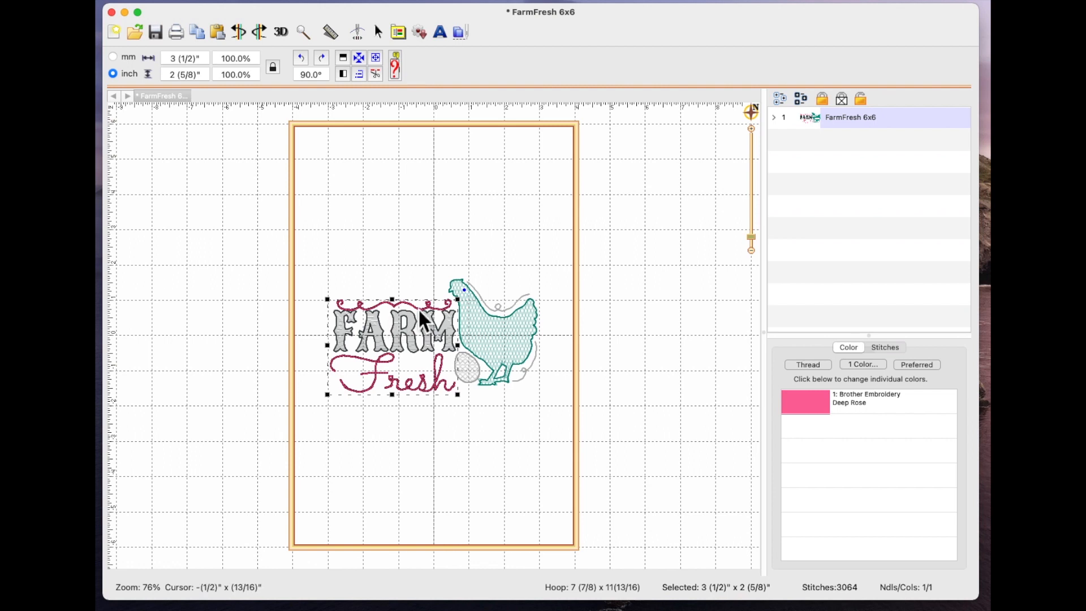
mouse_move(460, 215)
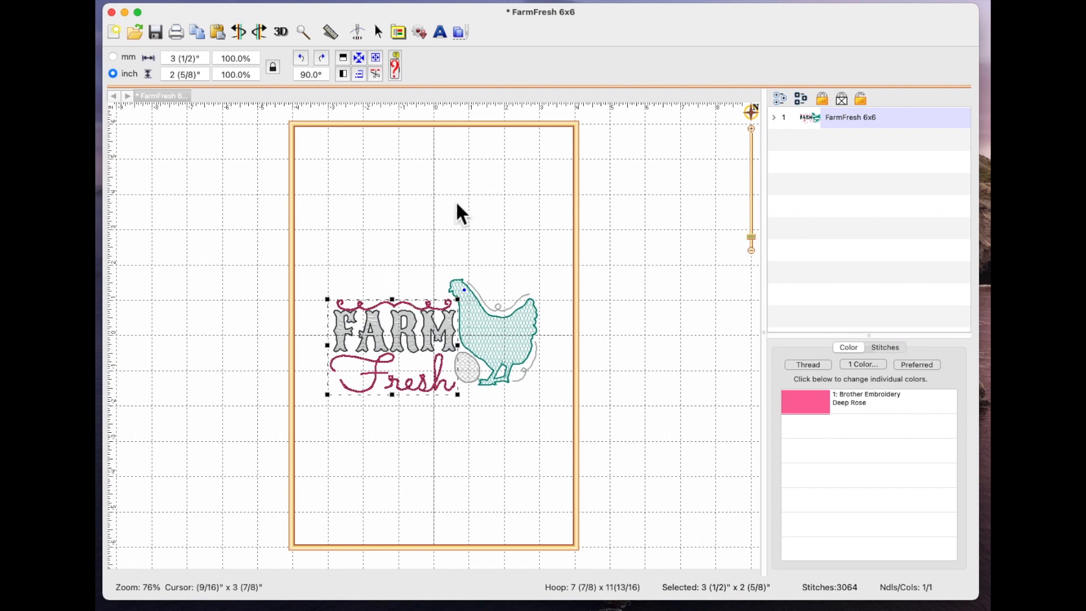
mouse_move(367, 47)
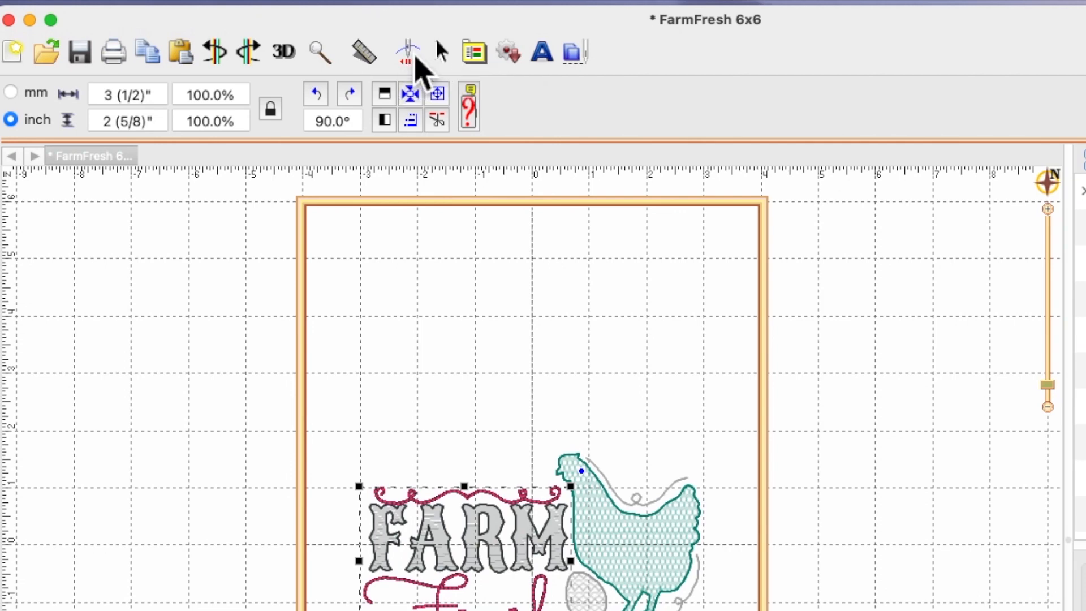
- Simulate the stitch-out through the gray, teal and silver threads, stopping near stitch 10,100
click(406, 51)
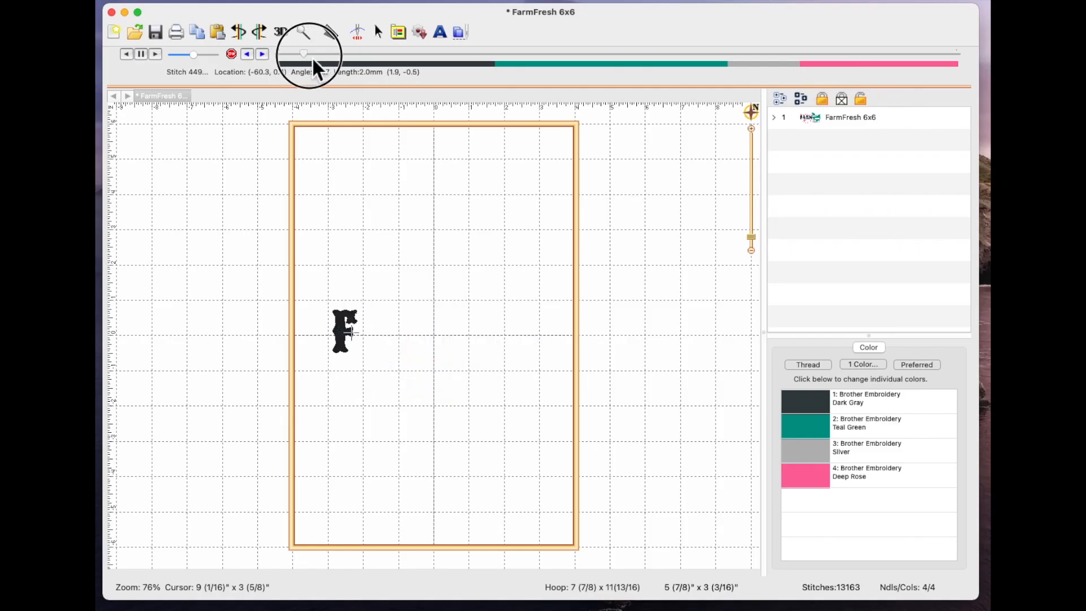
drag(303, 53, 697, 54)
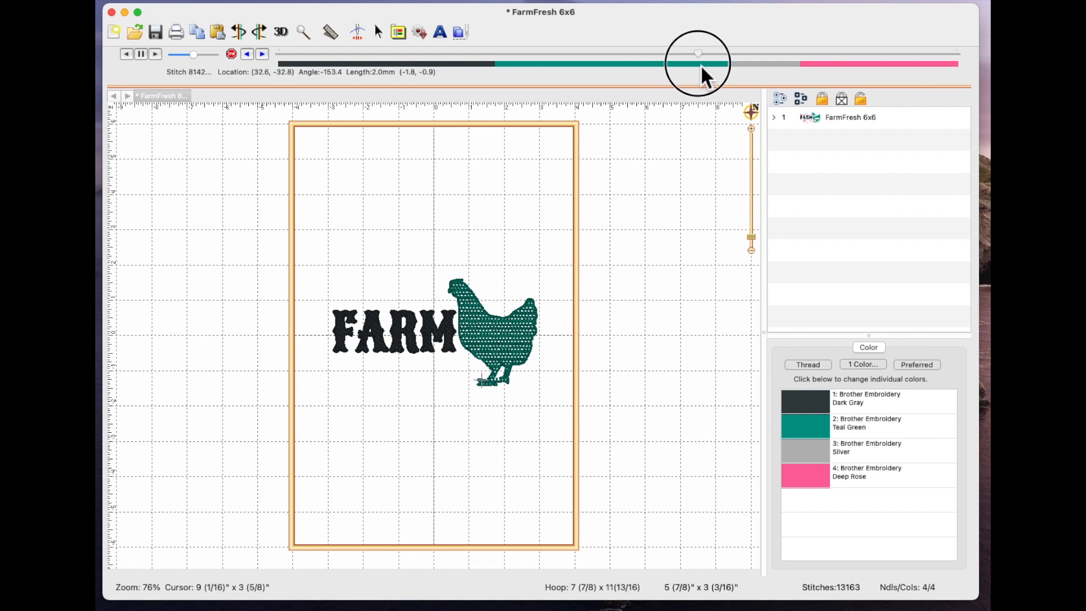
drag(698, 53, 738, 53)
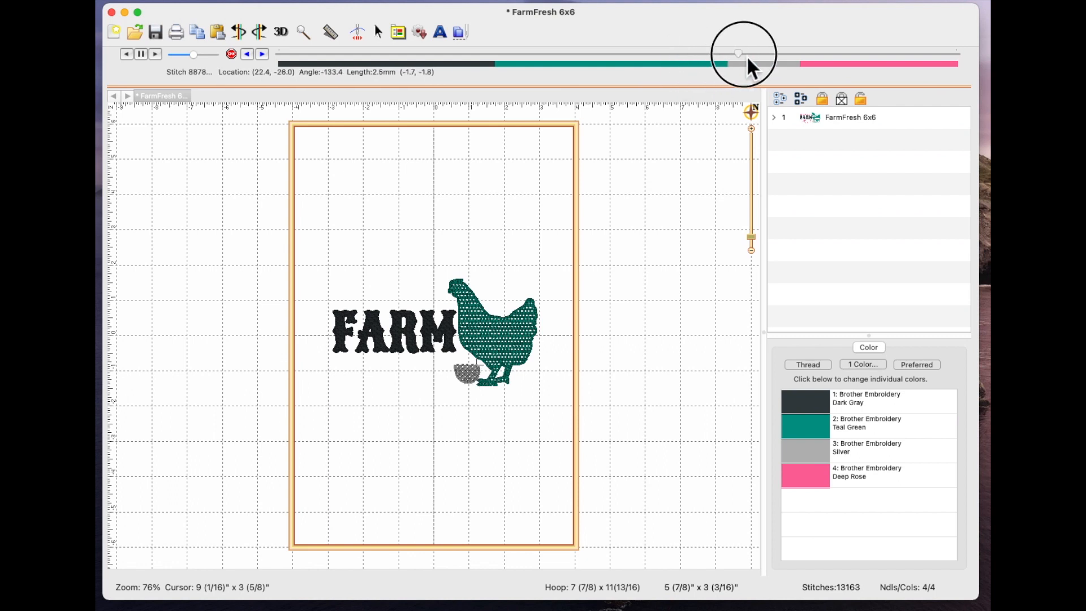
drag(737, 53, 792, 53)
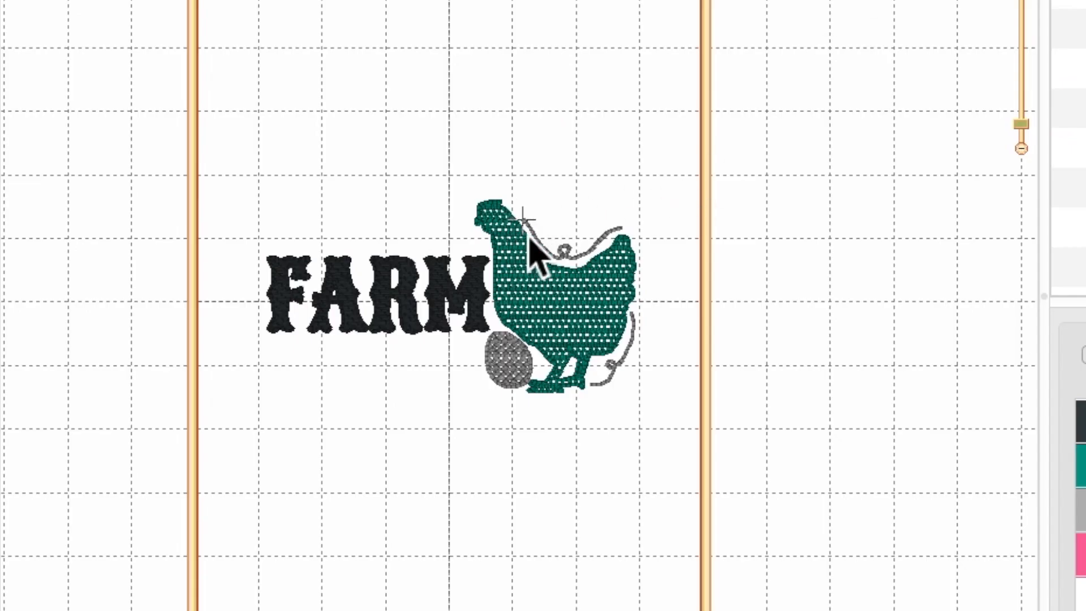
mouse_move(530, 257)
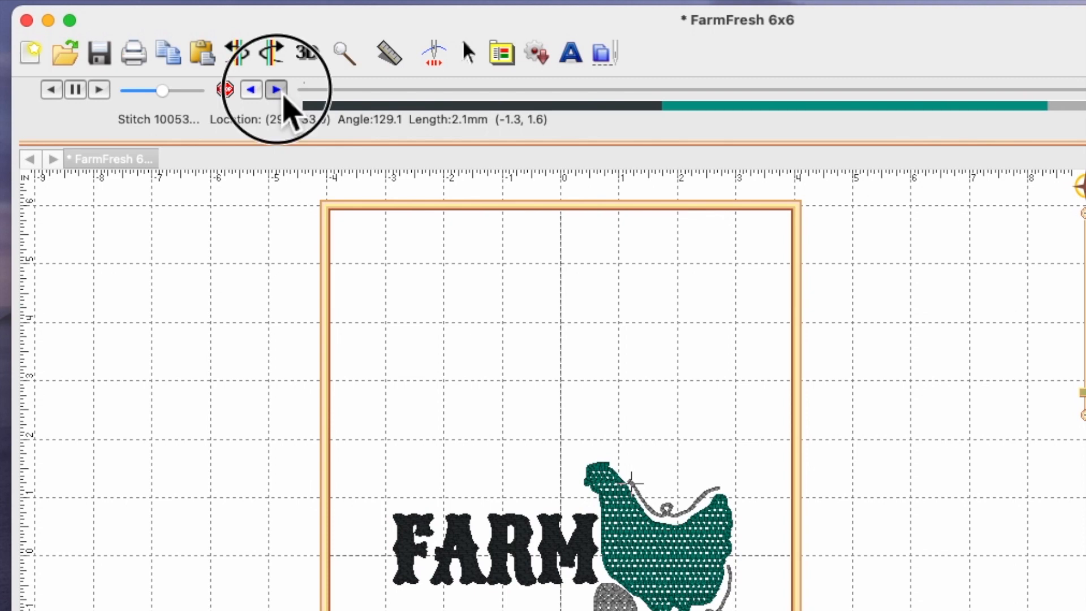
click(275, 90)
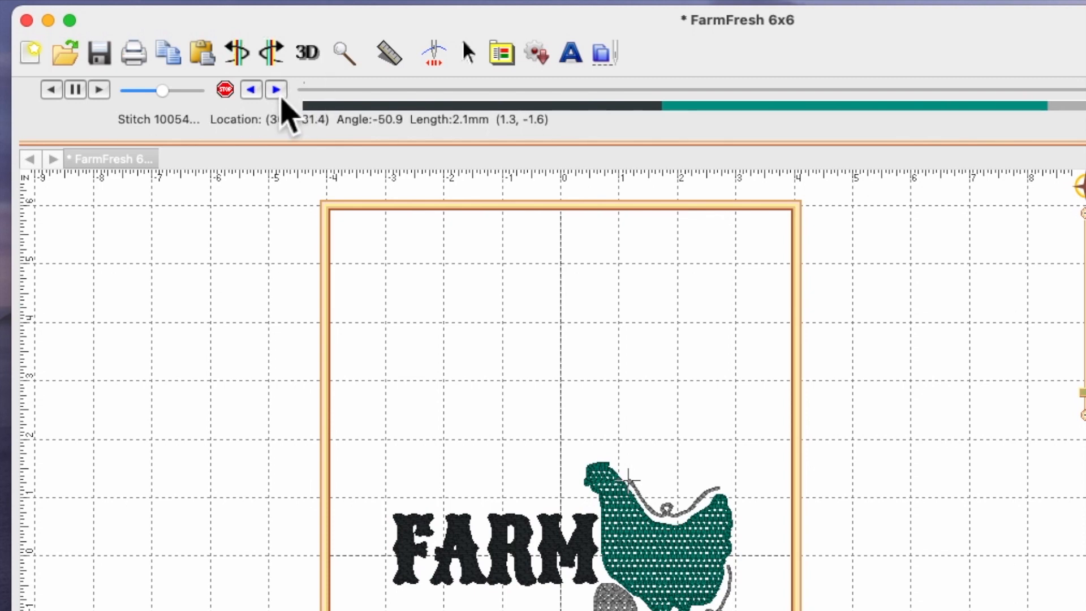
click(275, 90)
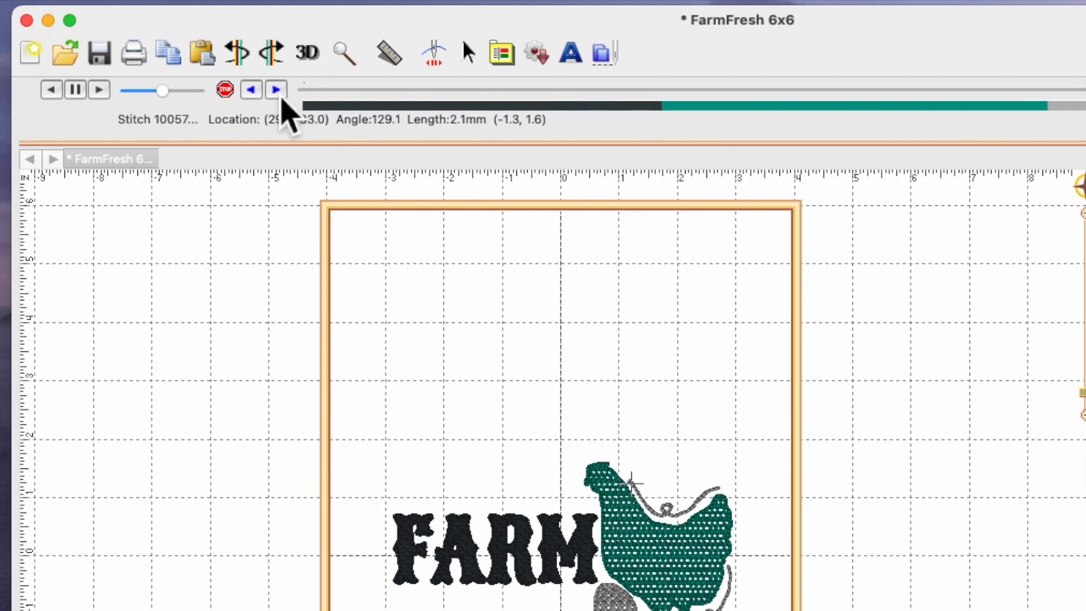
click(275, 89)
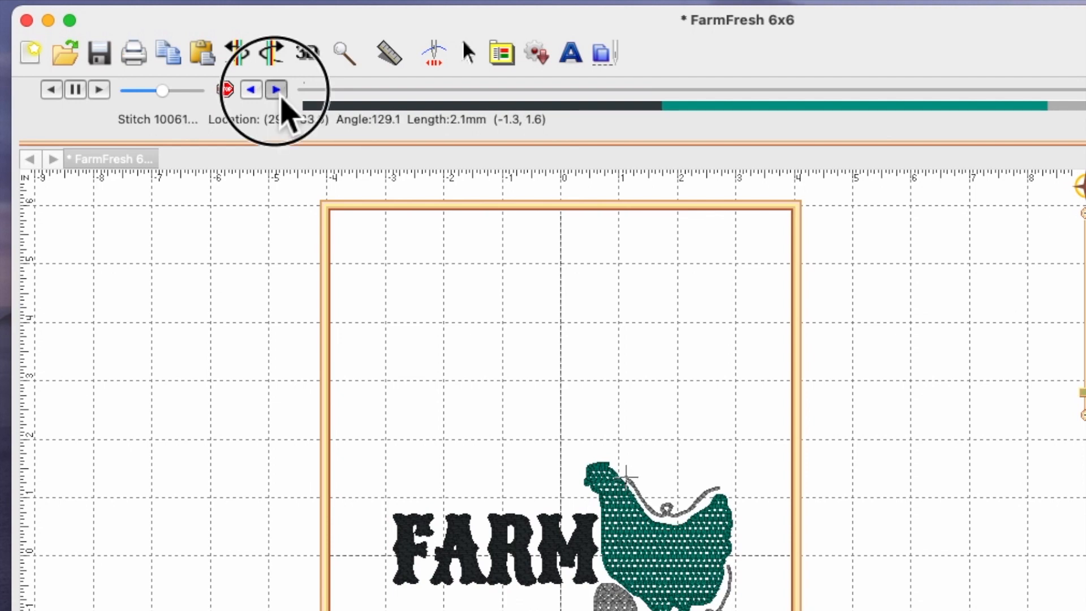
click(276, 90)
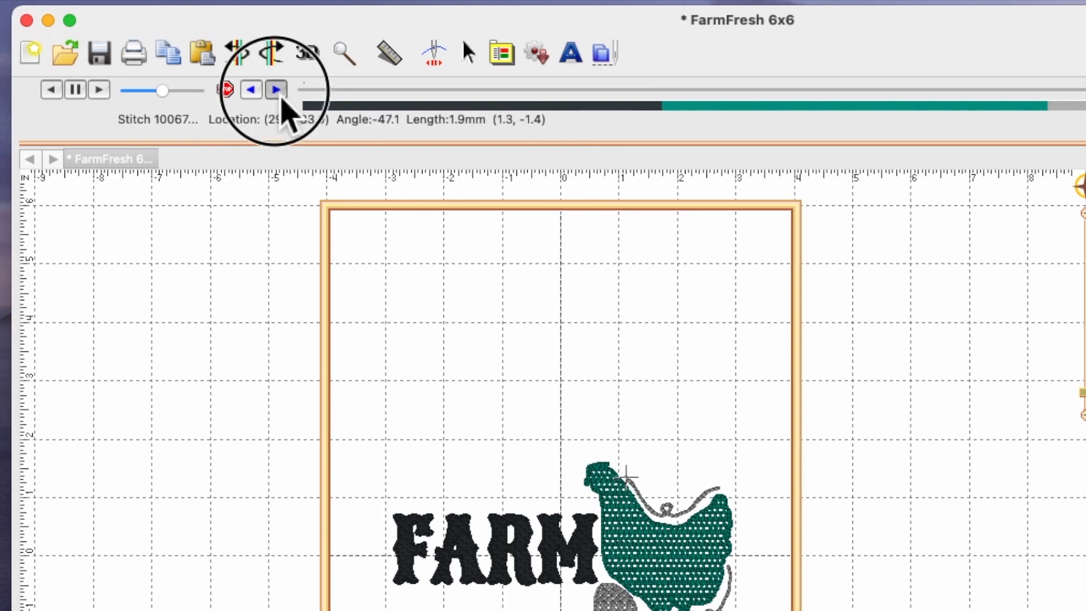
click(275, 89)
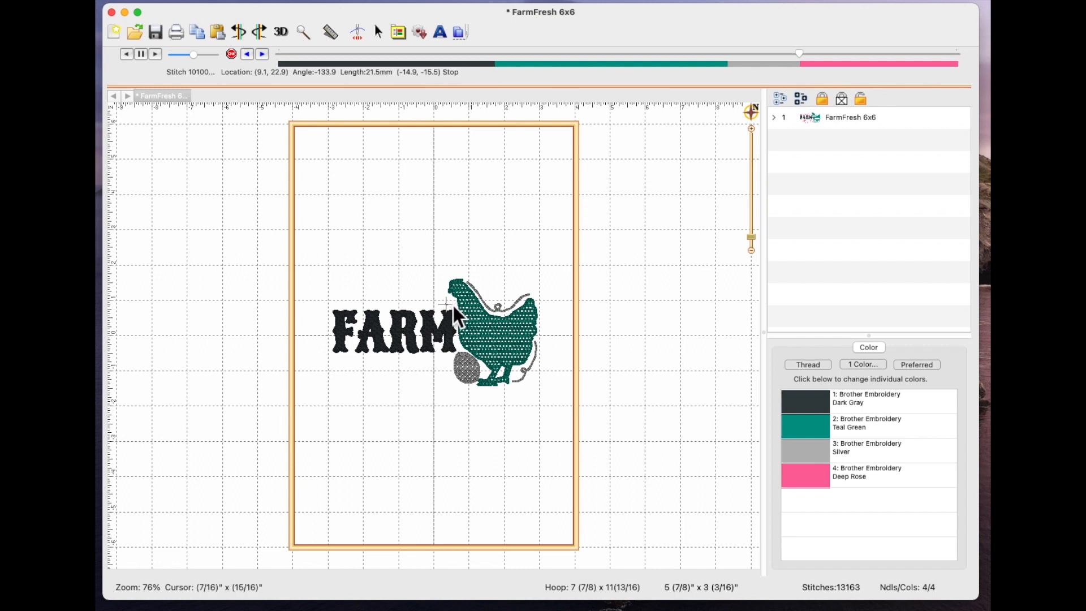
mouse_move(363, 309)
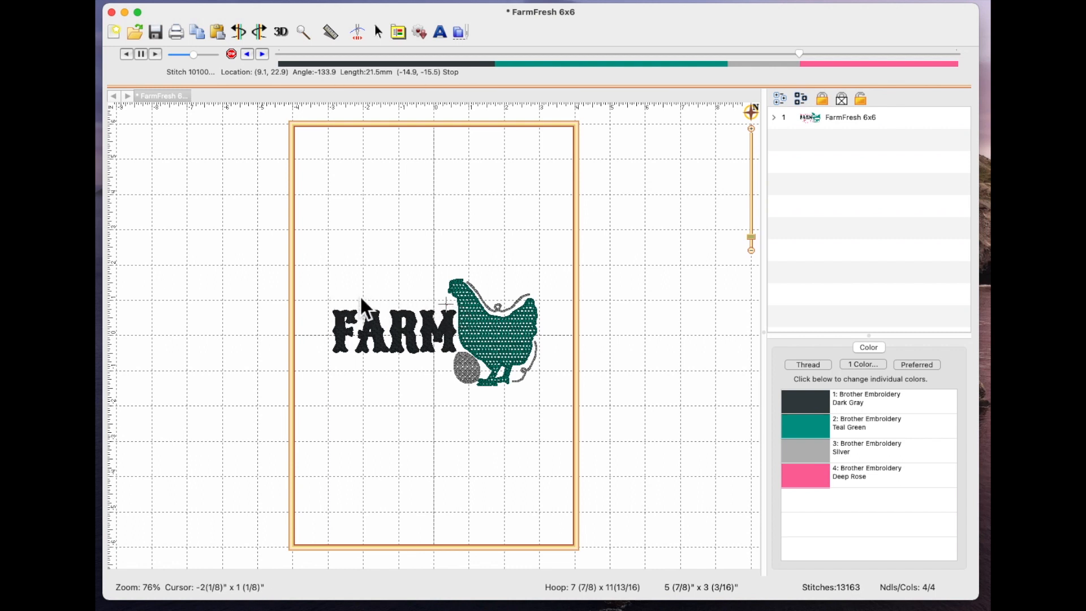
mouse_move(365, 408)
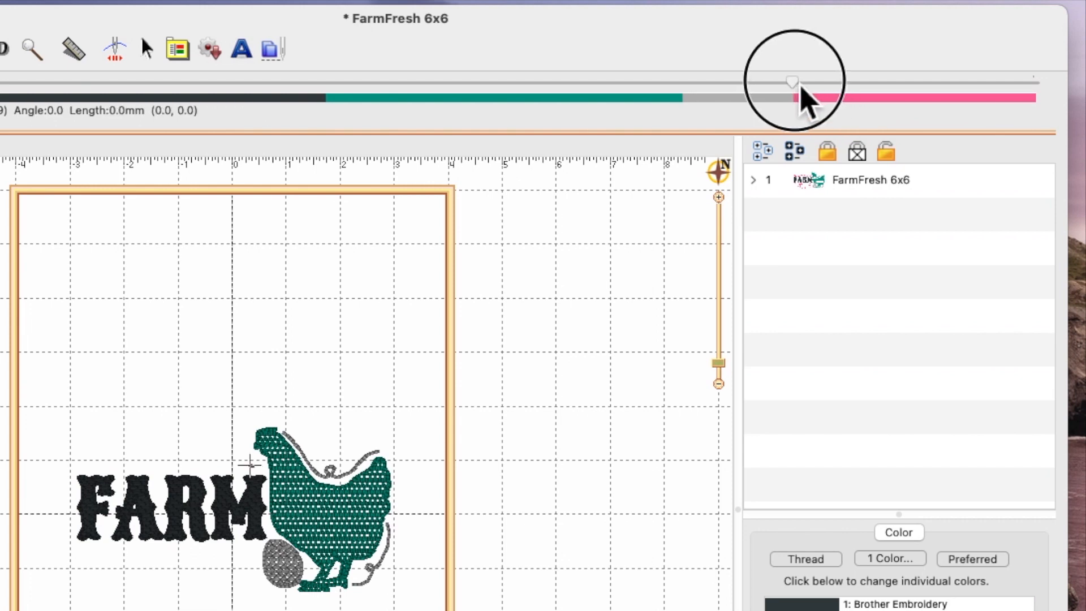
drag(792, 81, 826, 81)
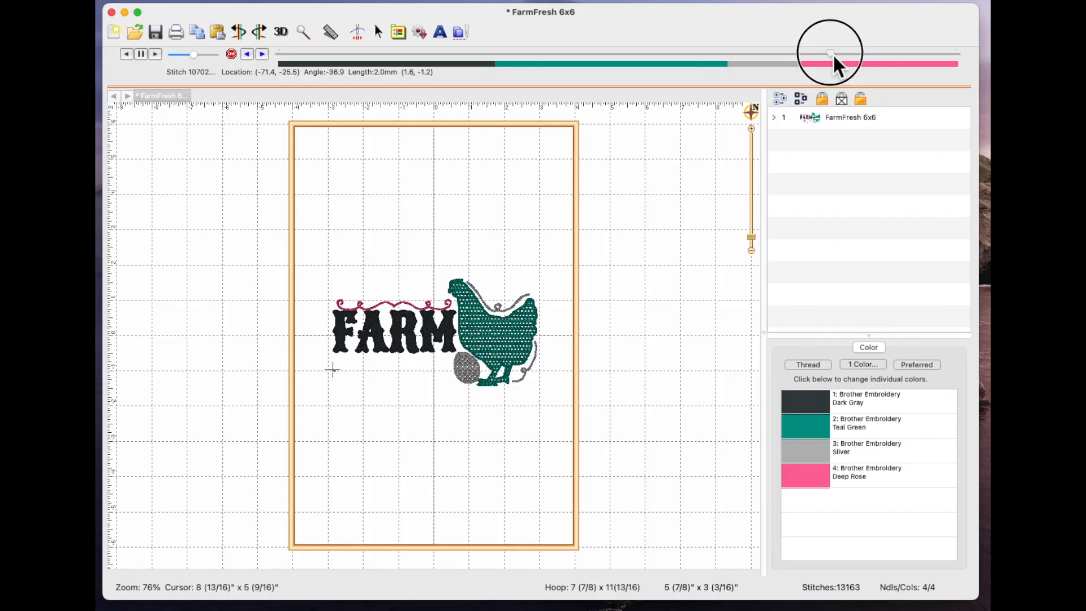
mouse_move(346, 386)
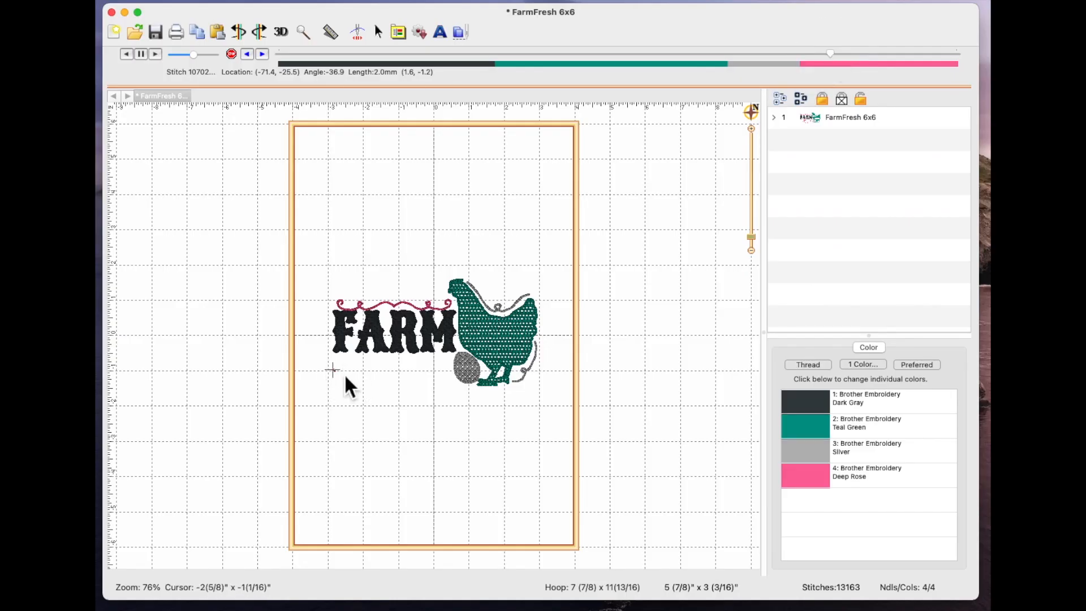
mouse_move(468, 325)
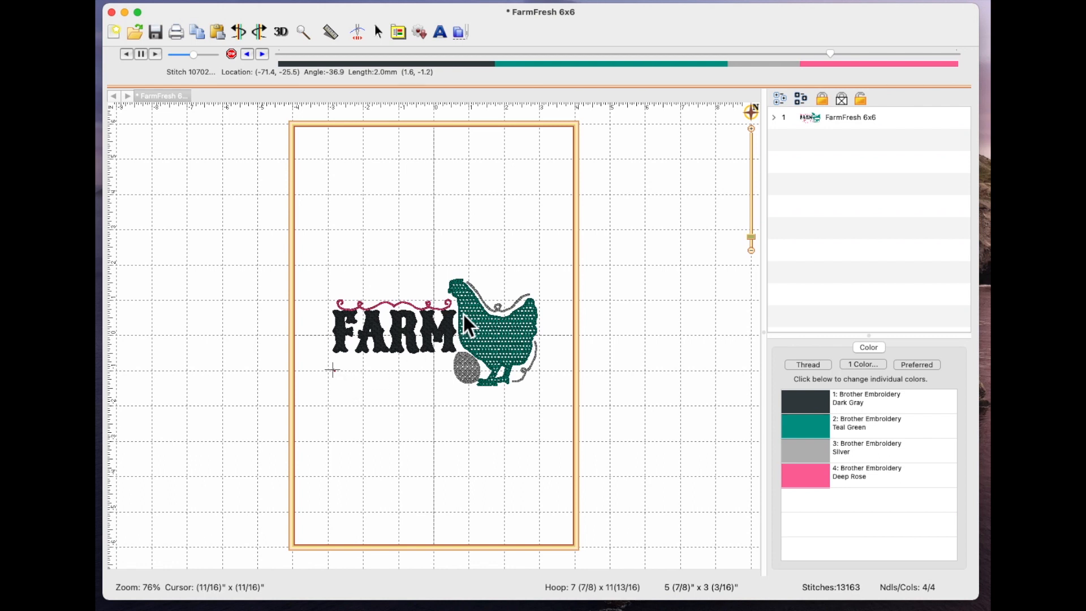
mouse_move(309, 76)
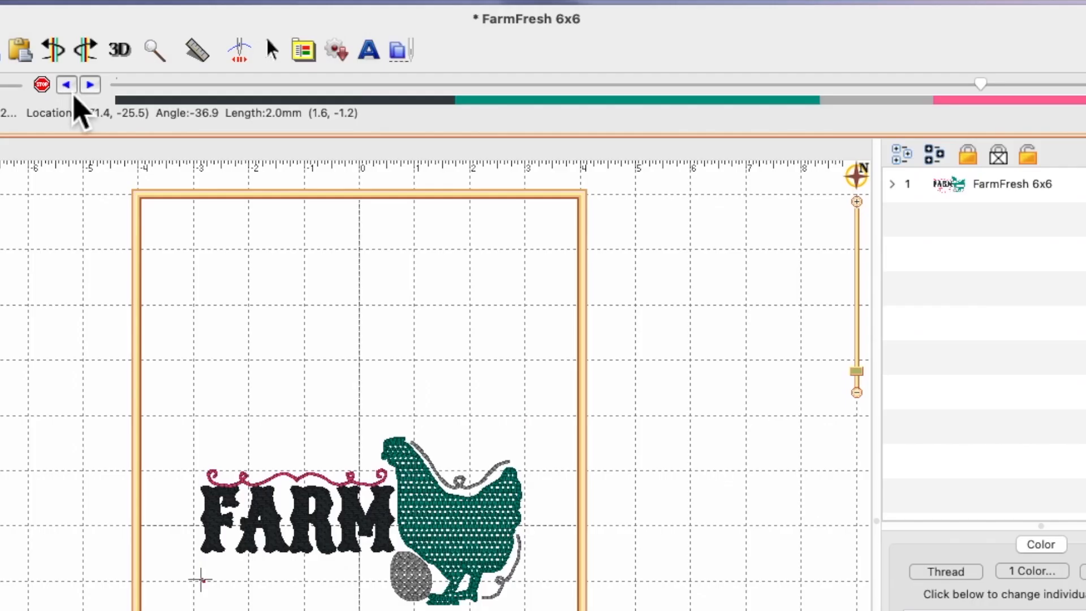
mouse_move(65, 85)
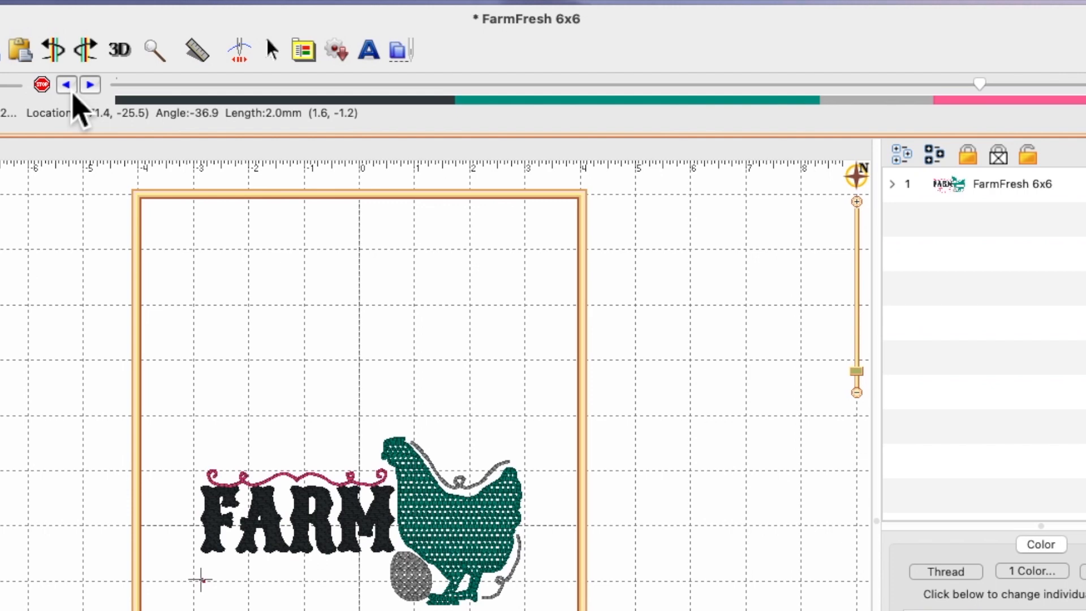
click(66, 84)
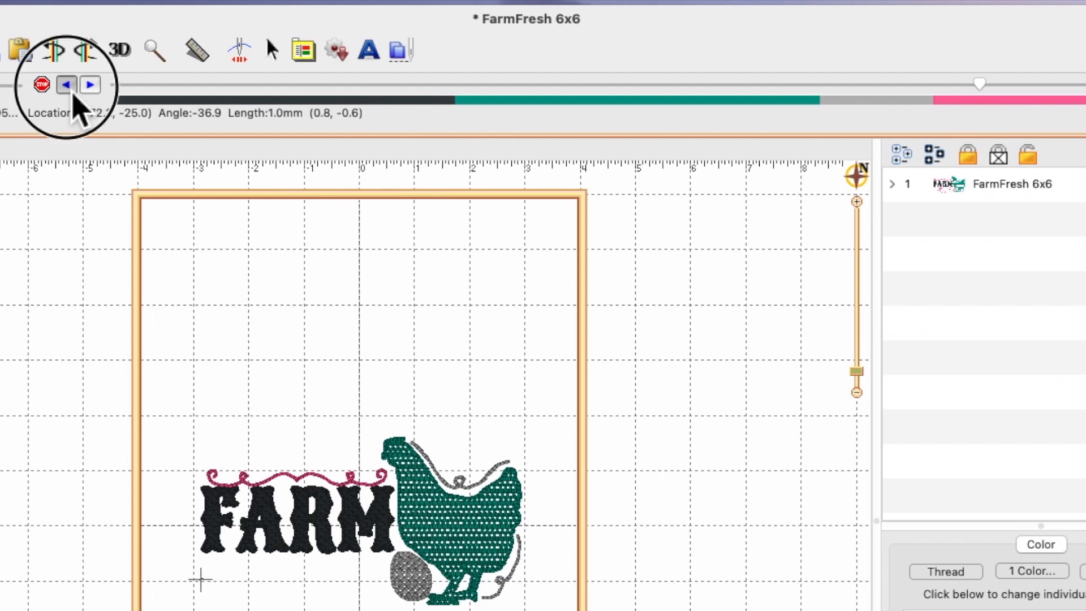
click(66, 85)
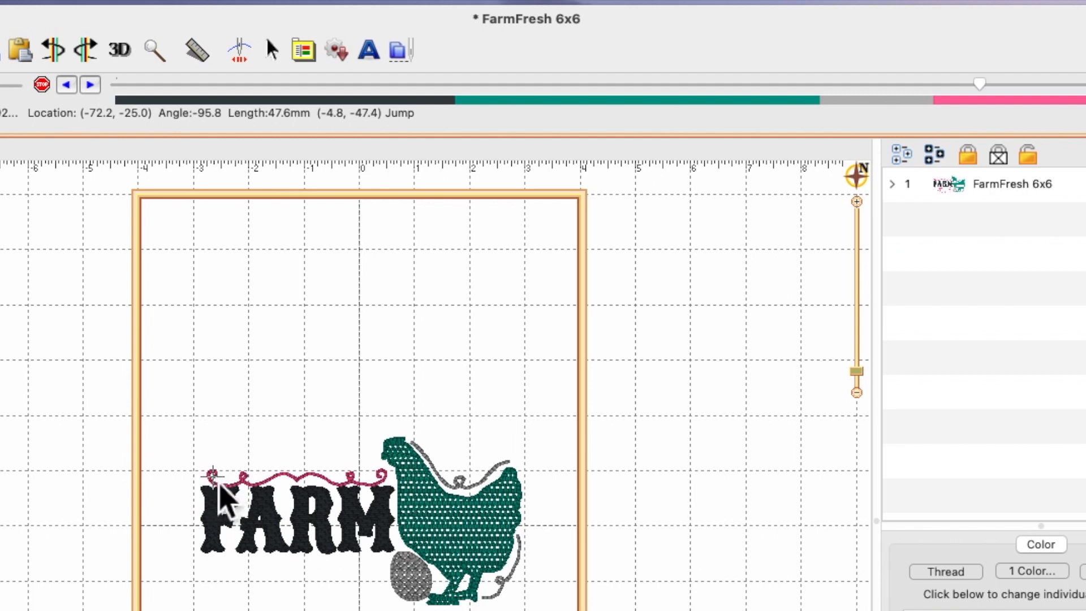
mouse_move(350, 606)
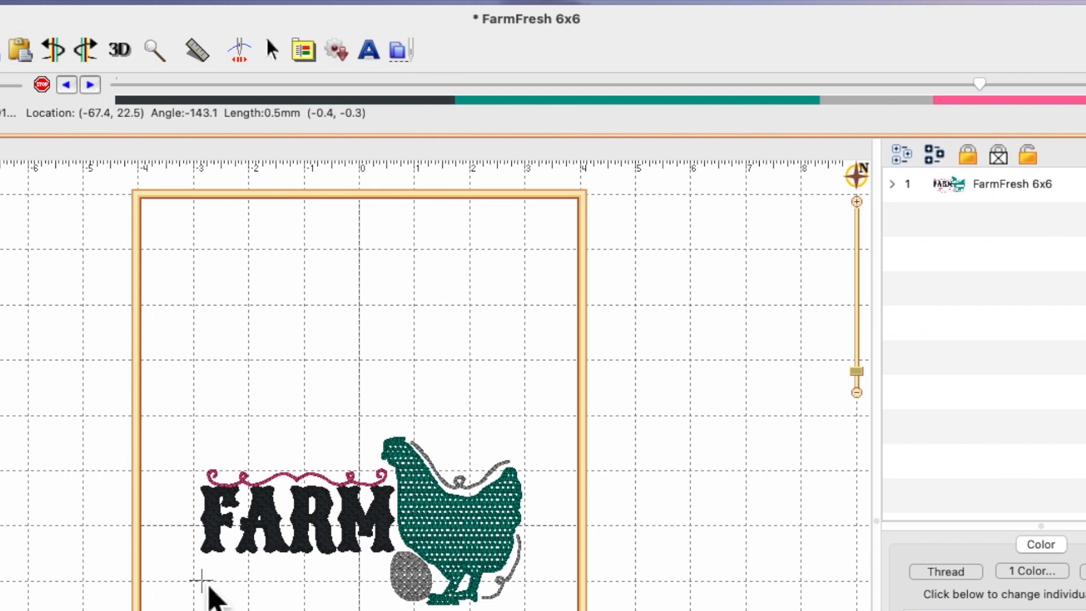
mouse_move(201, 588)
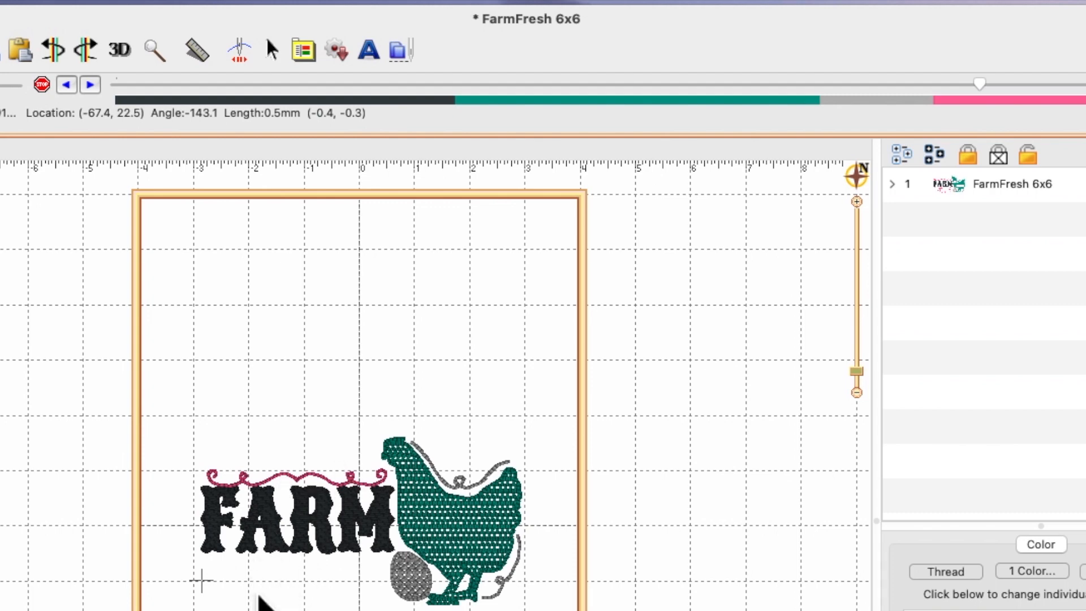
mouse_move(272, 509)
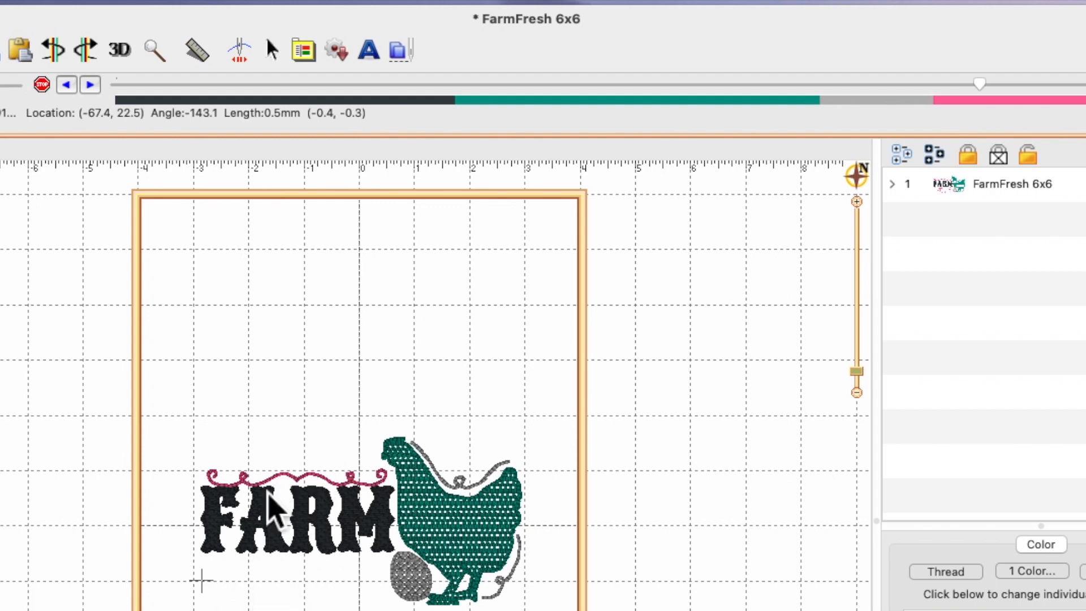
mouse_move(320, 497)
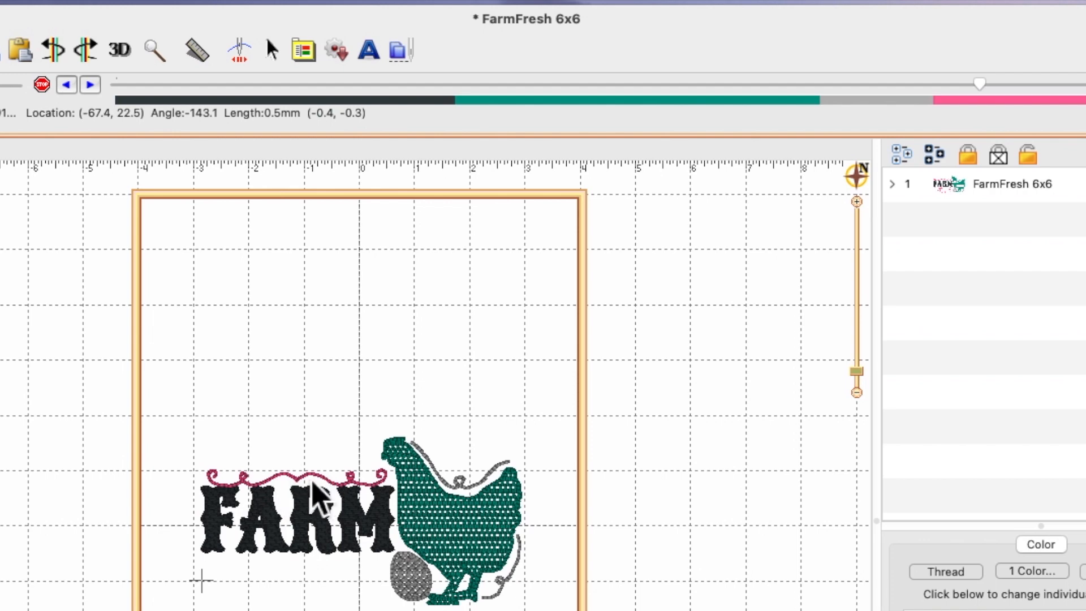
click(89, 84)
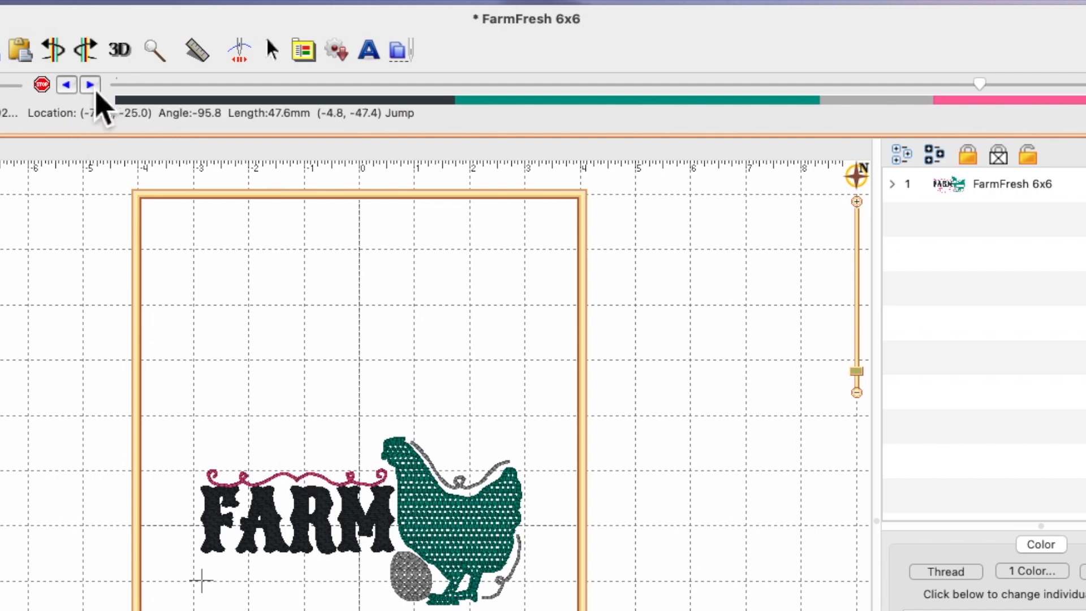
click(89, 84)
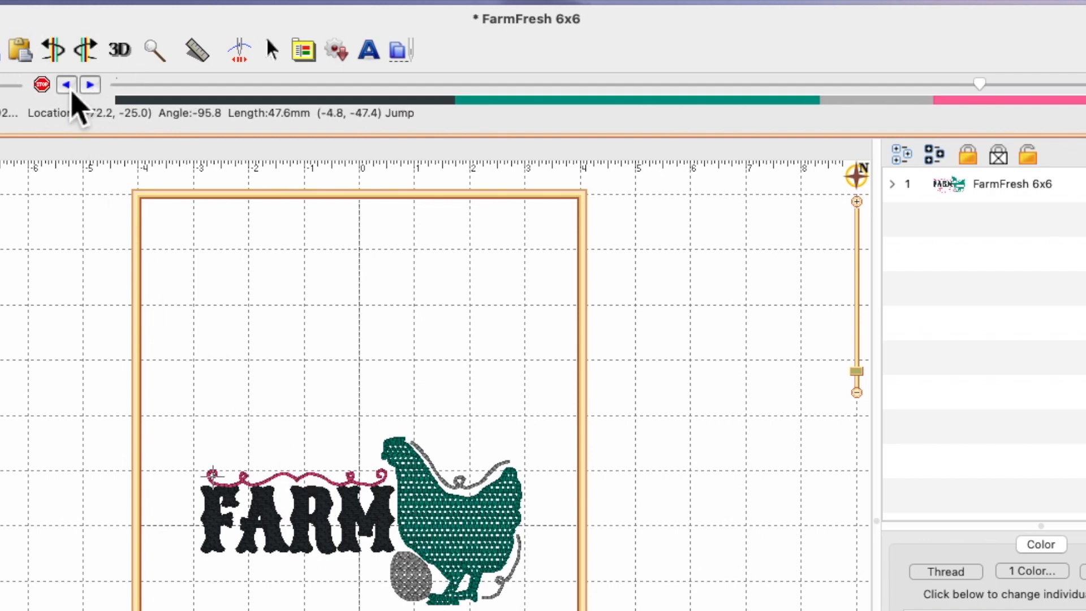
mouse_move(121, 246)
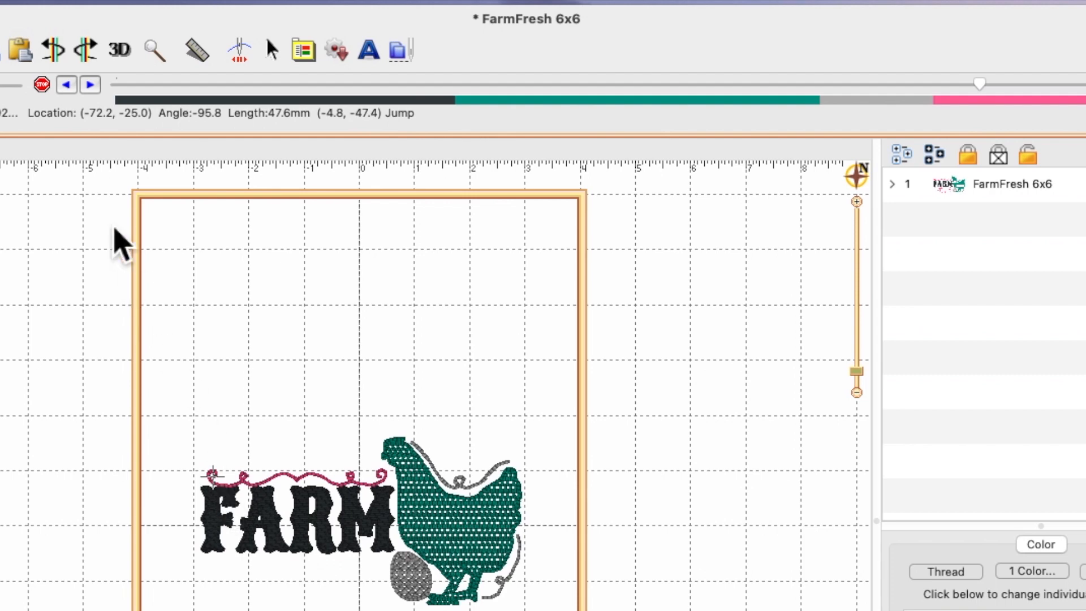
mouse_move(41, 83)
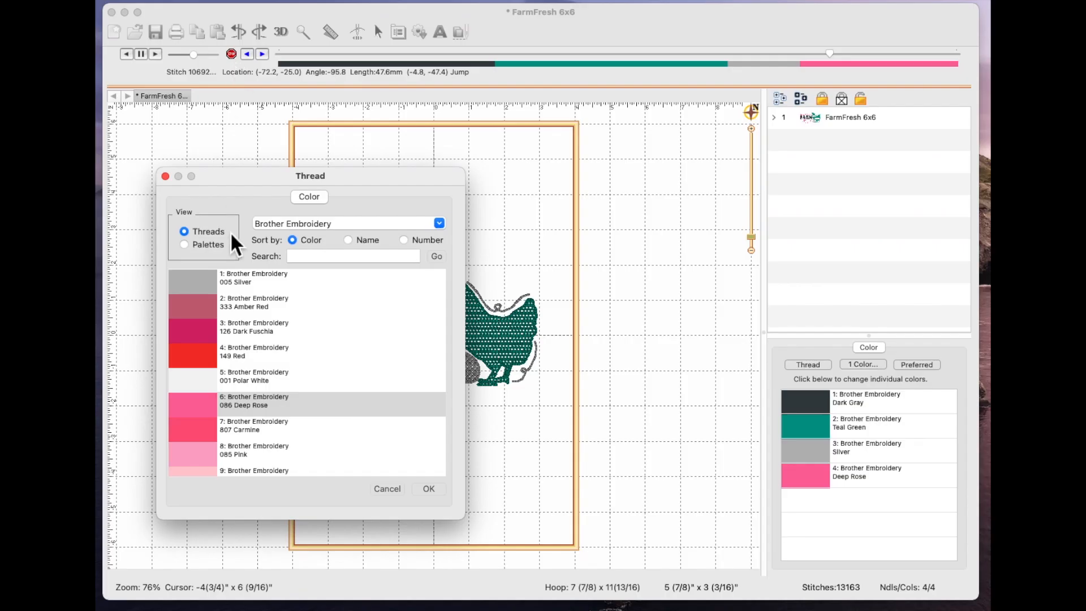
mouse_move(259, 436)
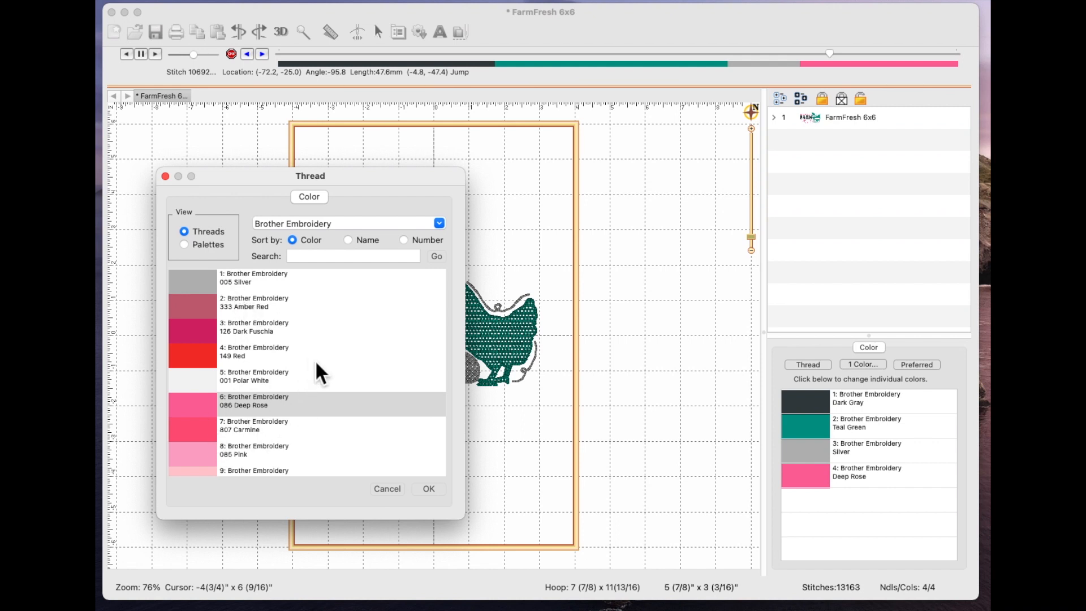
mouse_move(324, 373)
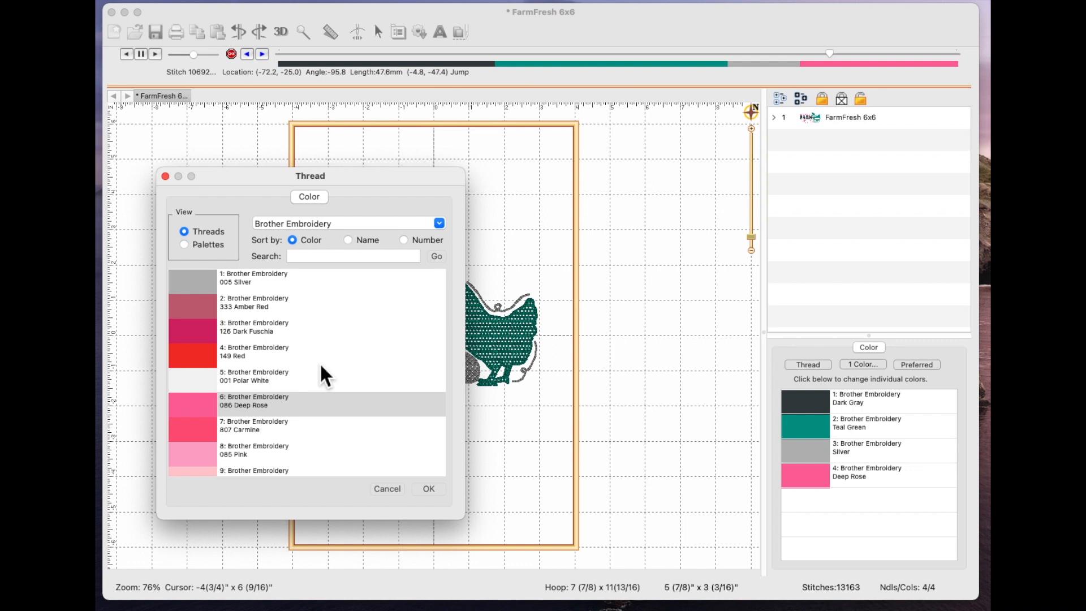
mouse_move(292, 376)
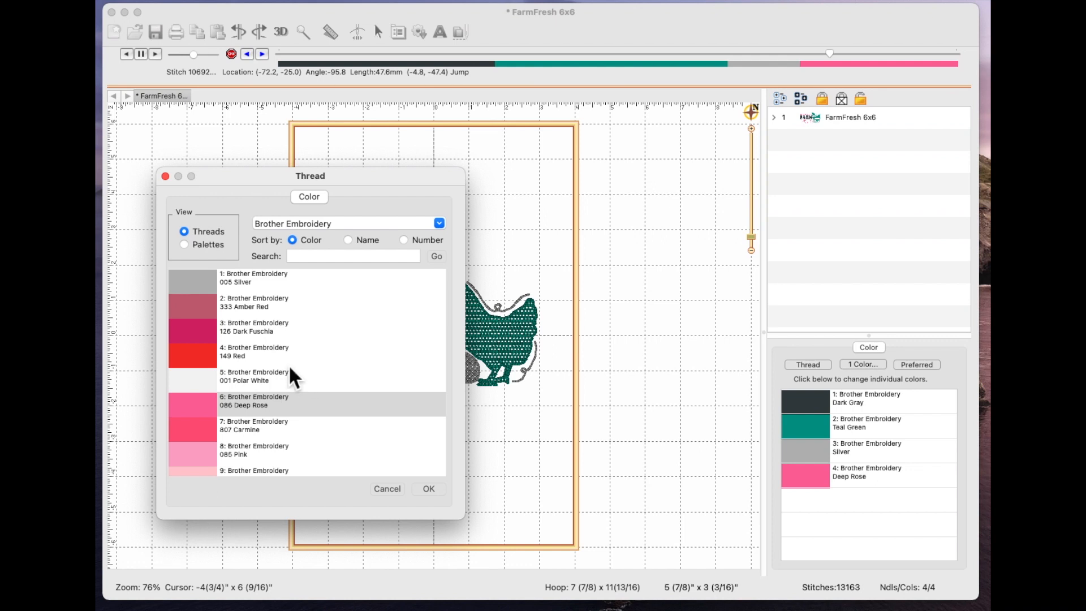
mouse_move(619, 478)
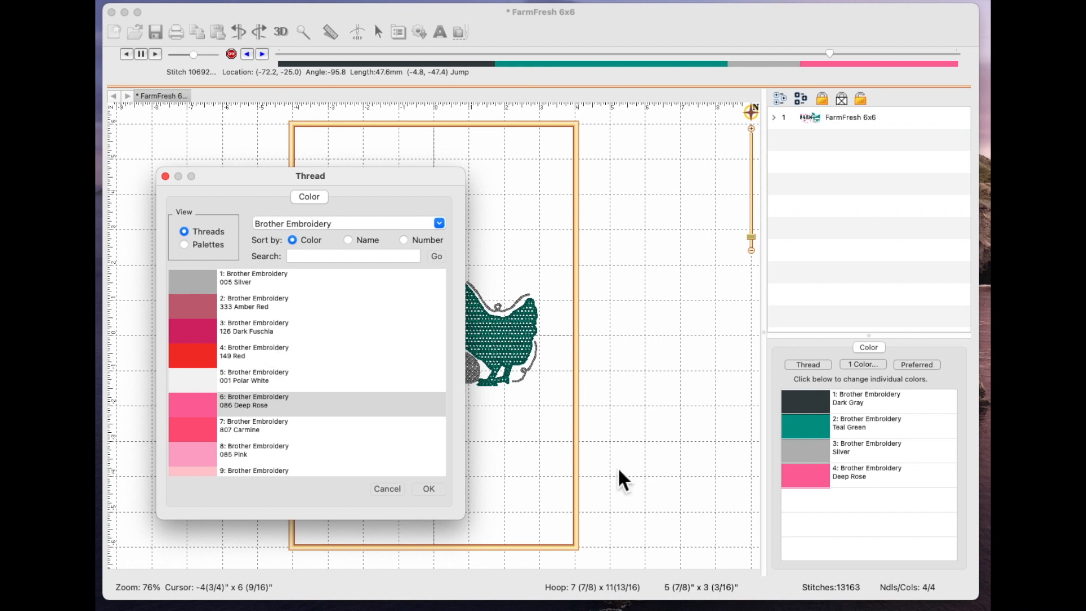
mouse_move(309, 391)
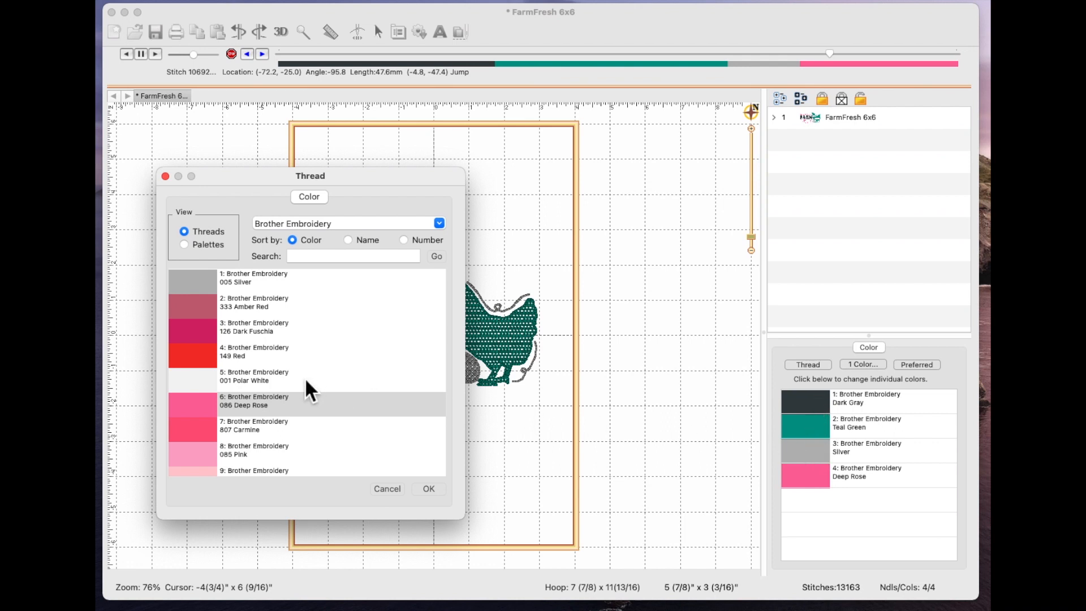
- Choose Brother Embroidery 23: 993 Red Metallic in the Thread dialog and confirm
scroll(down, 3)
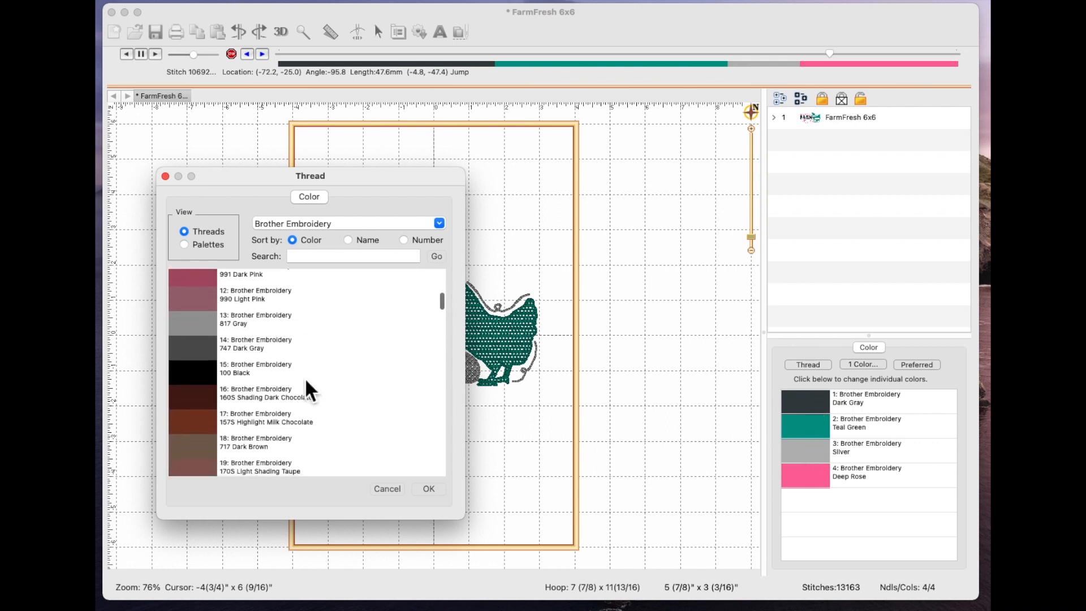
scroll(down, 3)
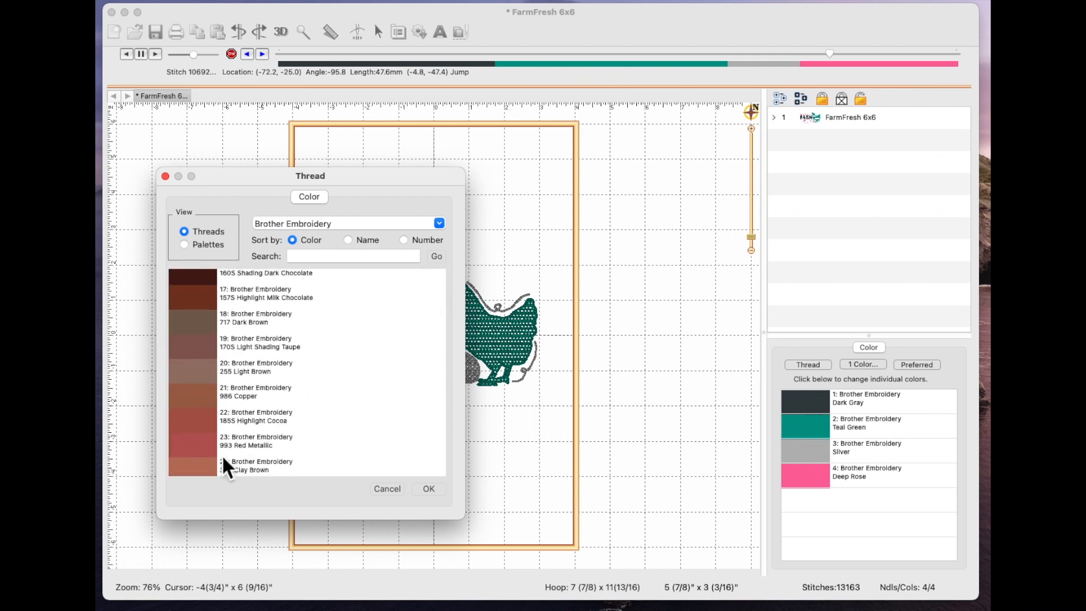
click(277, 441)
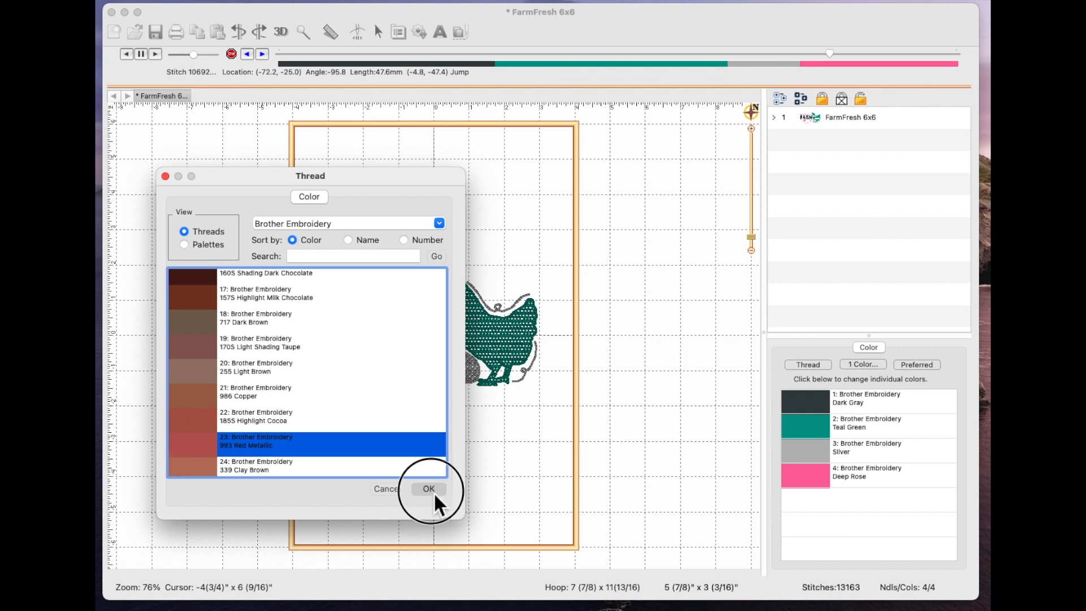
click(429, 488)
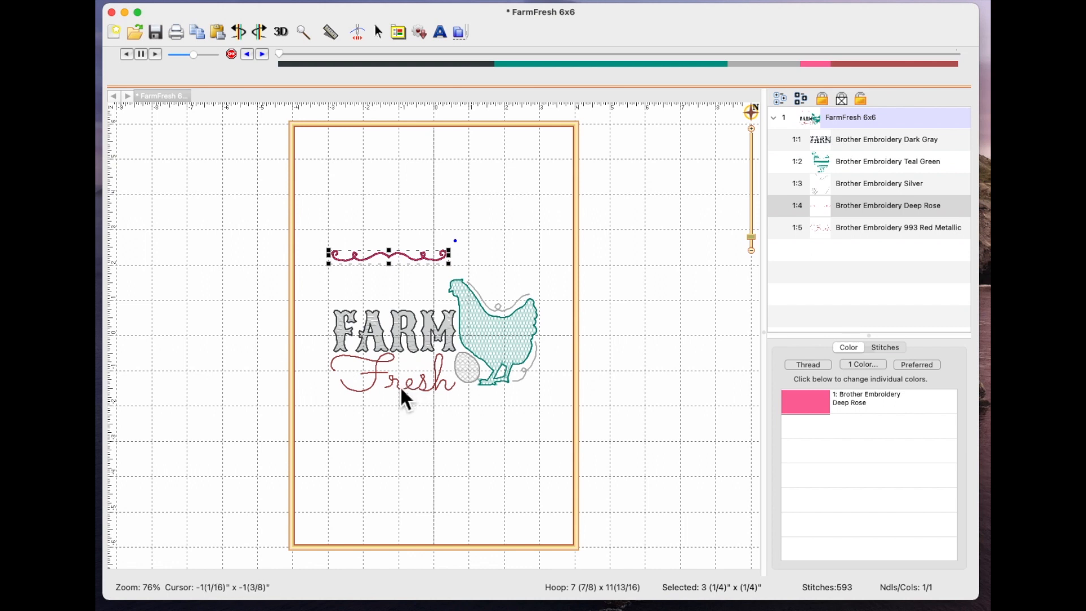
mouse_move(408, 400)
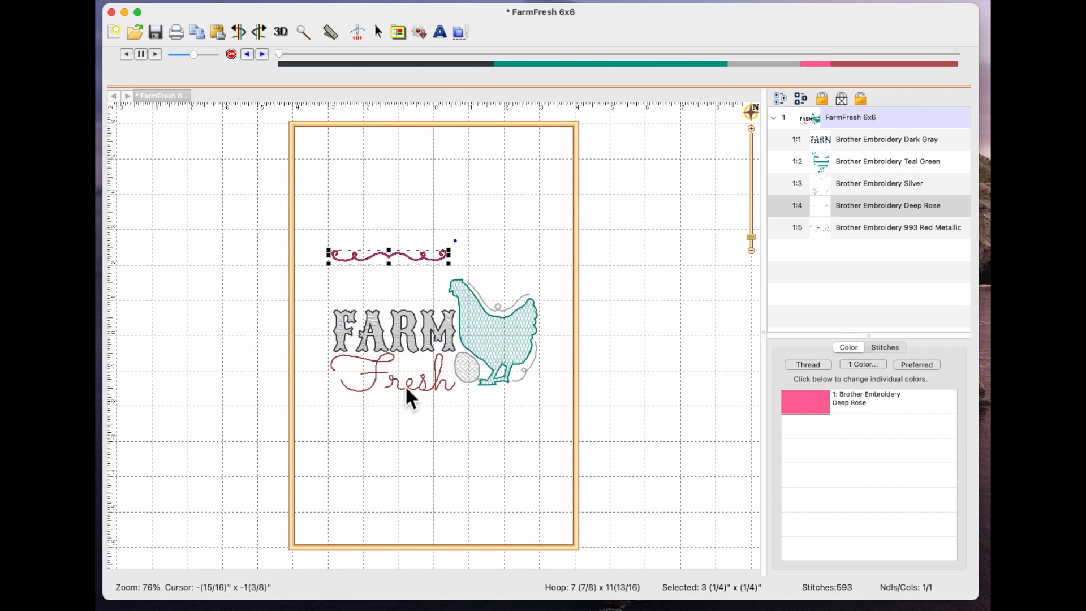
mouse_move(409, 353)
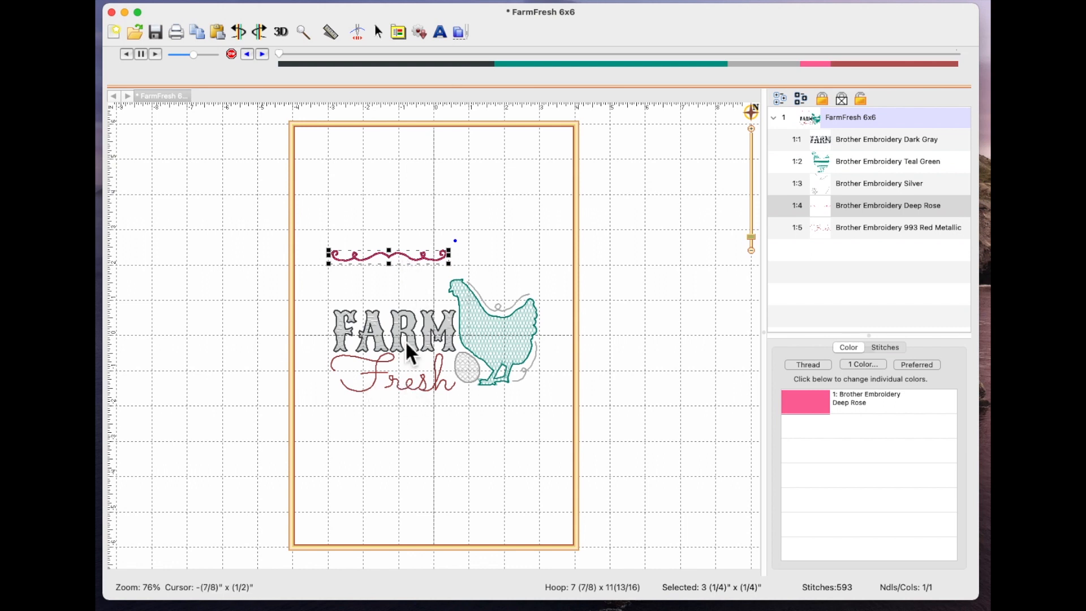
mouse_move(398, 398)
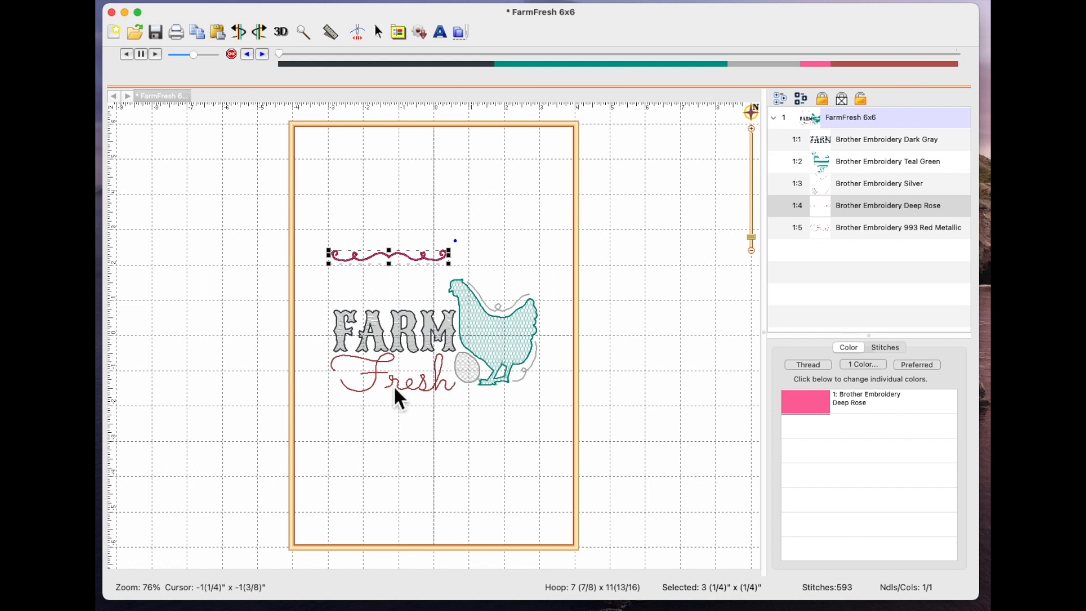
mouse_move(404, 356)
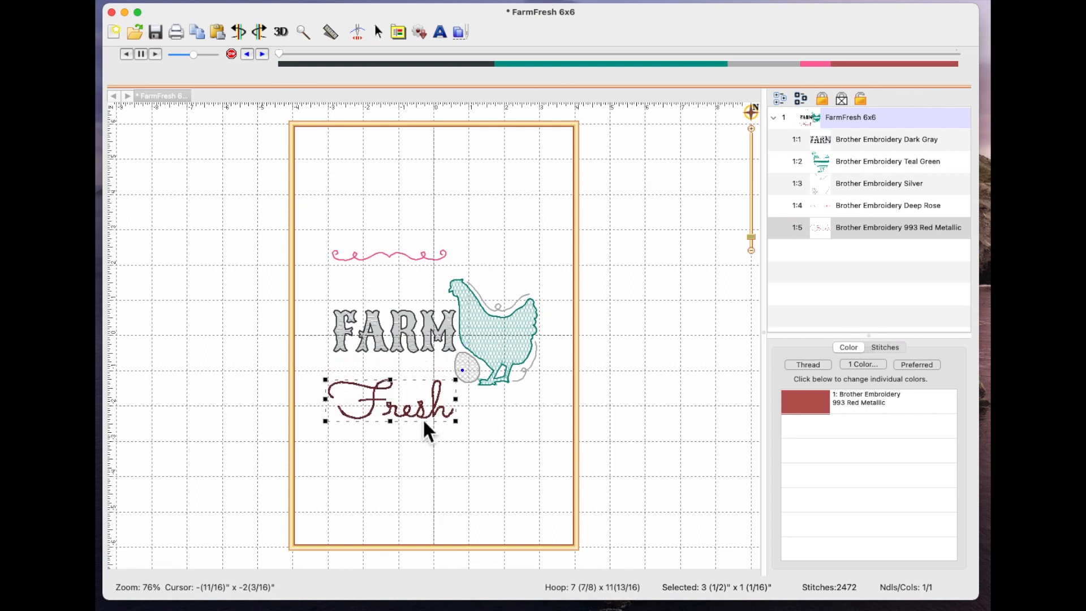
- Place the Deep Rose scroll on top of FARM, lower Fresh, and select the scroll
click(398, 287)
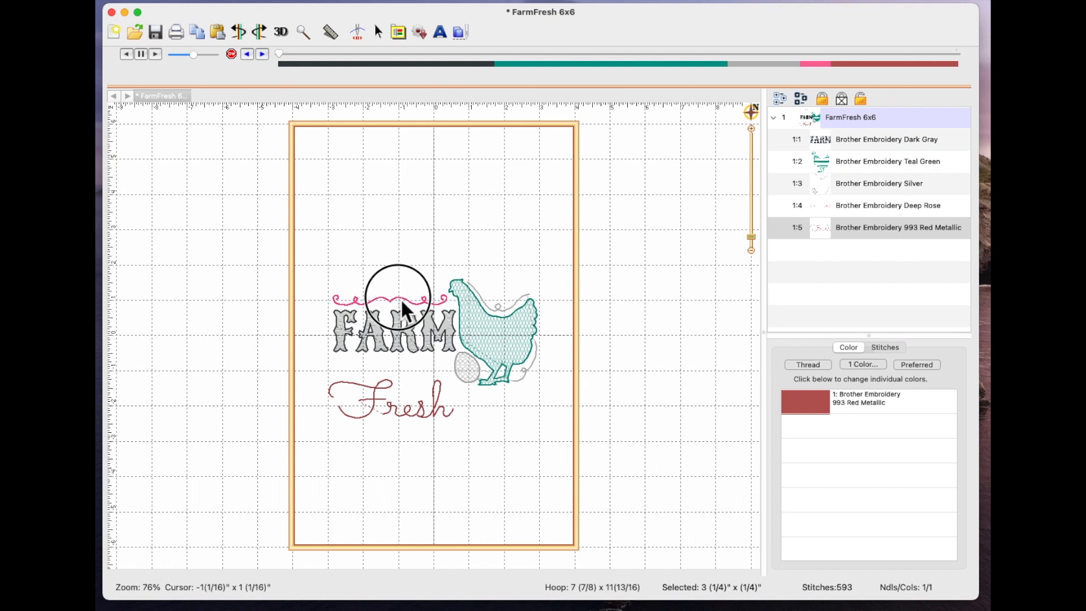
click(388, 301)
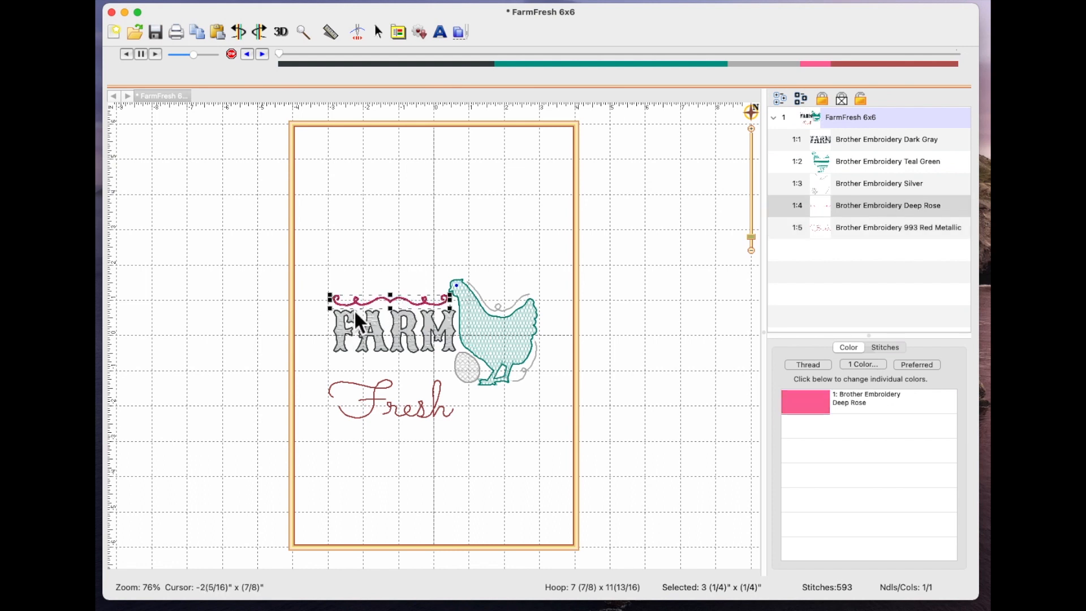
mouse_move(360, 326)
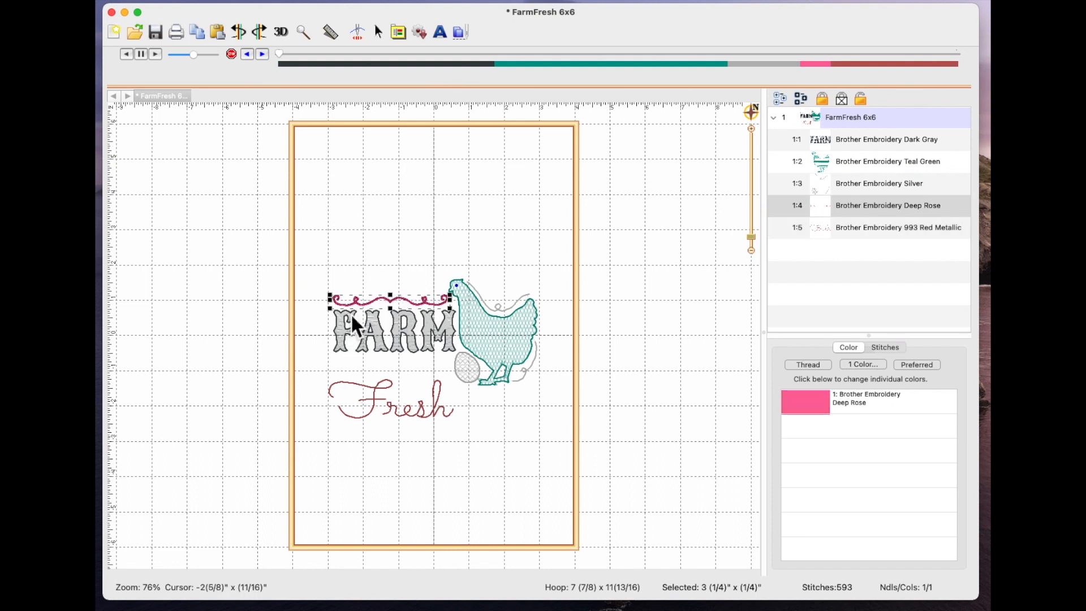
mouse_move(412, 311)
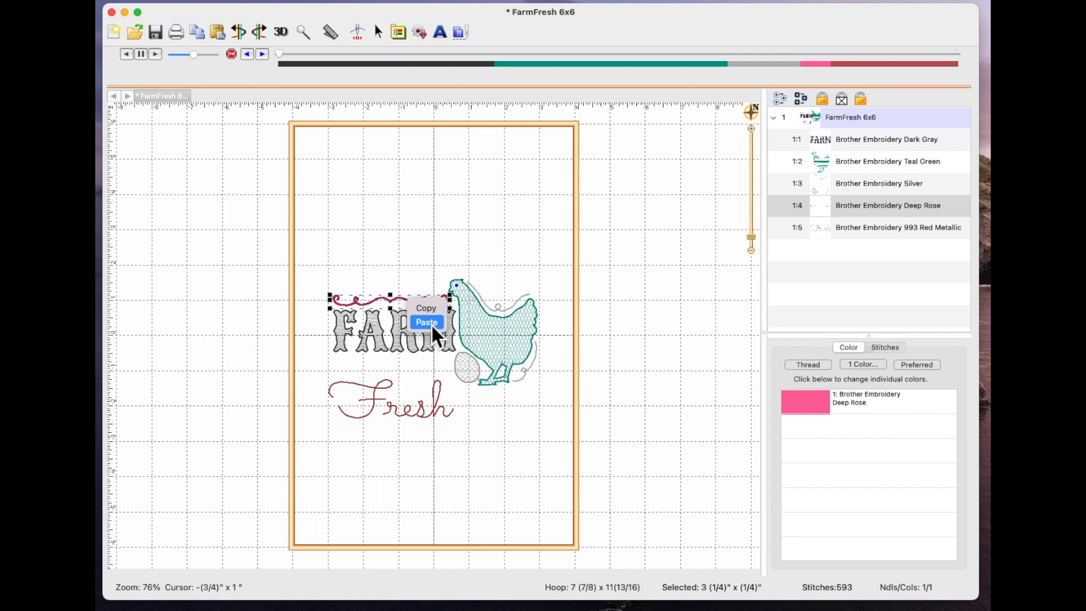
- Paste a second rose scroll and position it between FARM and Fresh
click(426, 321)
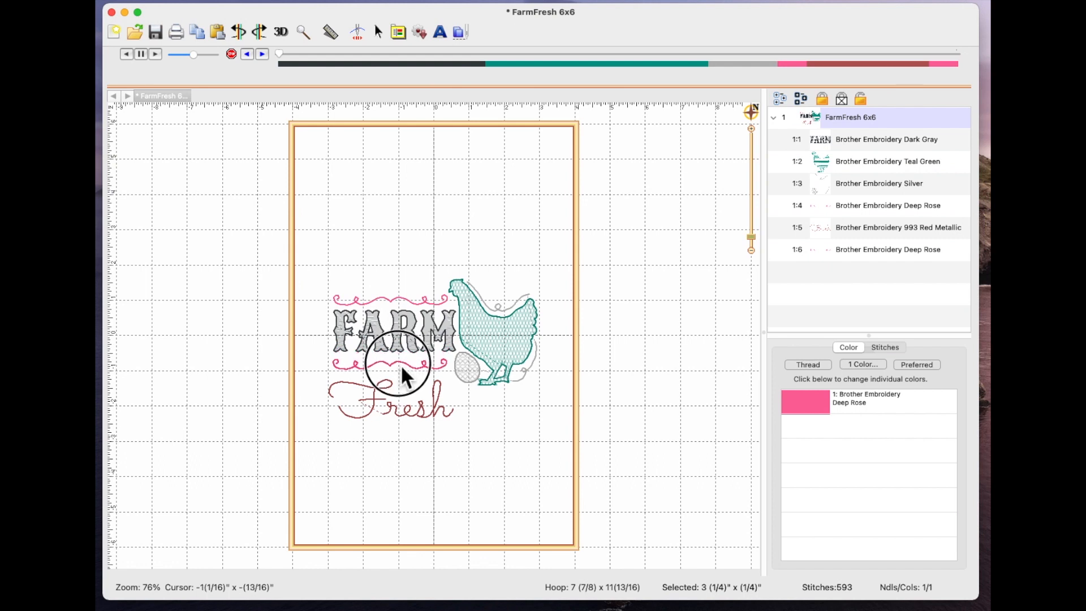
mouse_move(405, 377)
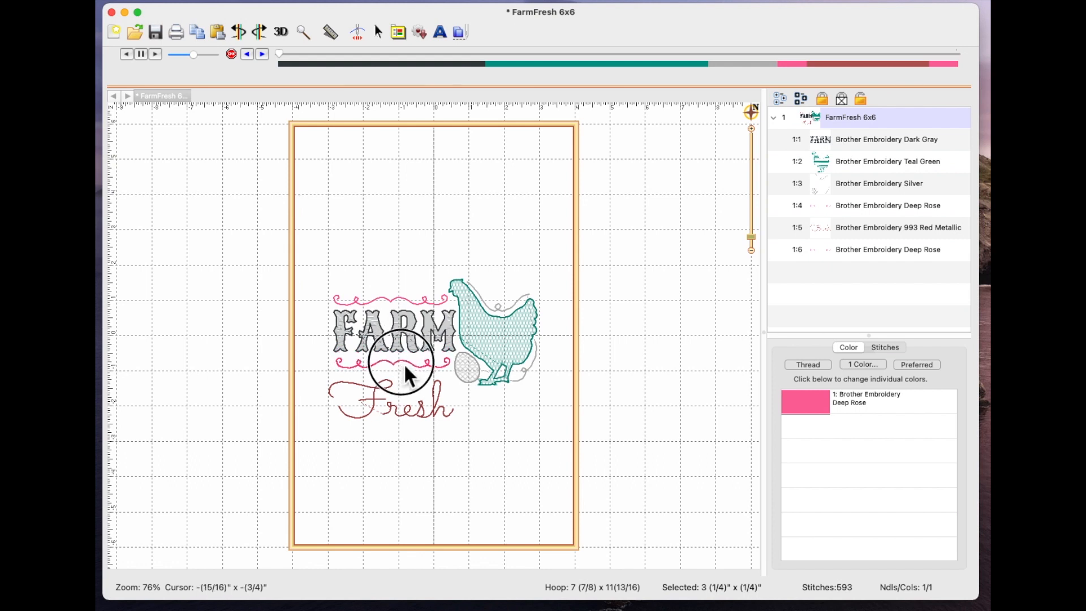
click(392, 360)
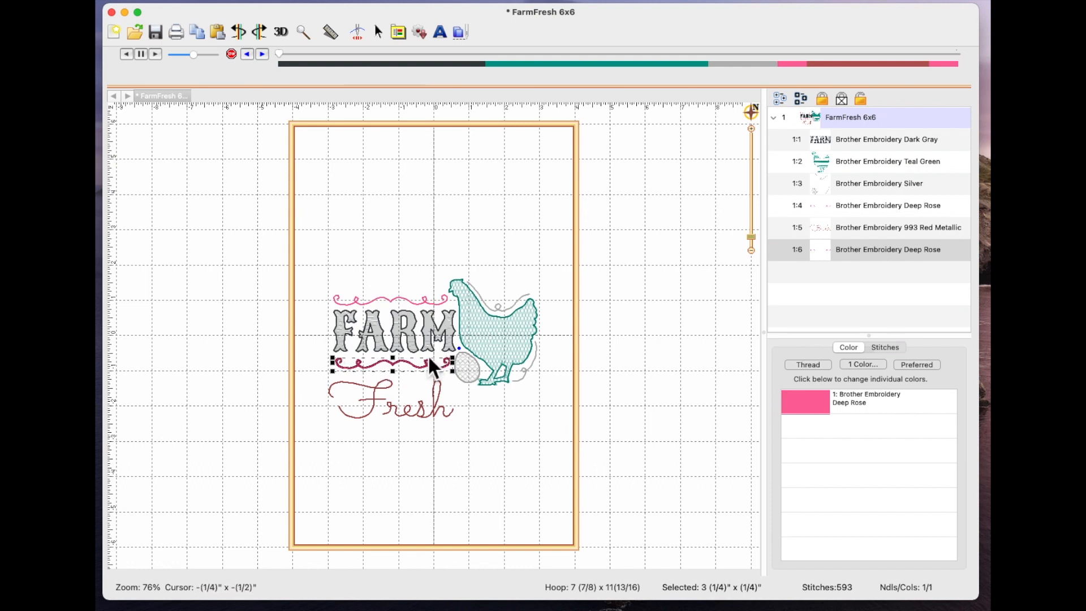
mouse_move(342, 84)
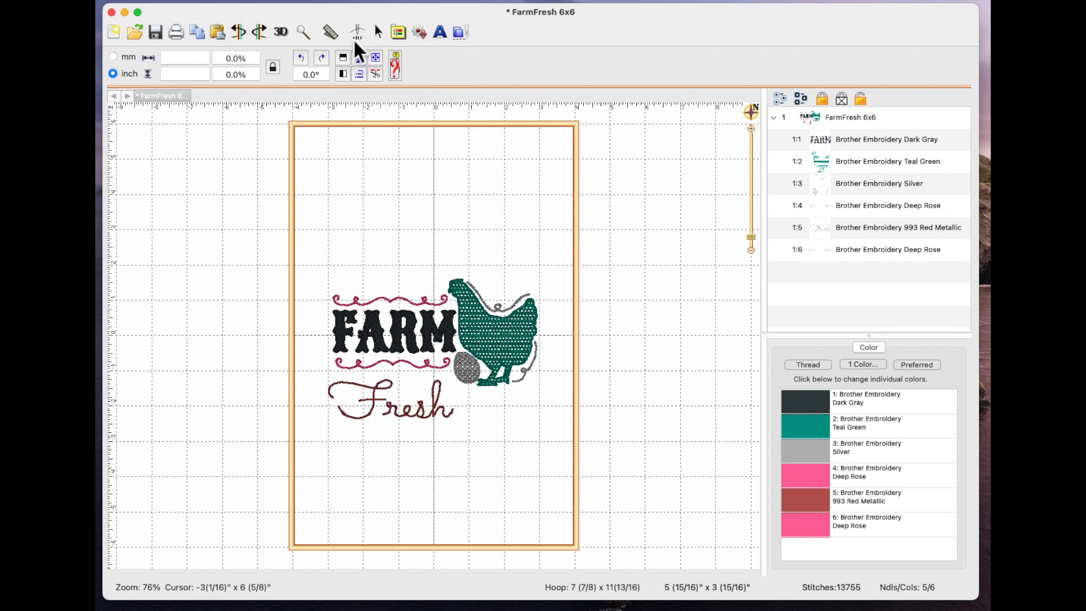
mouse_move(358, 33)
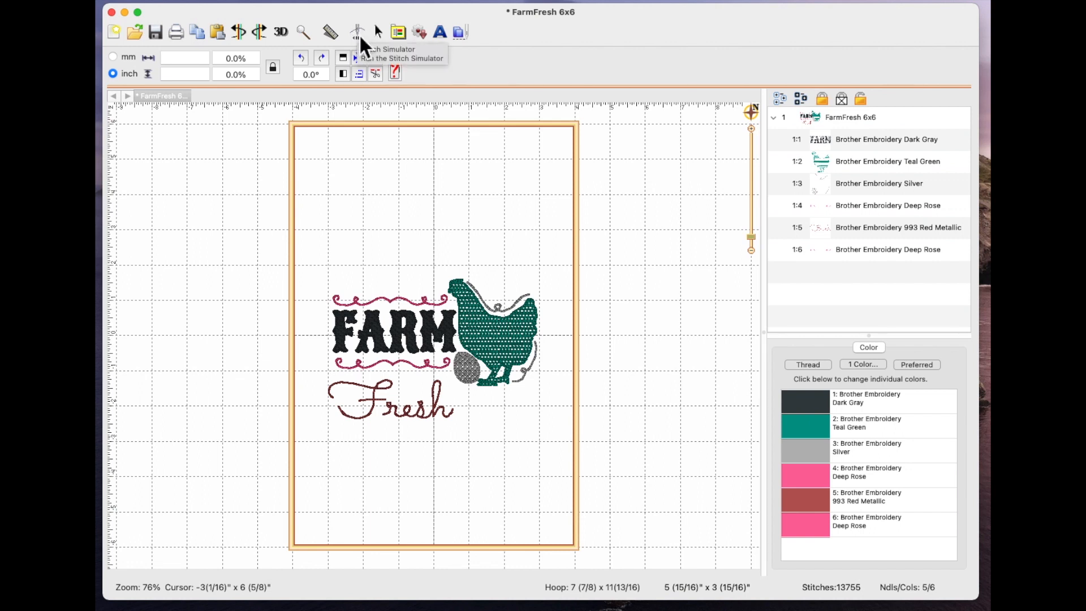
mouse_move(398, 377)
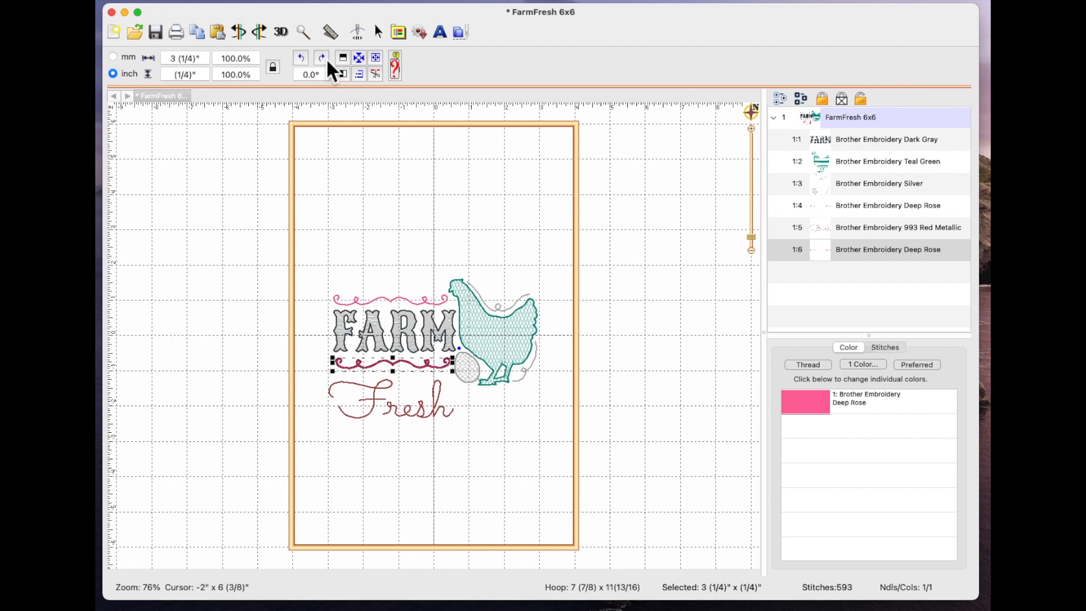
- Deselect the scroll on empty canvas, then select the Red Metallic Fresh lettering
click(342, 74)
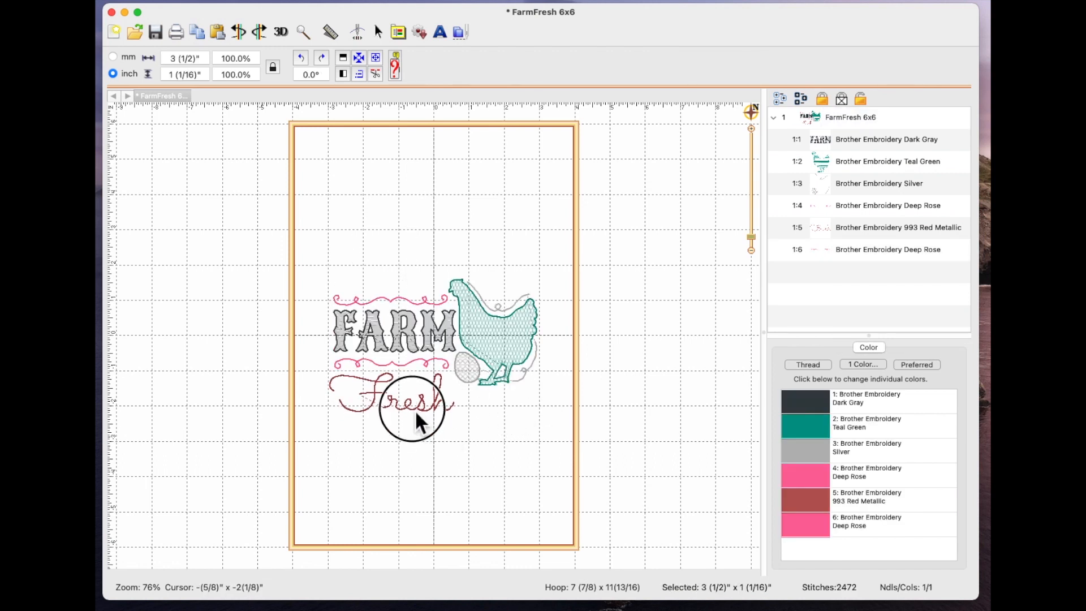
click(402, 398)
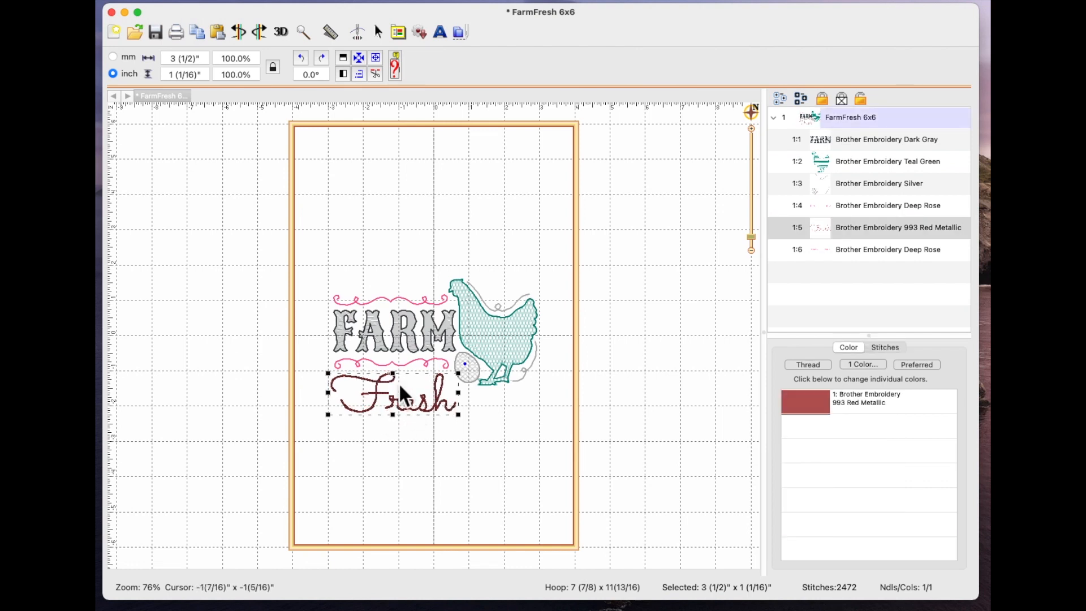
mouse_move(407, 419)
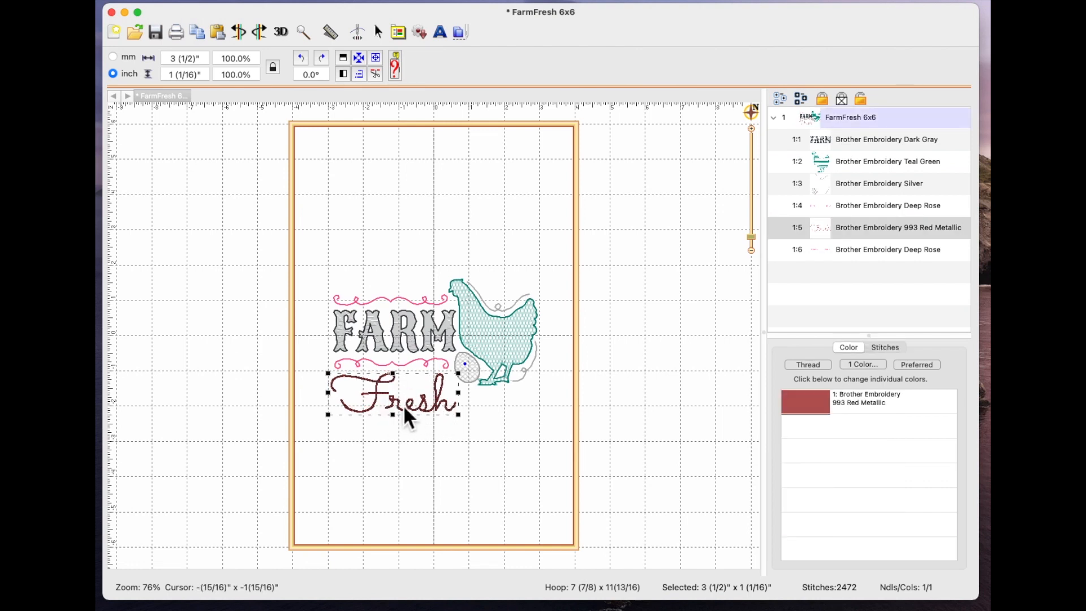
mouse_move(408, 312)
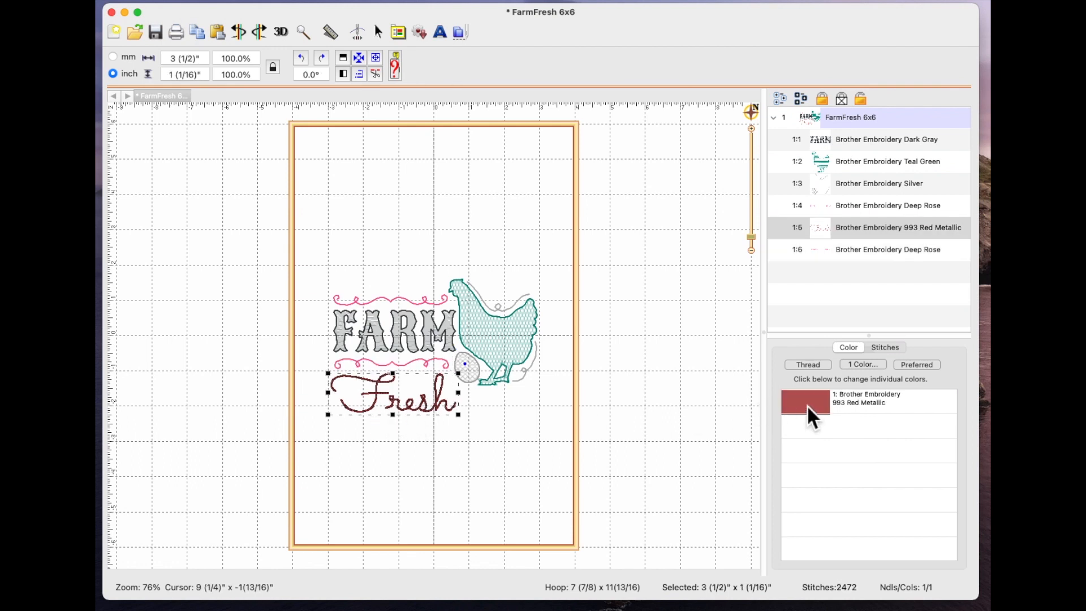
- Search 'deep rose' in the Thread dialog and apply Brother 086 Deep Rose to Fresh
click(804, 402)
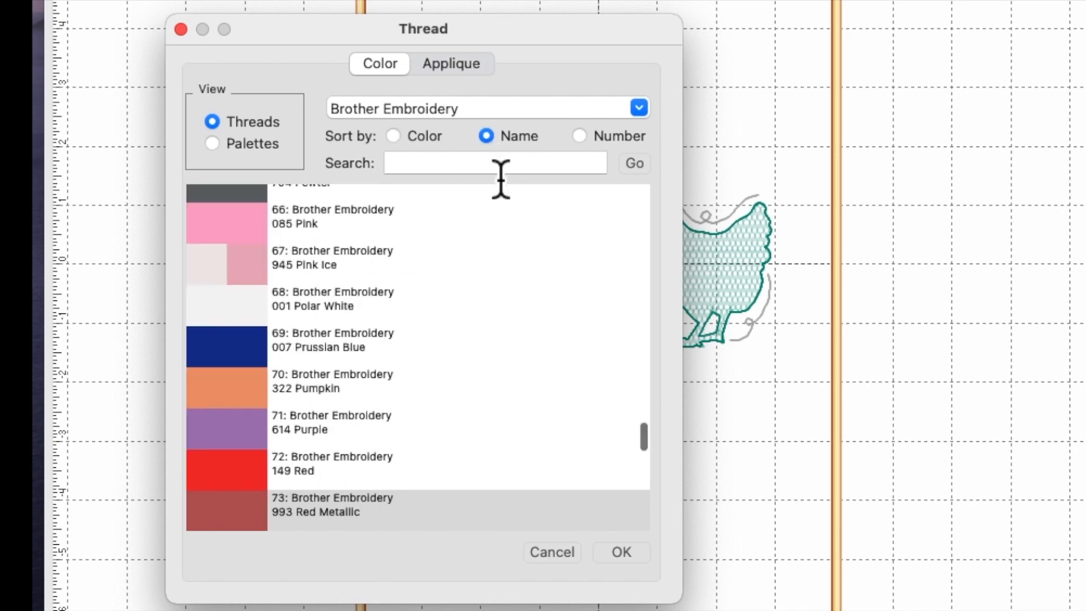
text(deep)
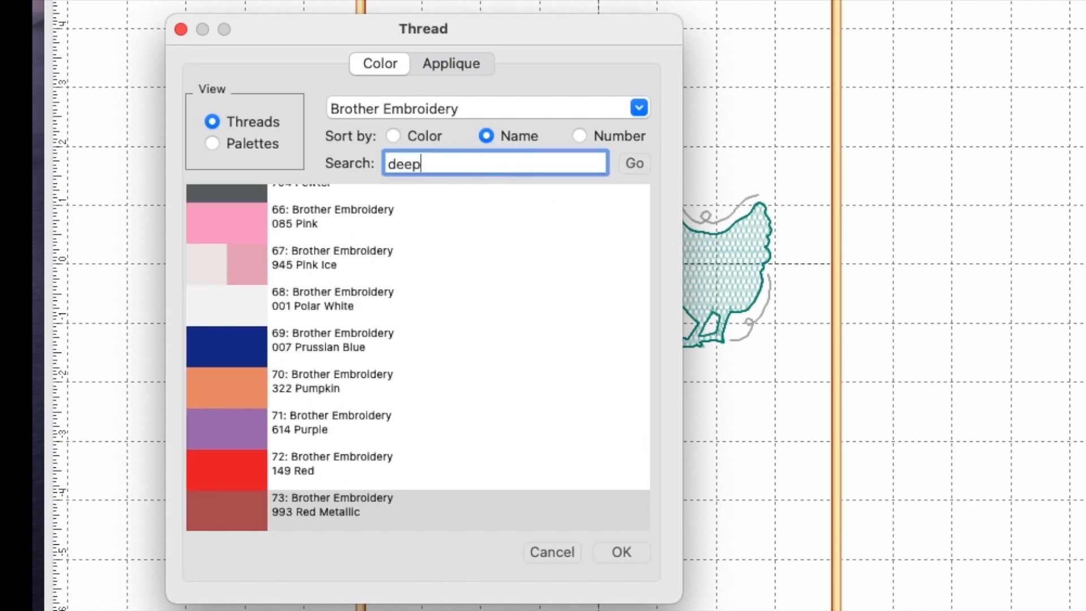
text(rose)
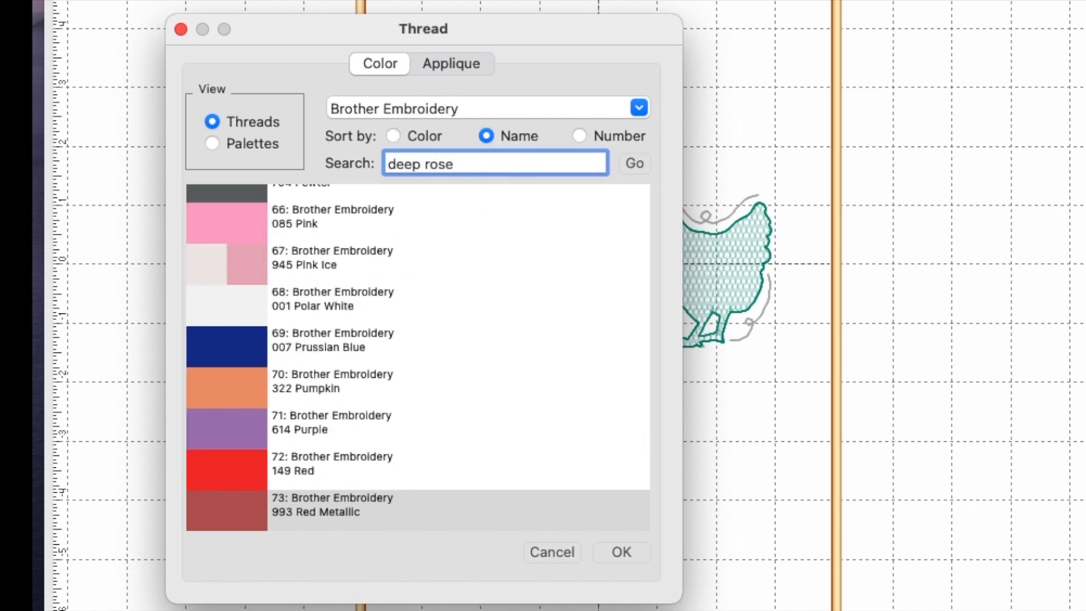
mouse_move(627, 114)
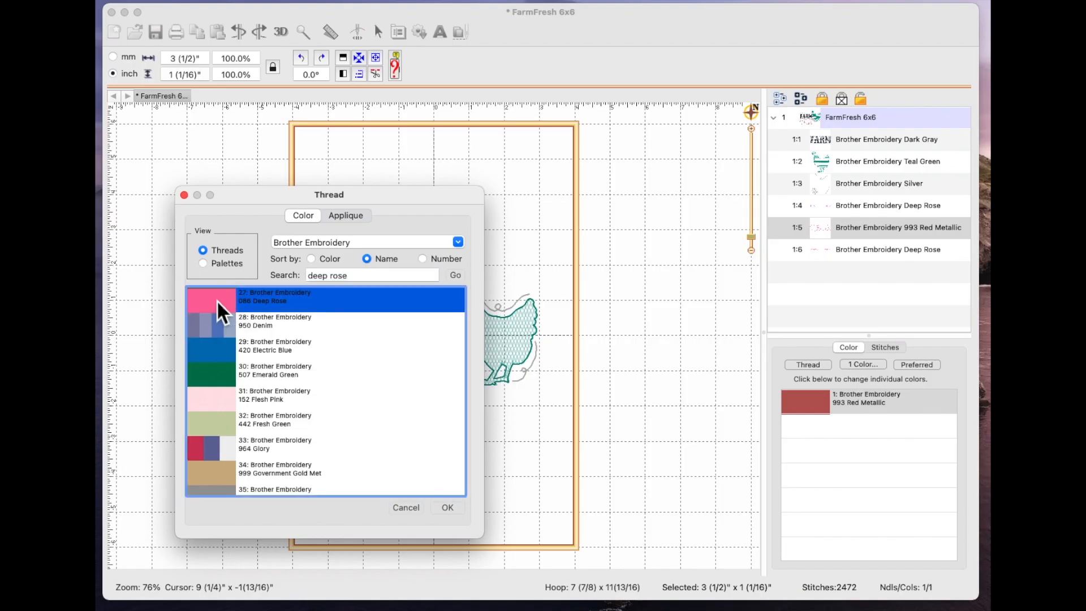
click(446, 506)
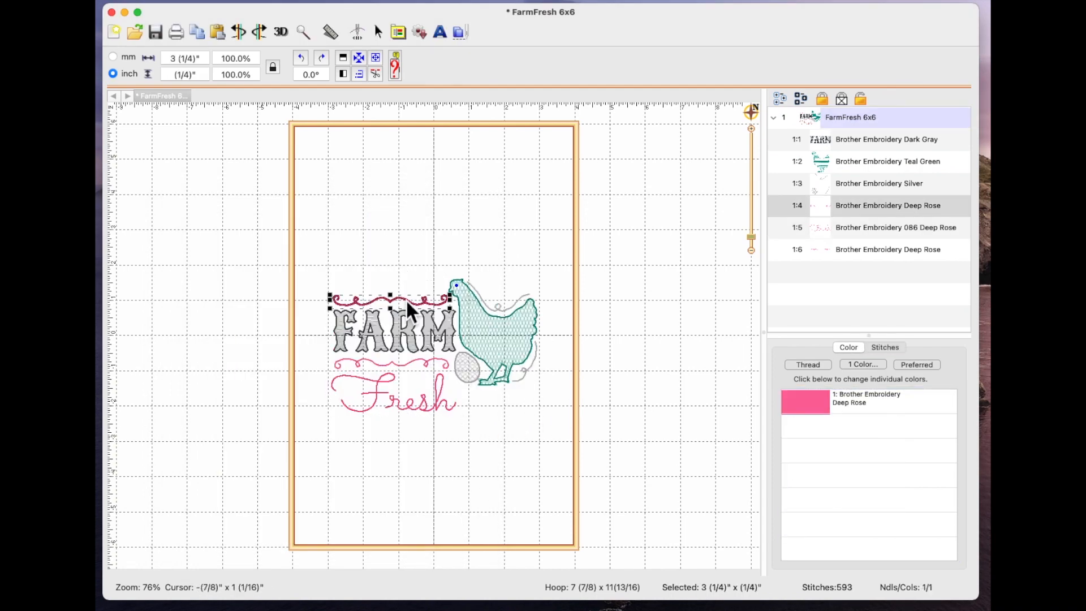
click(394, 402)
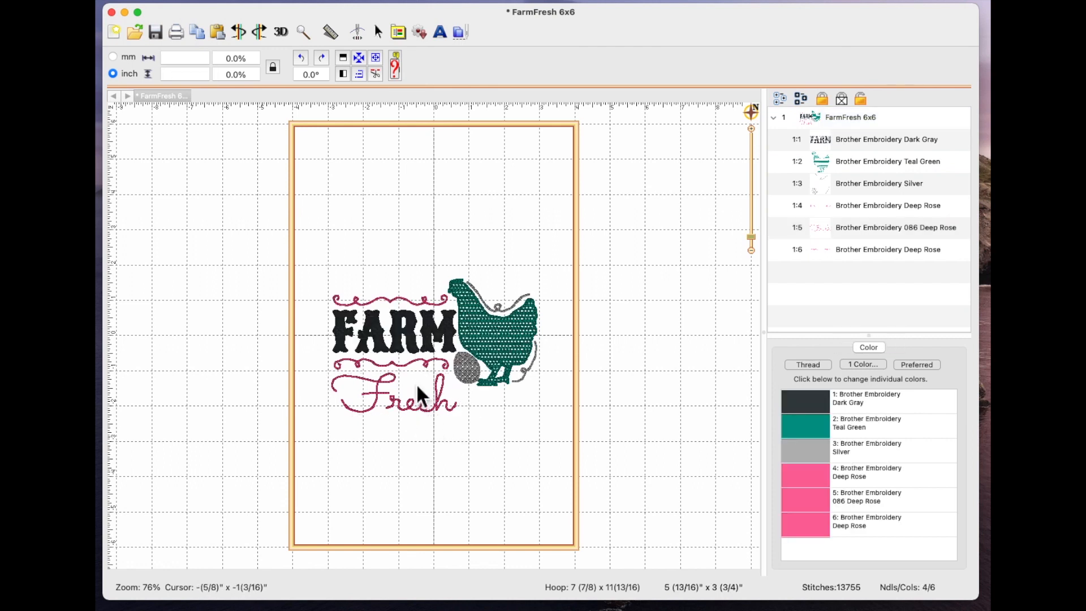
mouse_move(353, 315)
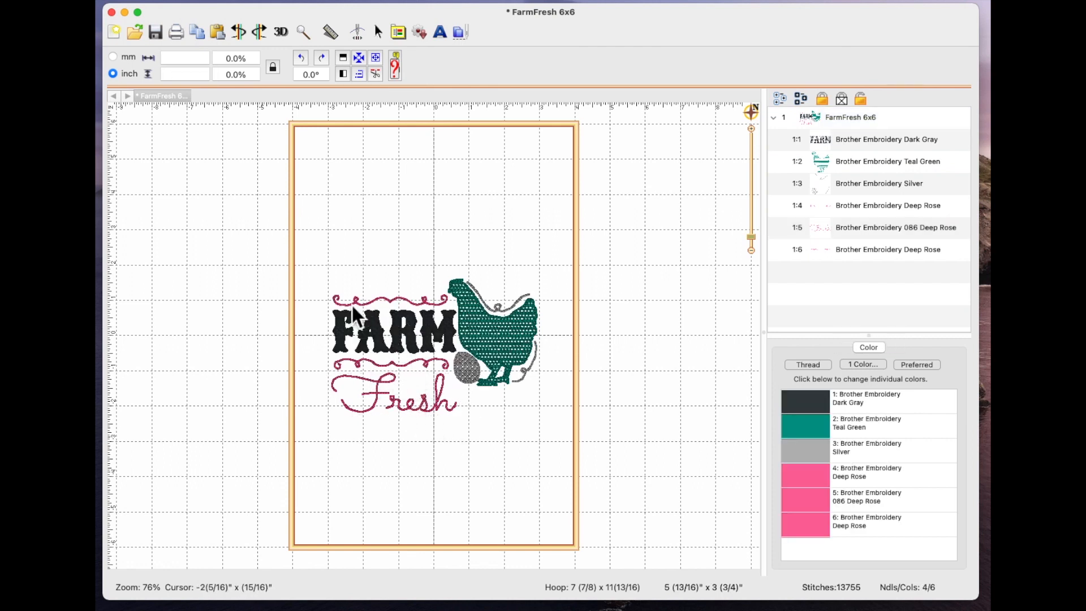
mouse_move(339, 308)
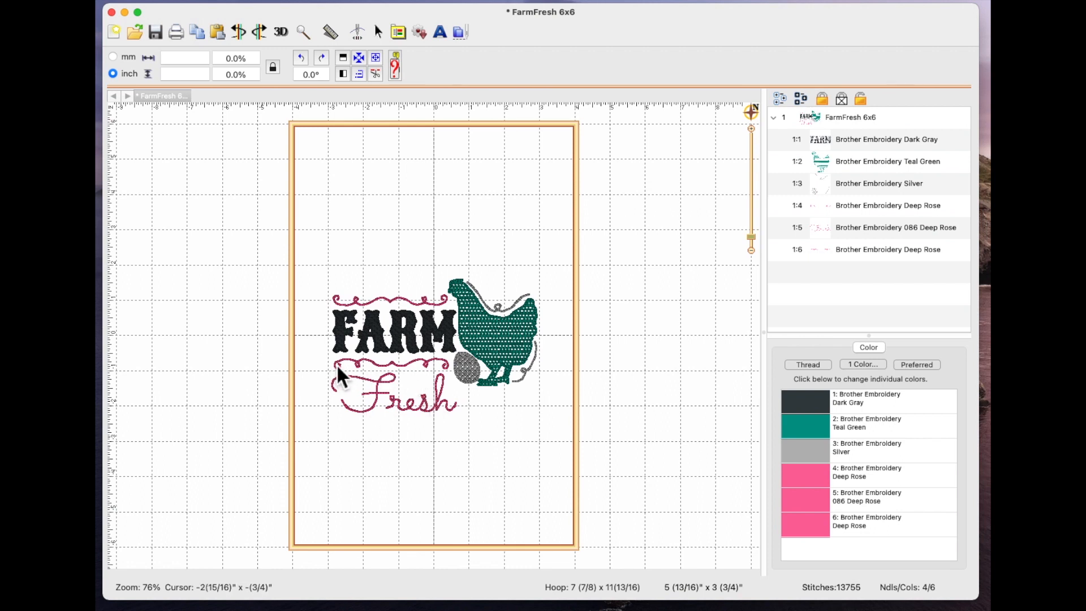
mouse_move(377, 377)
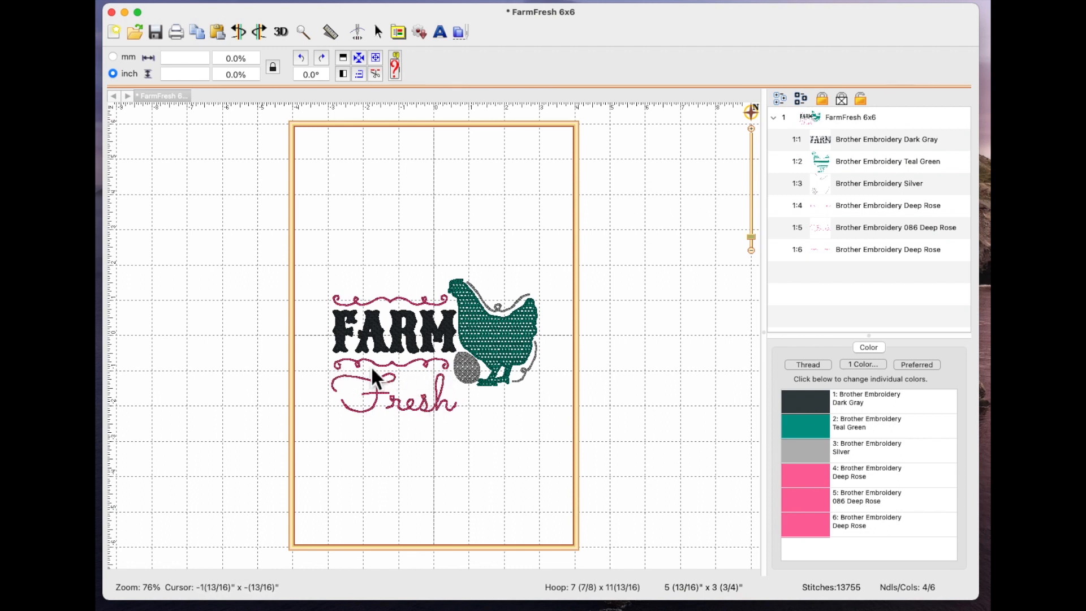
mouse_move(385, 342)
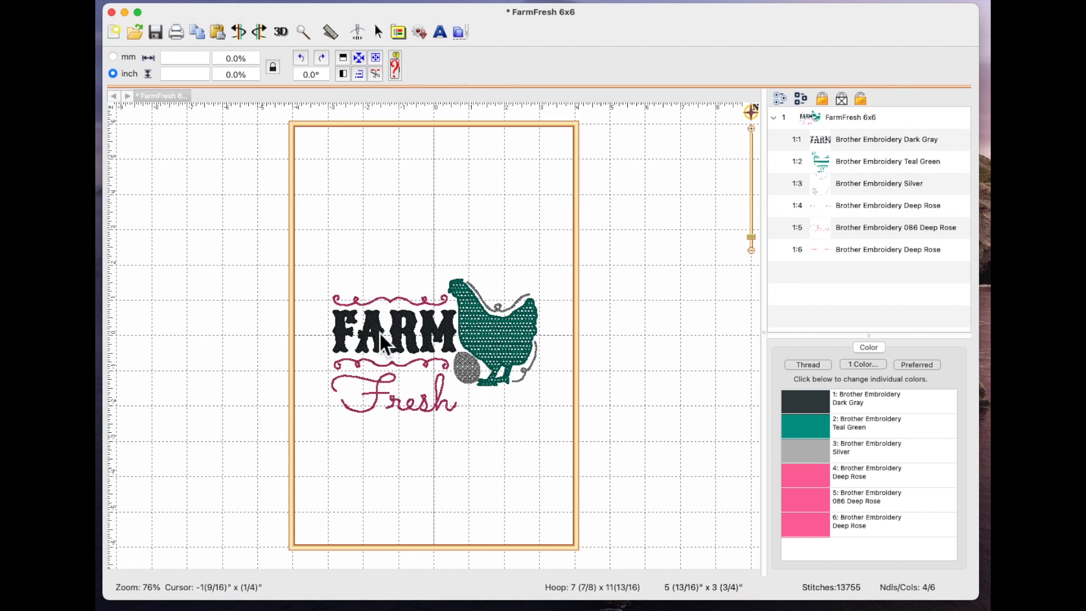
mouse_move(329, 309)
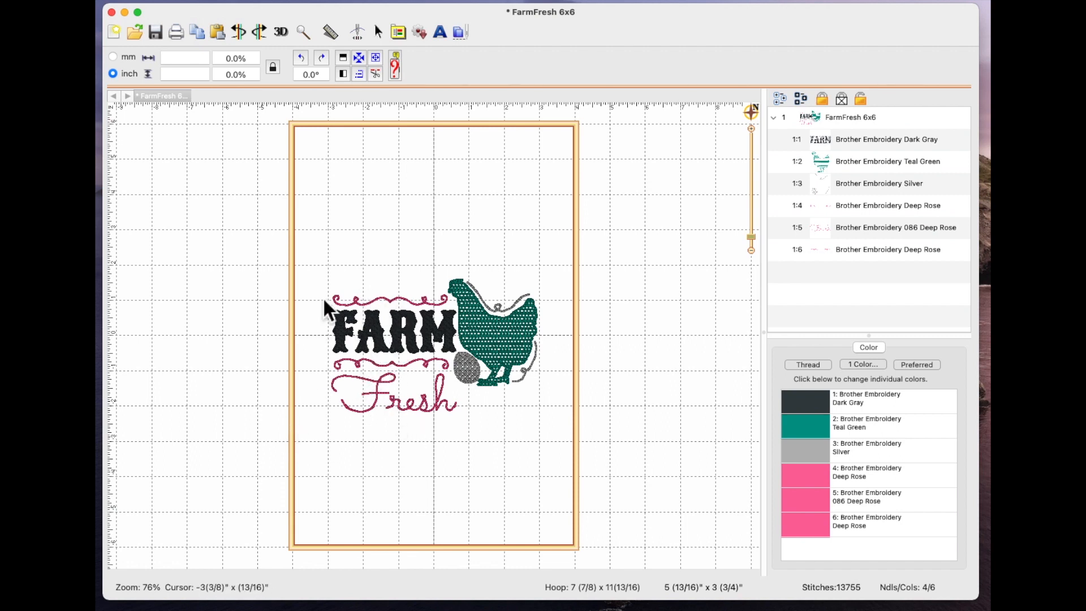
mouse_move(443, 454)
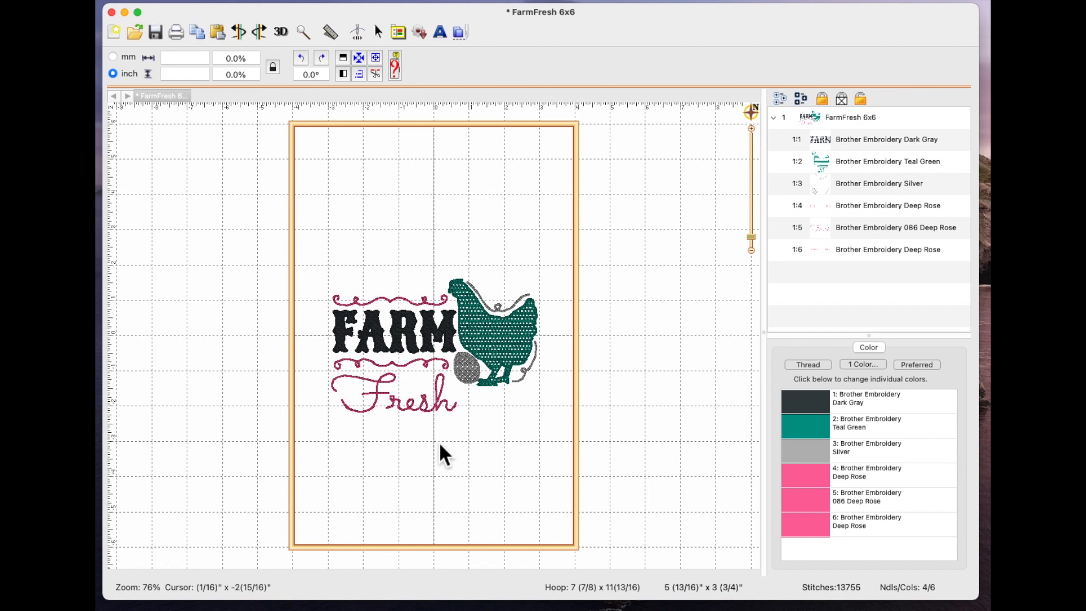
mouse_move(501, 437)
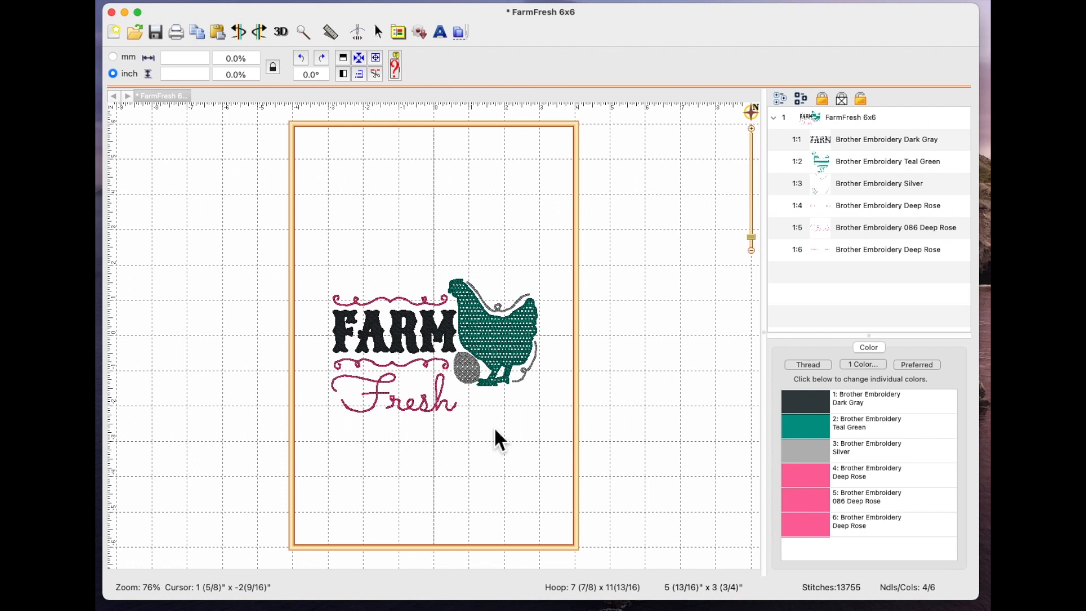
mouse_move(547, 270)
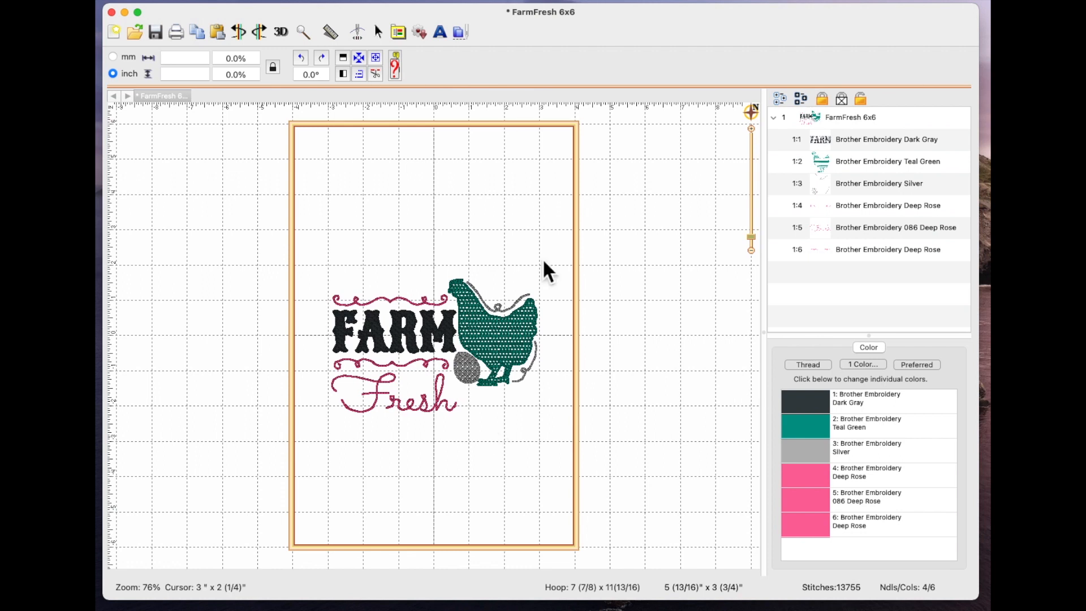
mouse_move(571, 272)
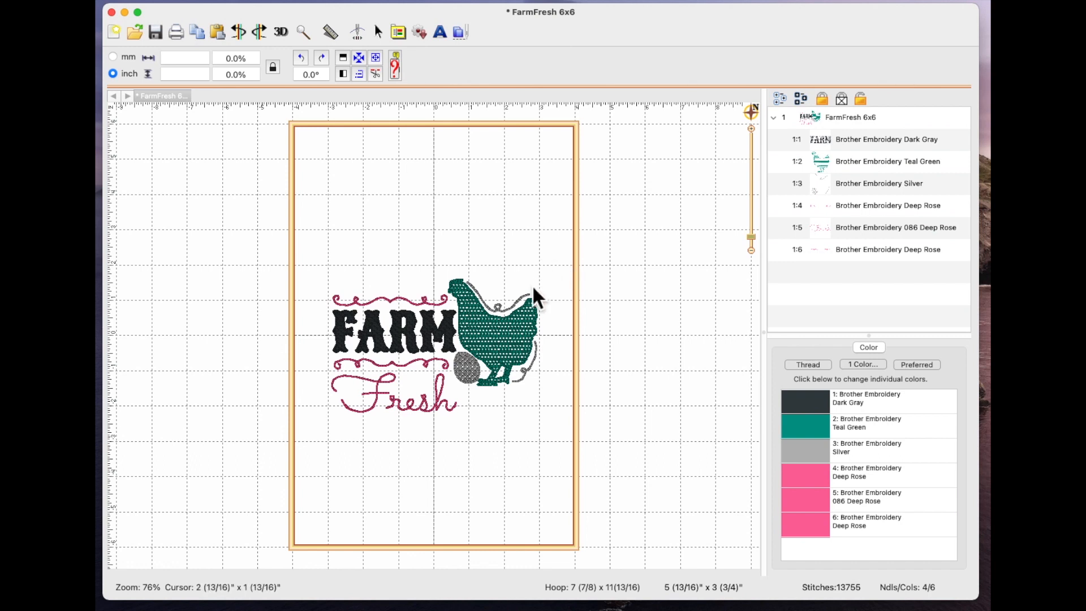
mouse_move(419, 329)
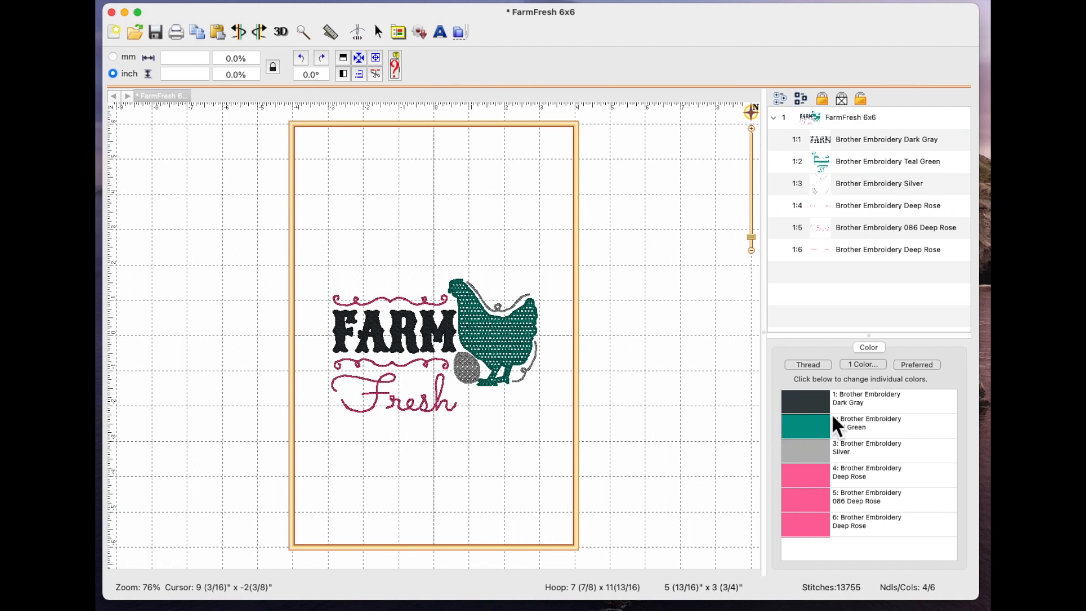
mouse_move(822, 482)
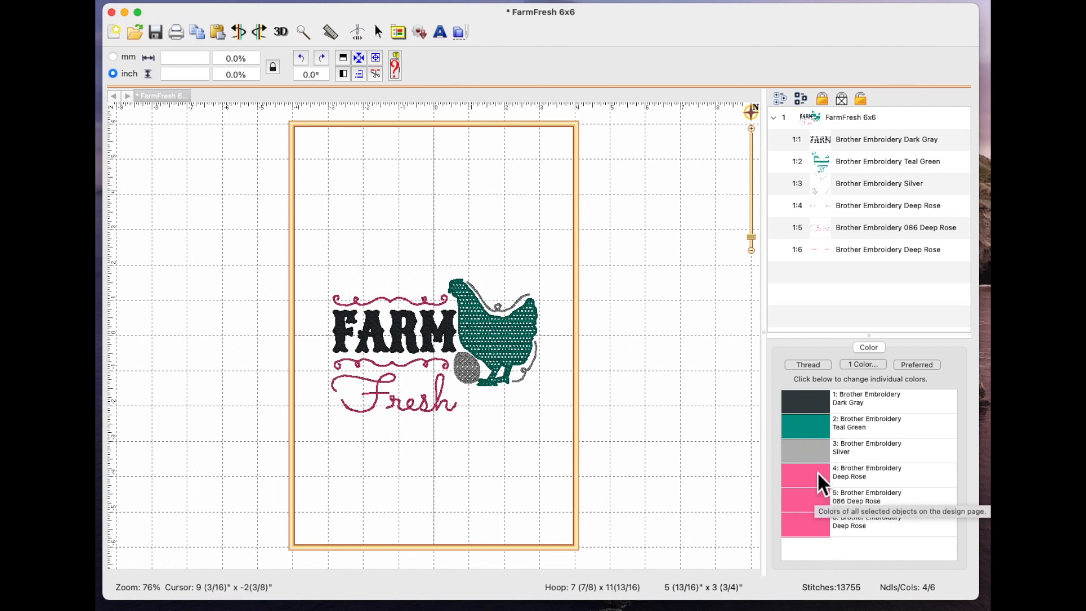
mouse_move(718, 478)
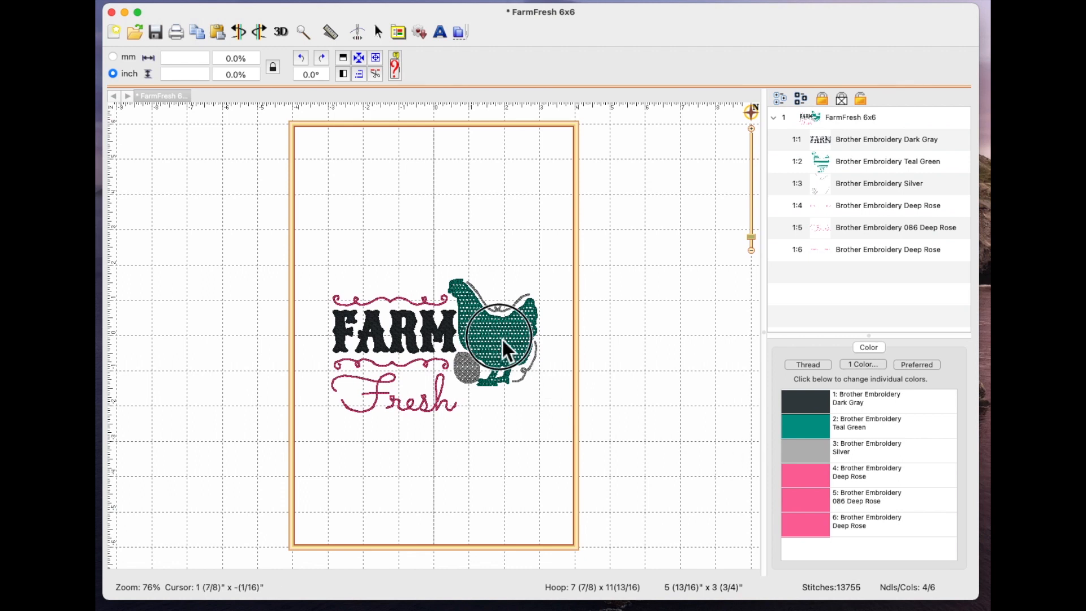
- Select the teal green hen on its own
click(499, 325)
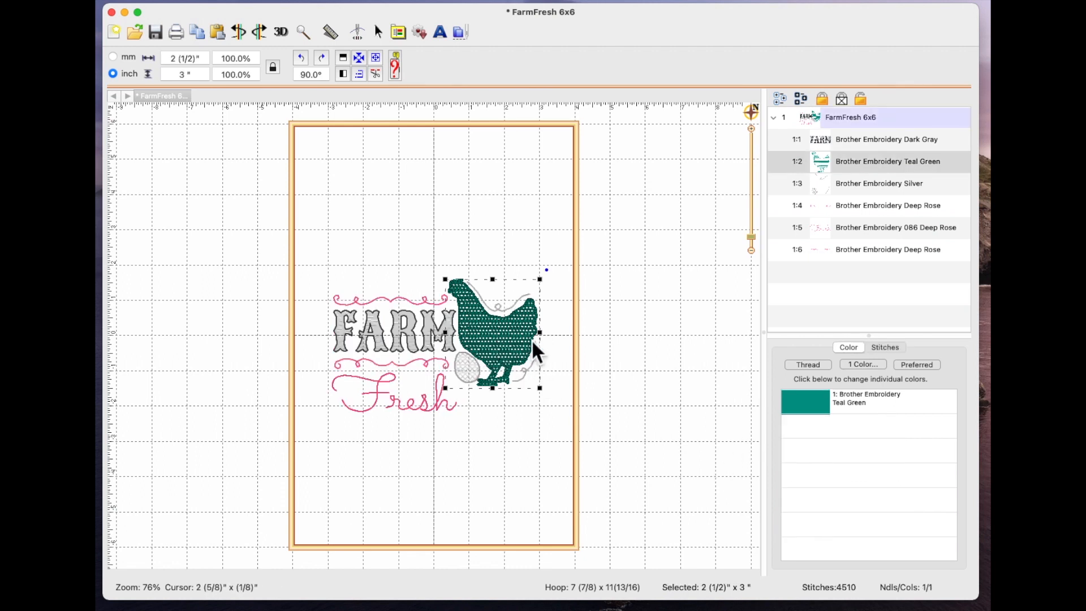
mouse_move(575, 360)
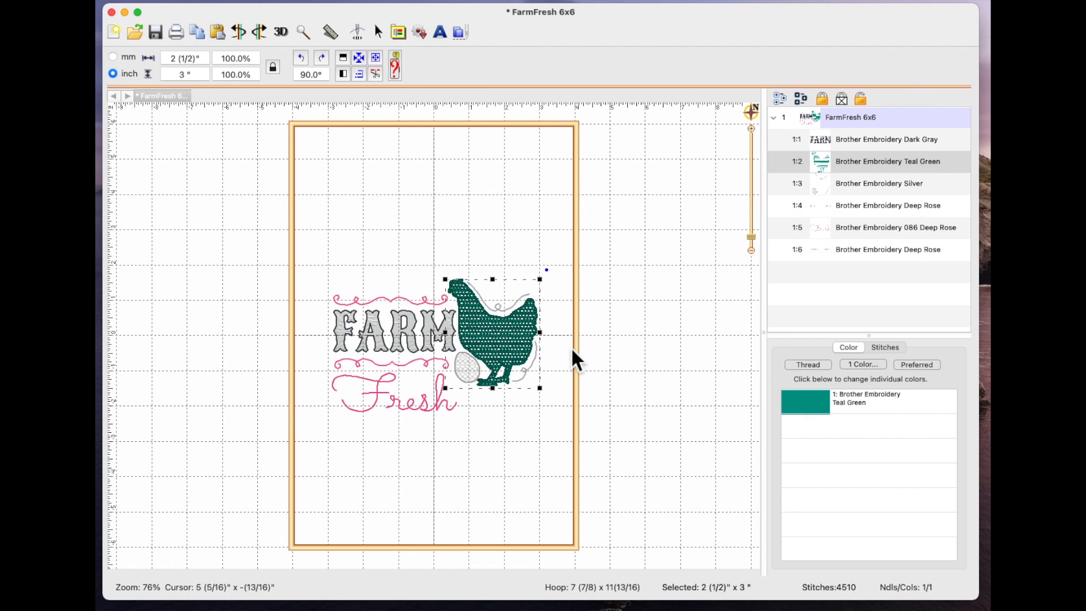
mouse_move(700, 419)
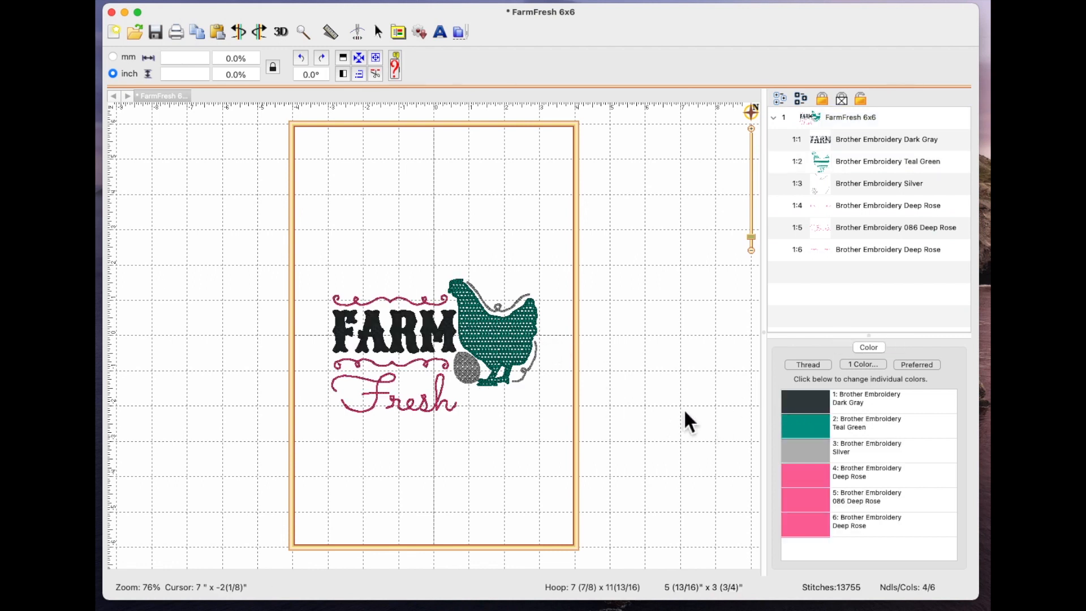
mouse_move(599, 363)
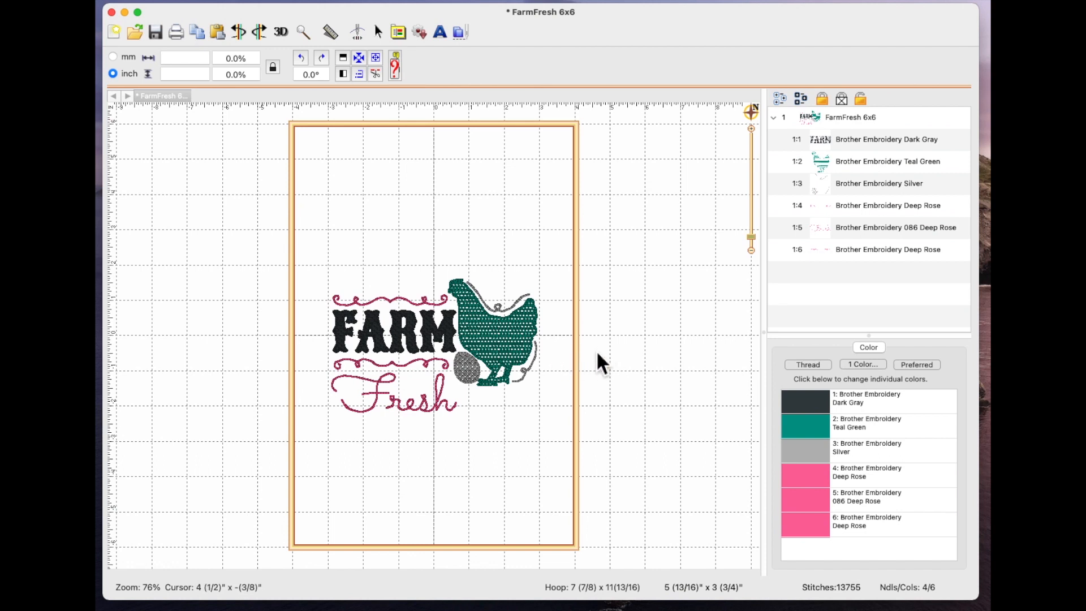
mouse_move(566, 357)
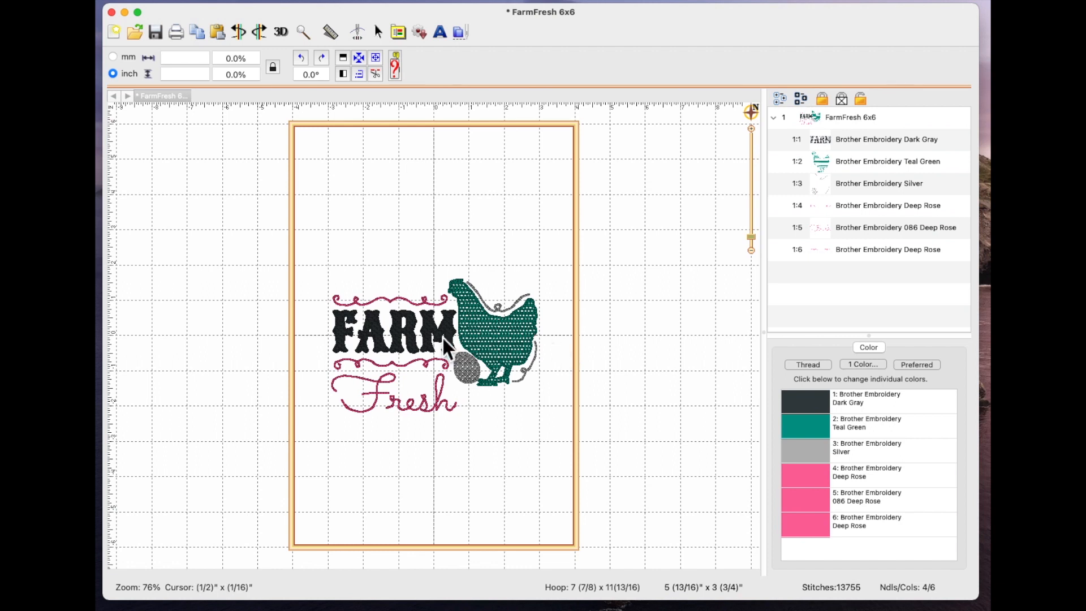
mouse_move(536, 344)
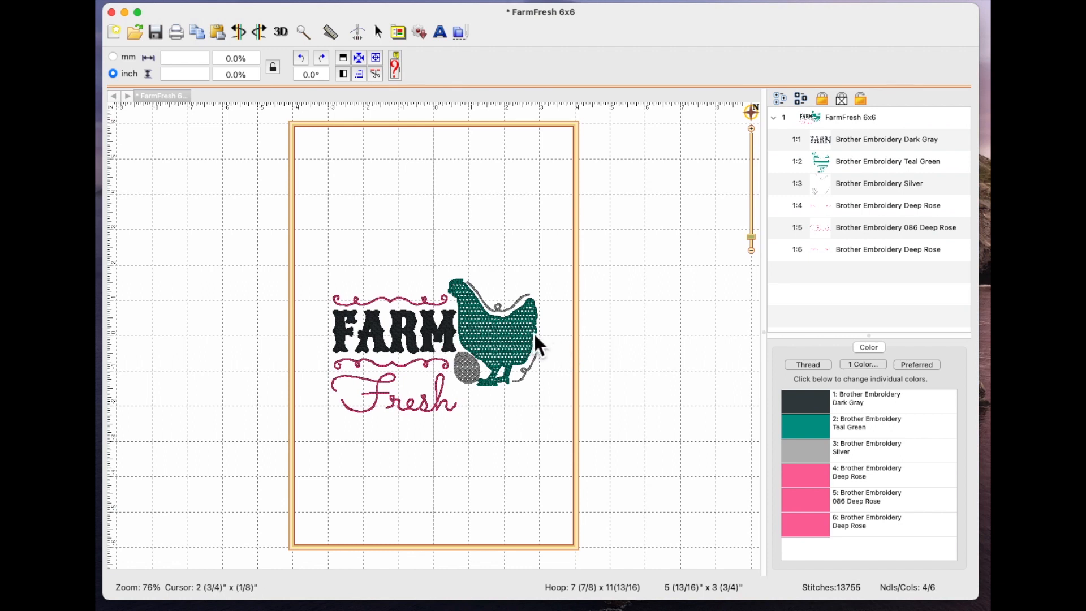
mouse_move(561, 384)
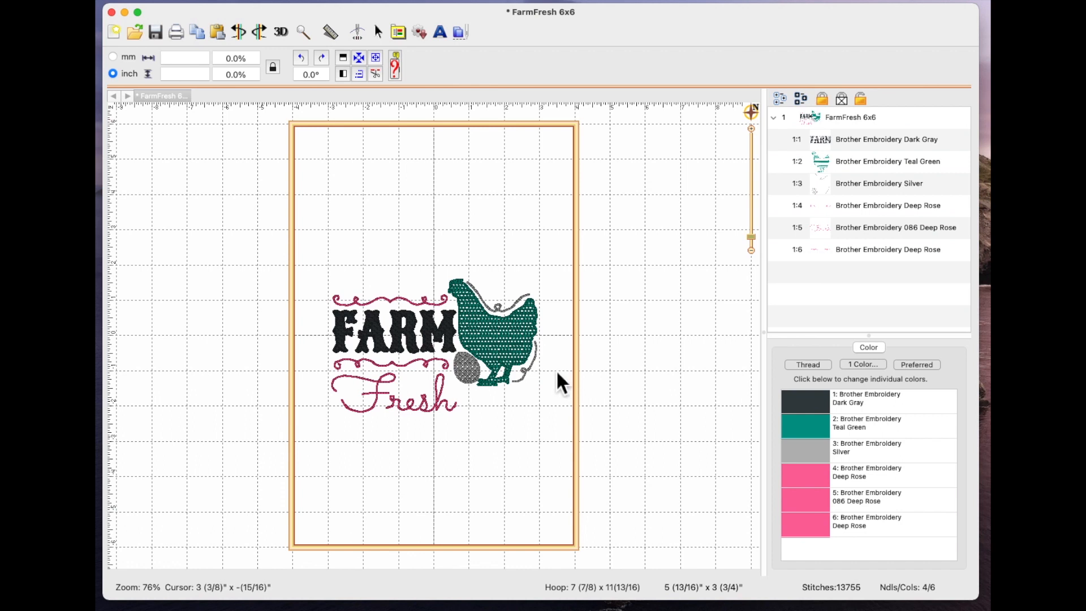
mouse_move(564, 353)
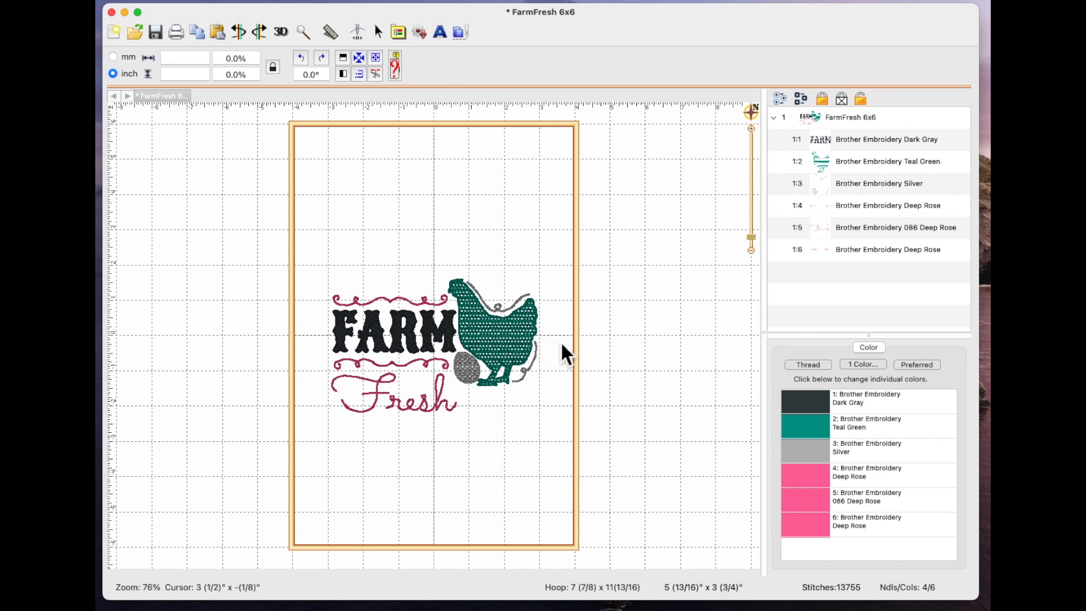
mouse_move(616, 352)
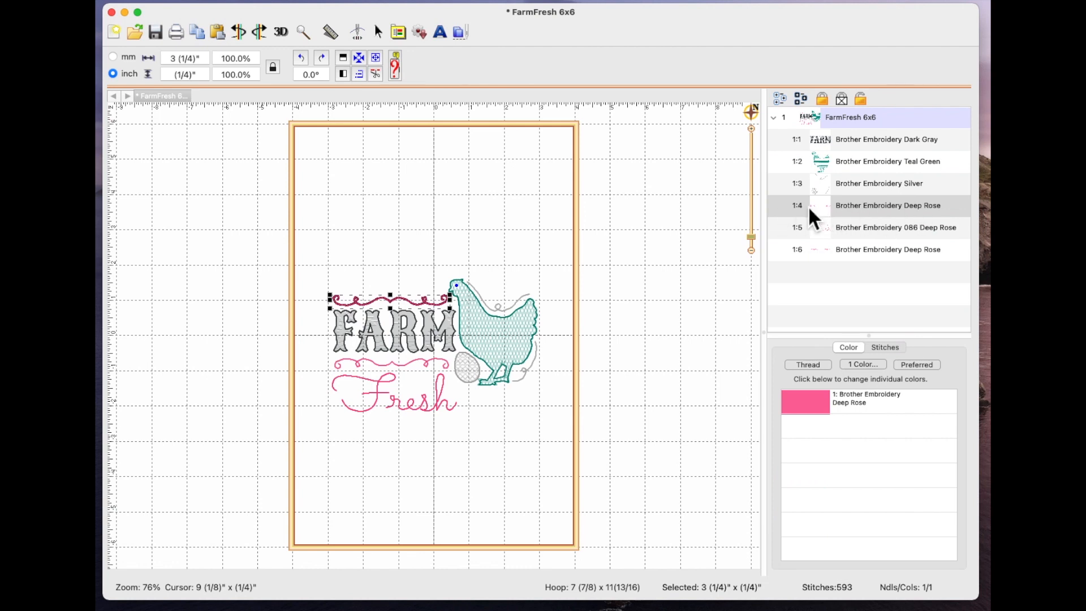
mouse_move(842, 215)
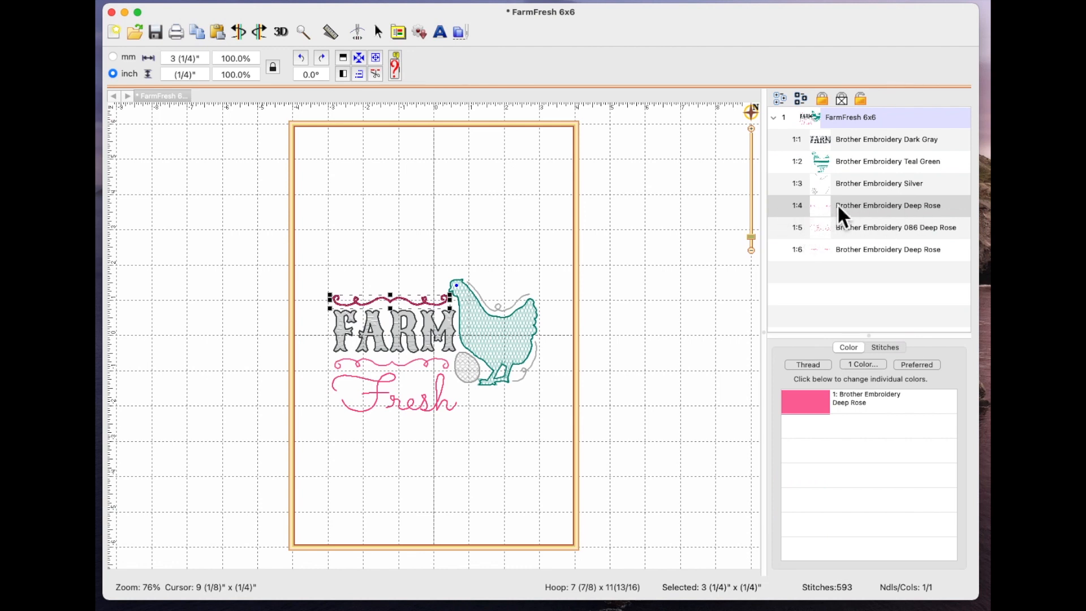
mouse_move(807, 219)
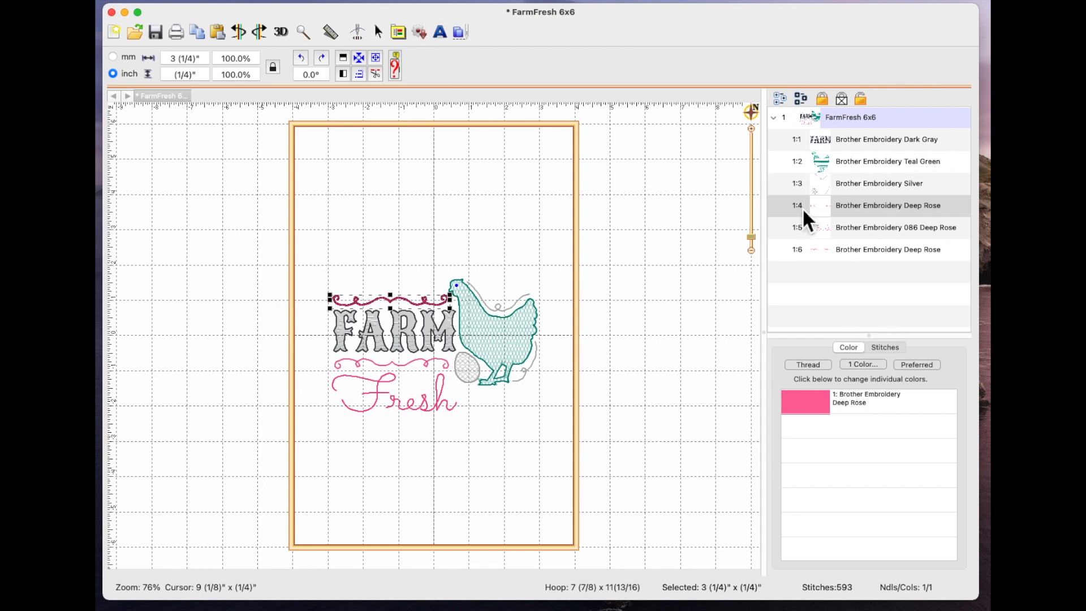
mouse_move(430, 315)
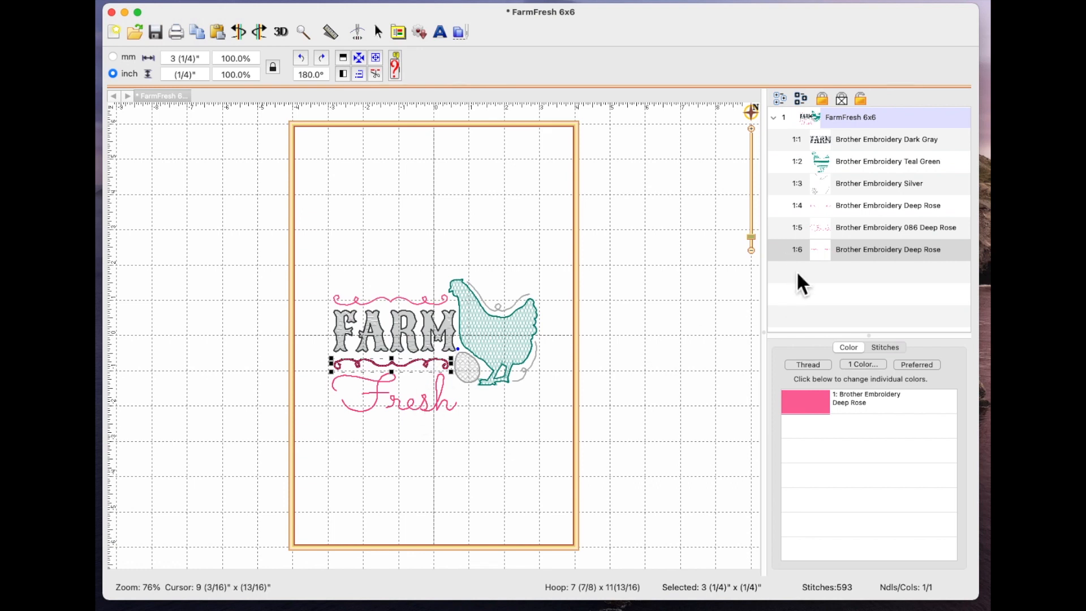
mouse_move(810, 263)
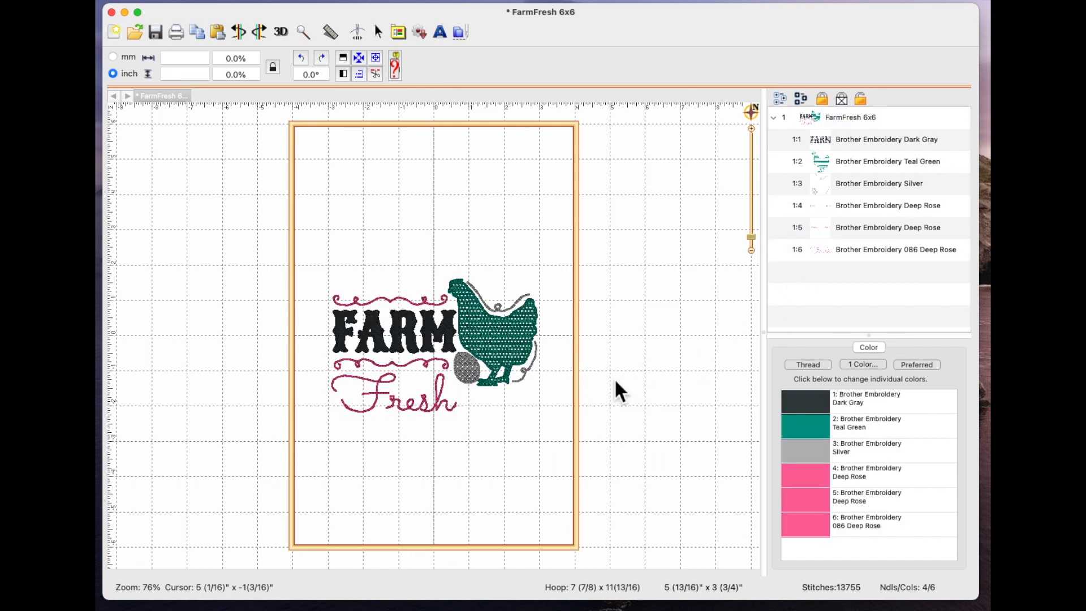
mouse_move(405, 314)
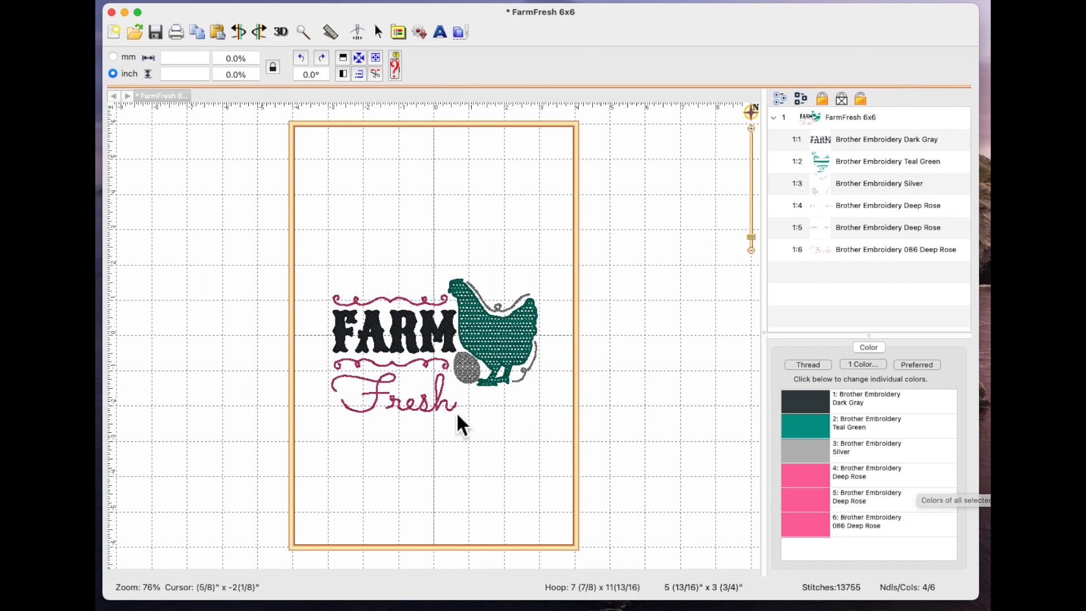
mouse_move(419, 420)
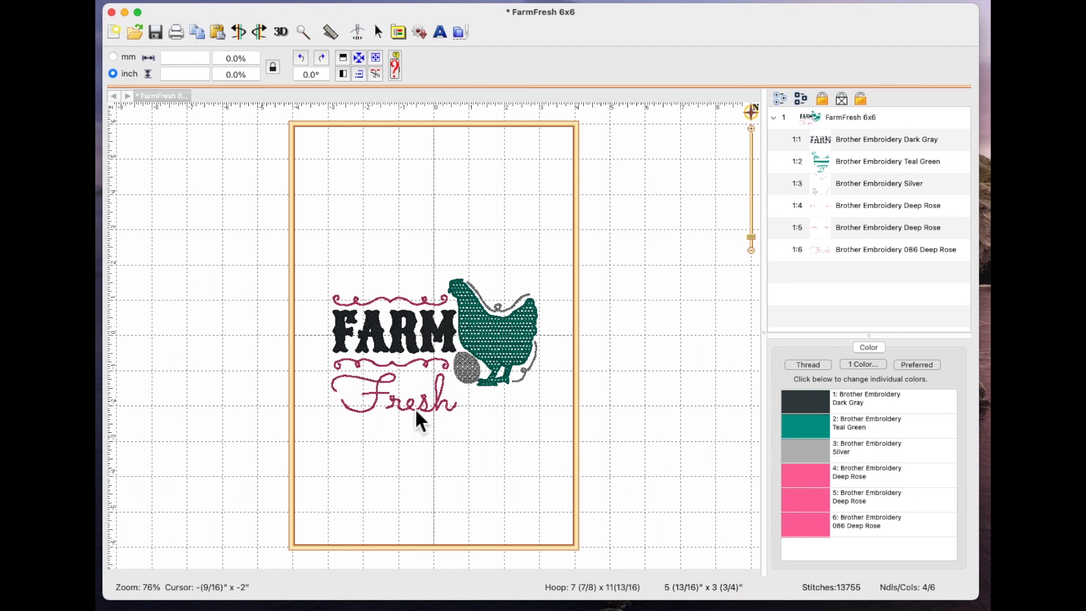
mouse_move(890, 467)
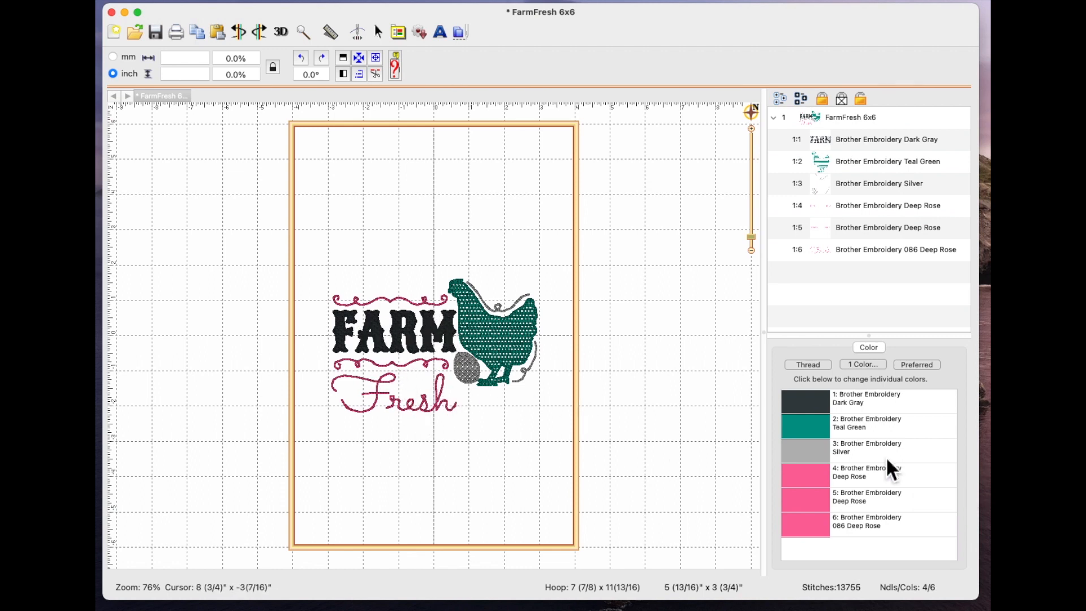
mouse_move(635, 434)
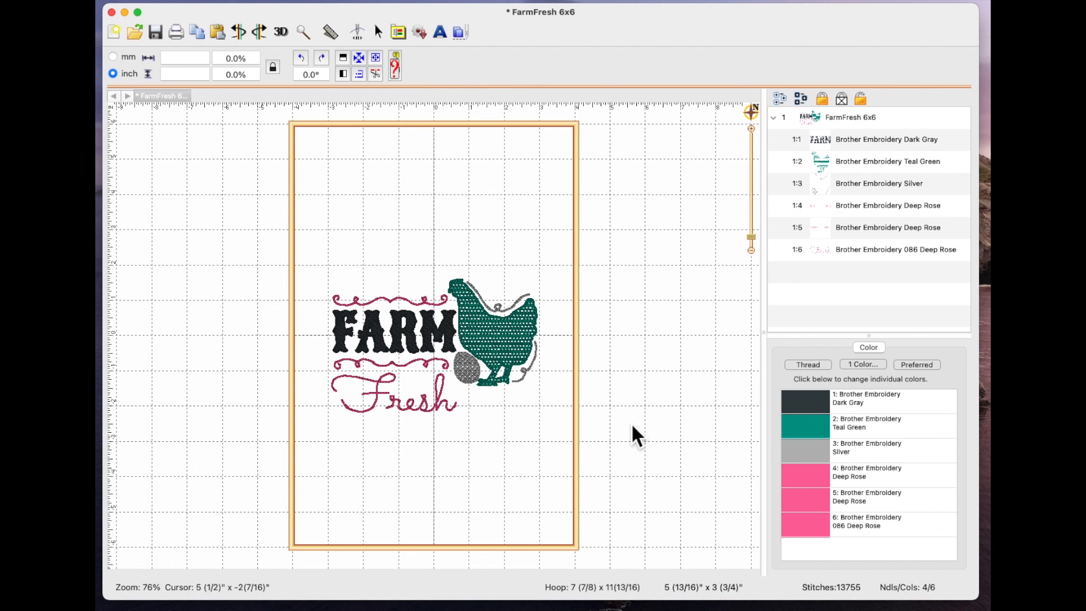
mouse_move(443, 465)
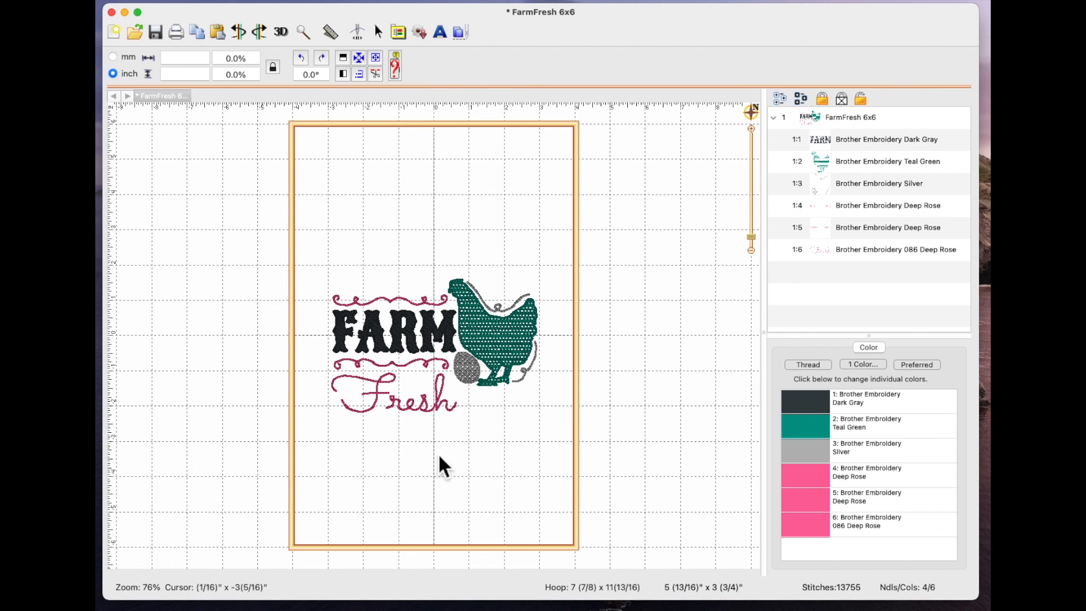
mouse_move(162, 5)
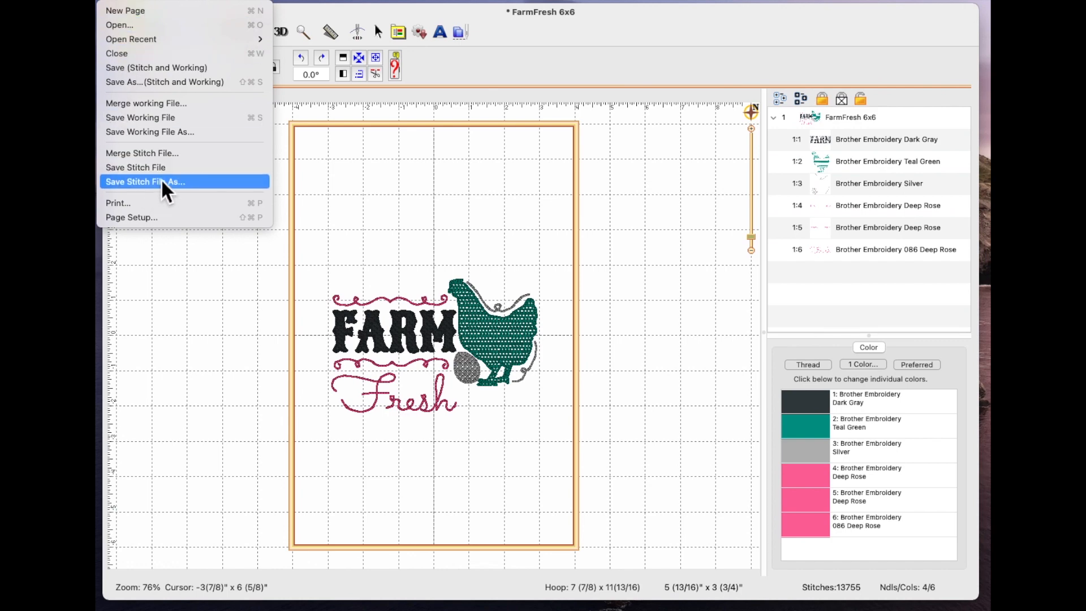
- Save the design as FarmFresh-Amended.PES in the AD-FarmFresh-661AD folder
click(145, 181)
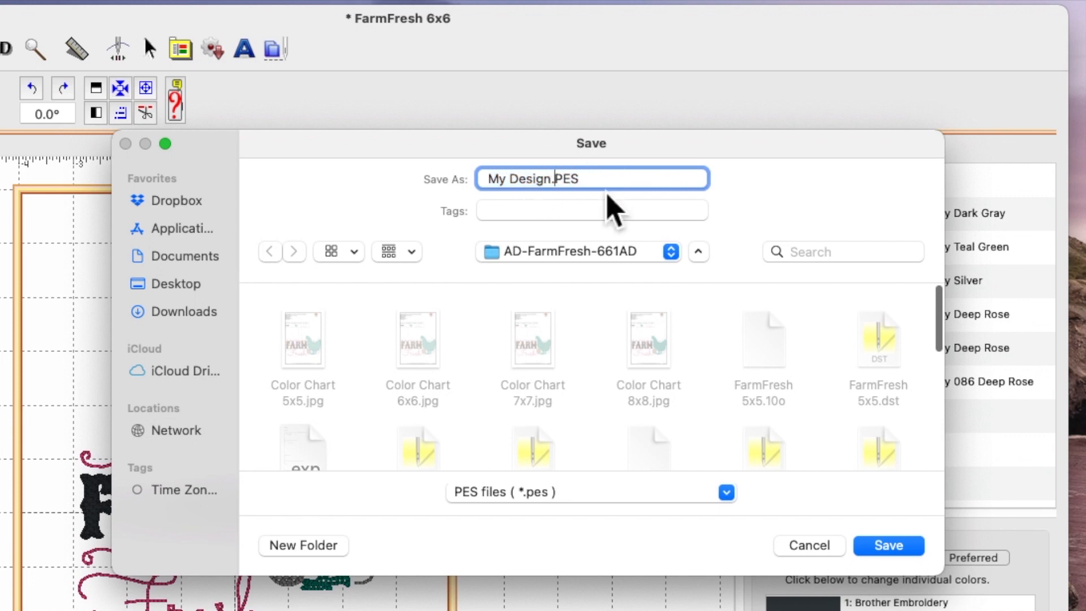
mouse_move(733, 372)
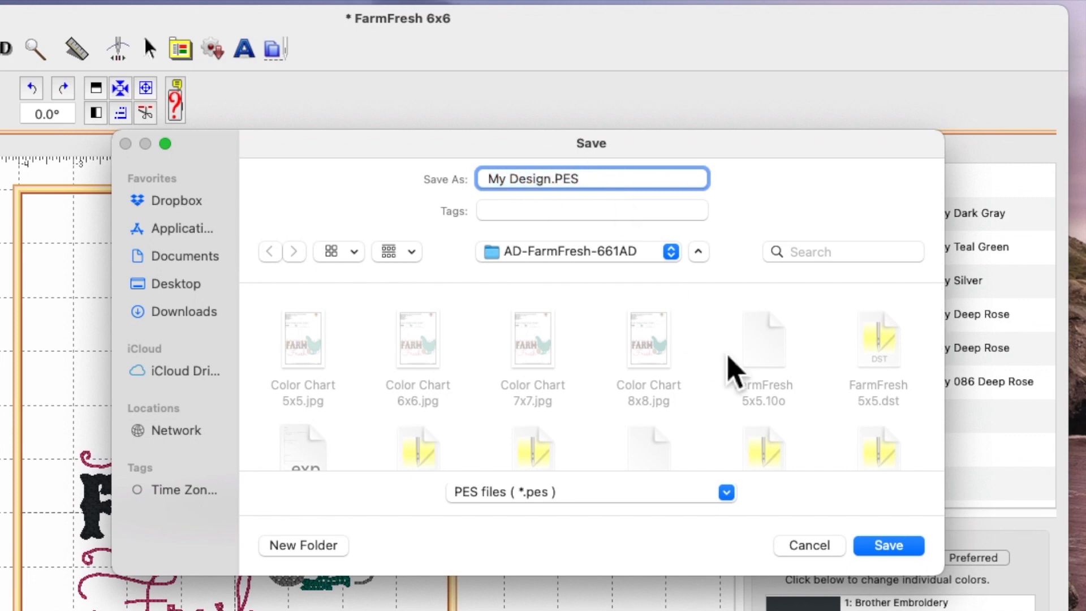
scroll(down, 3)
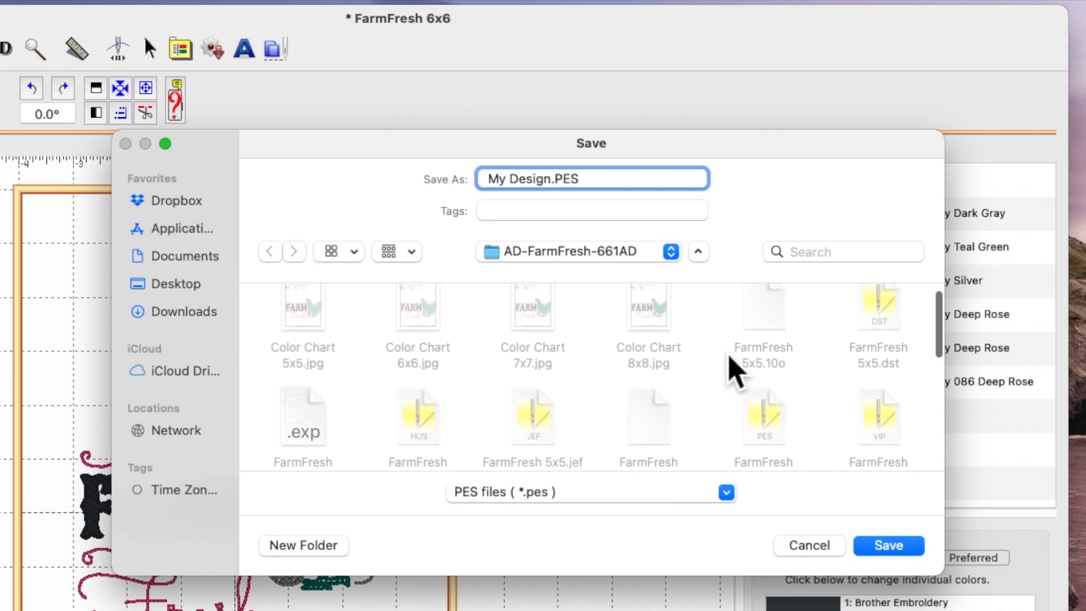
scroll(down, 3)
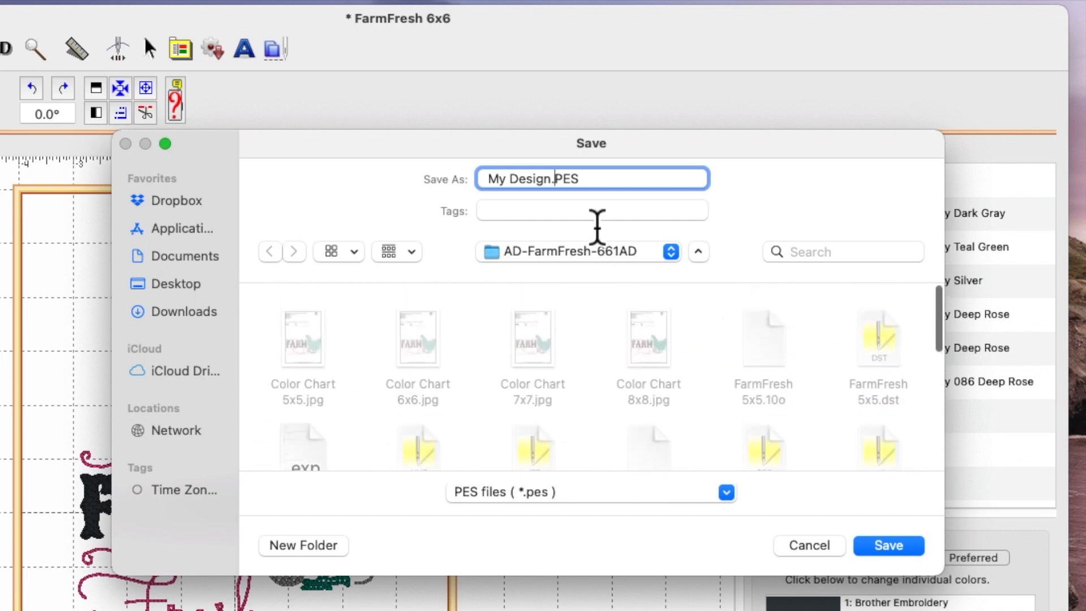
key(backspace)
text(FarmFresh-)
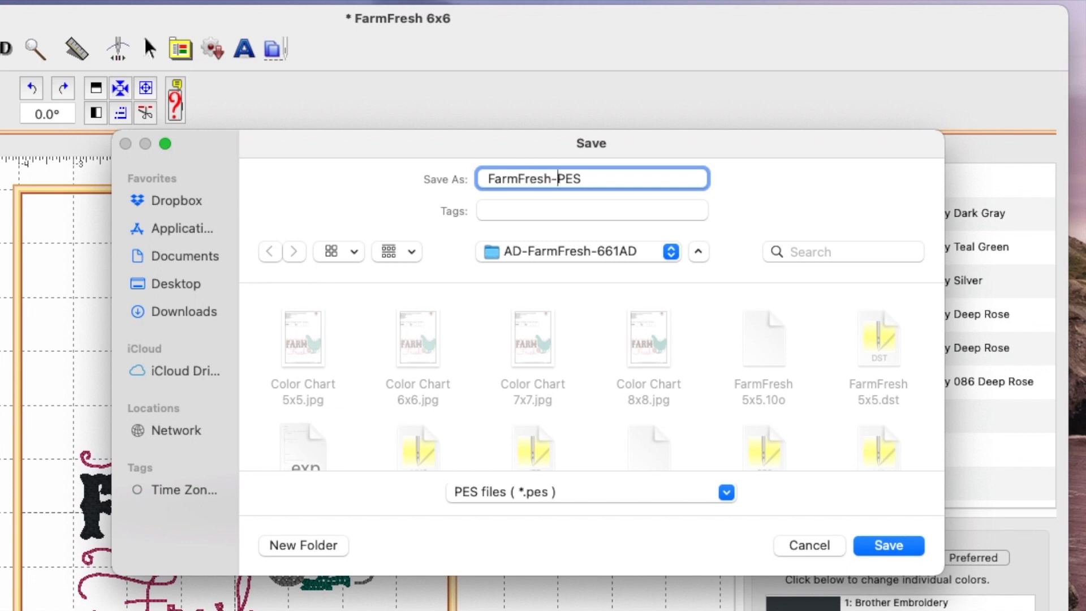
text(Amend)
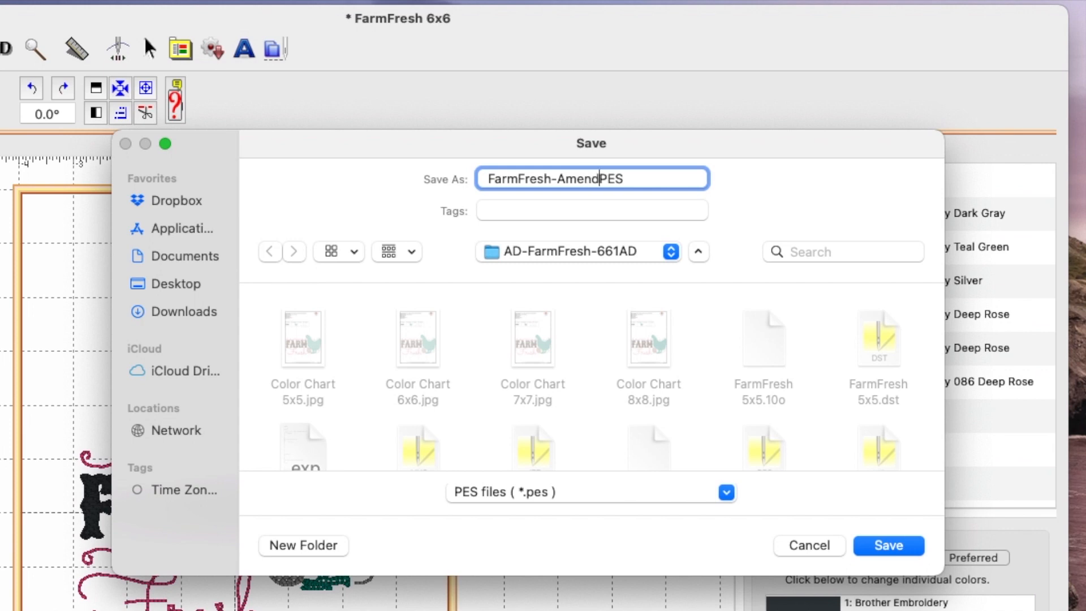
text(ed.)
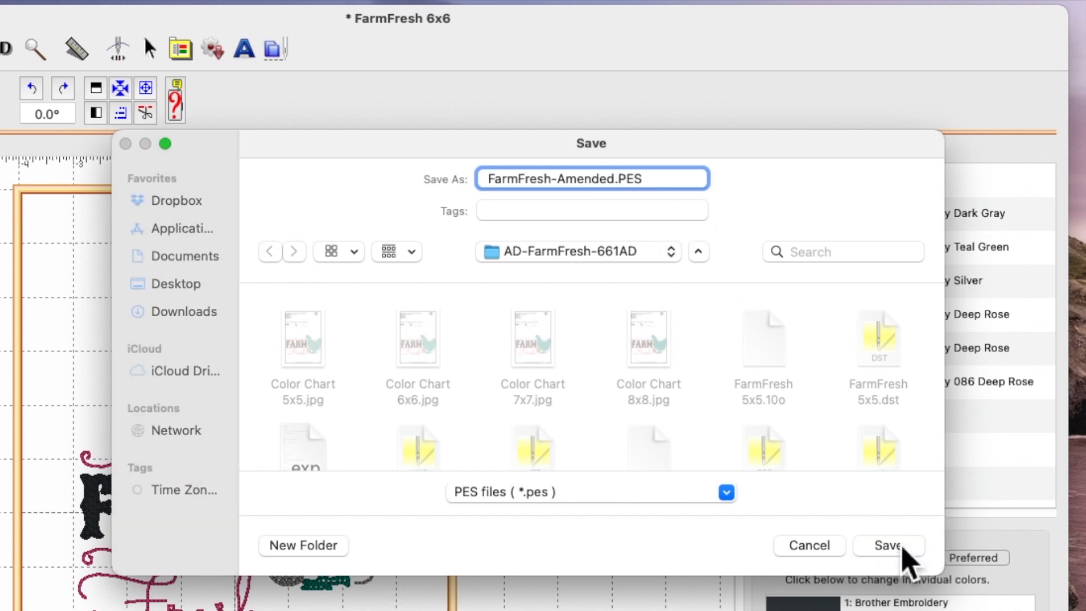
click(889, 545)
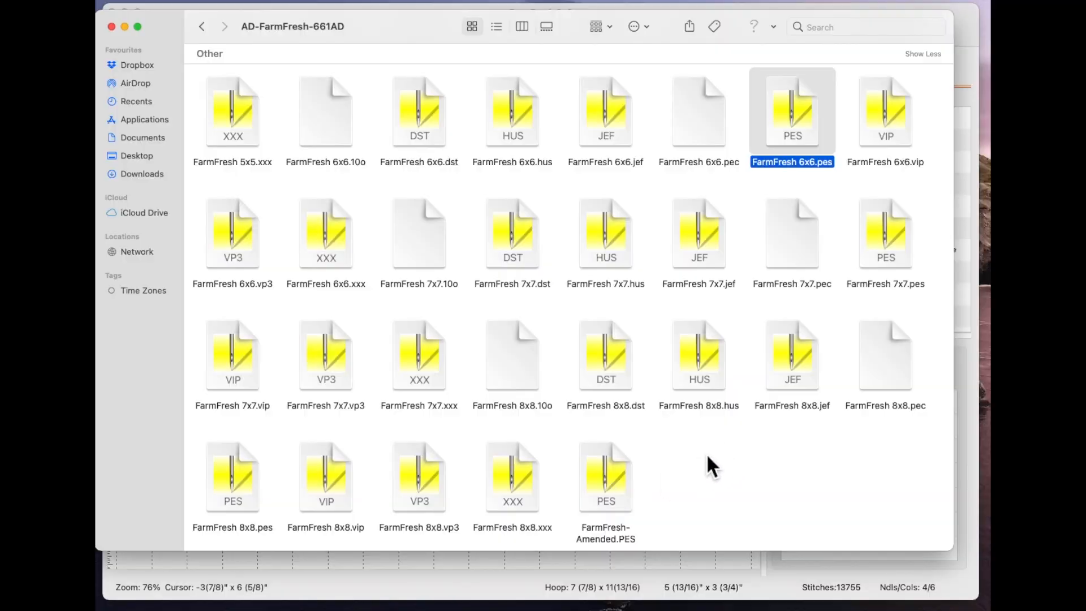
mouse_move(621, 485)
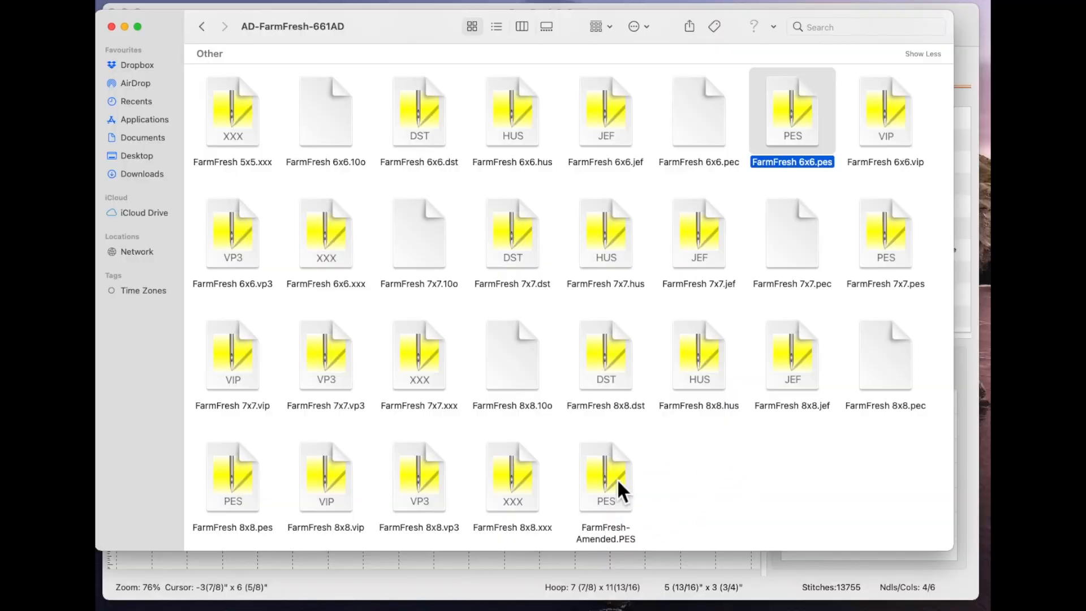
mouse_move(699, 132)
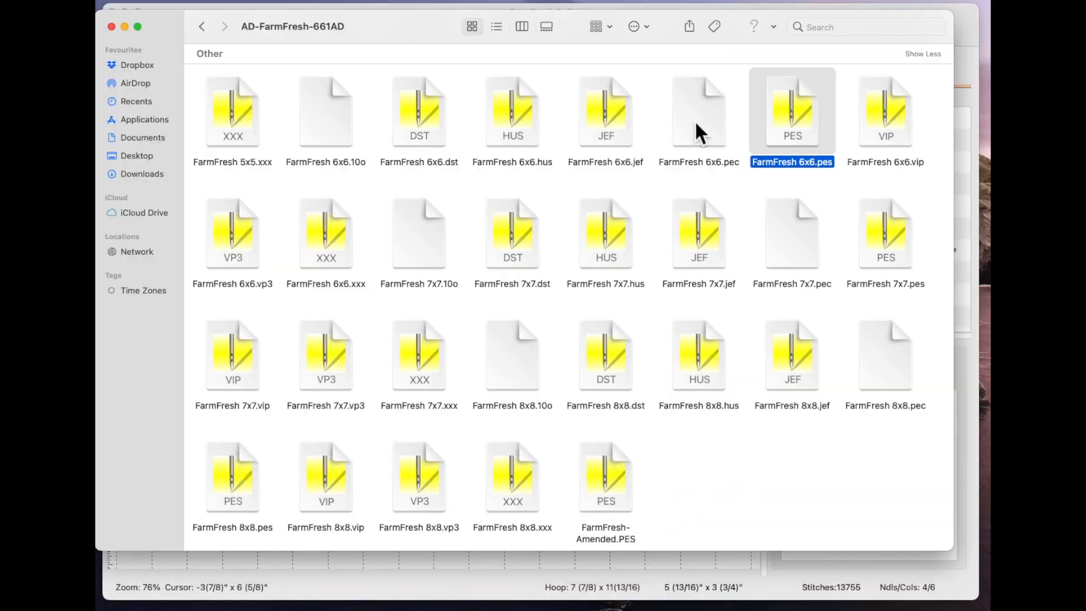
mouse_move(786, 142)
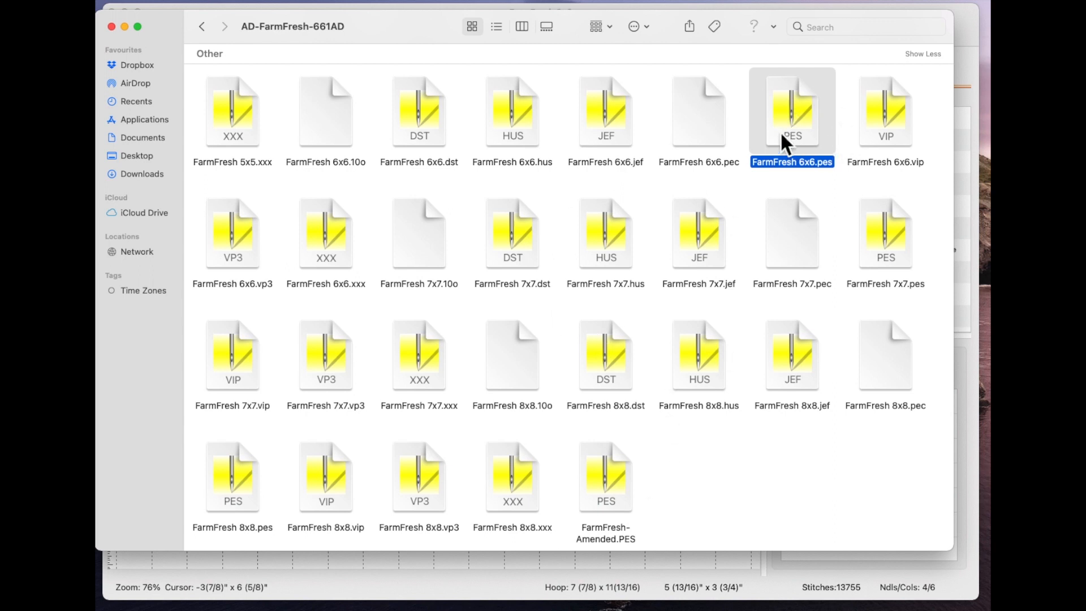
mouse_move(826, 178)
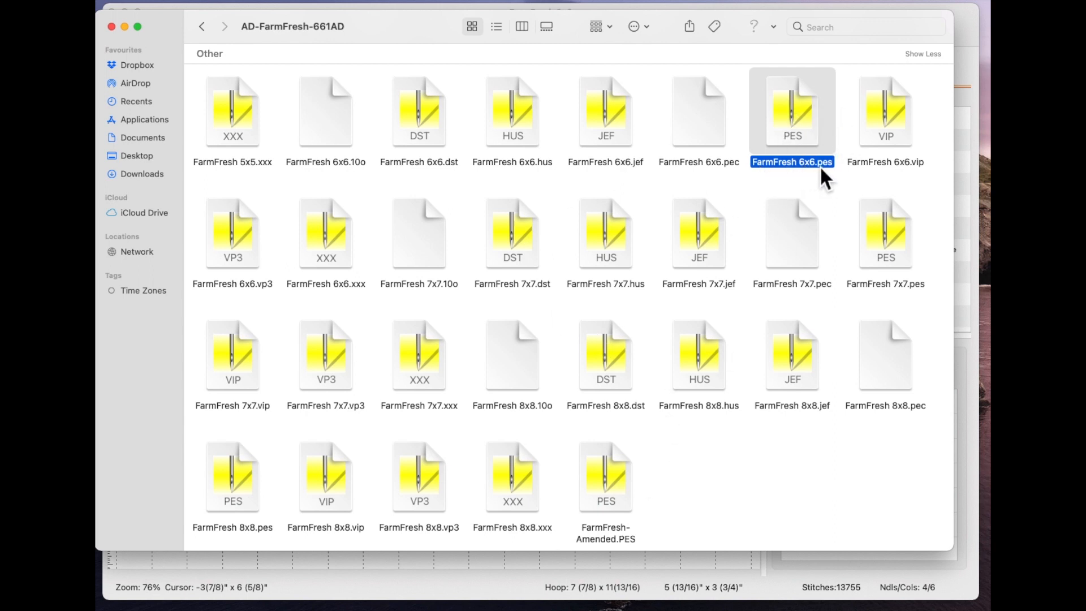
click(605, 475)
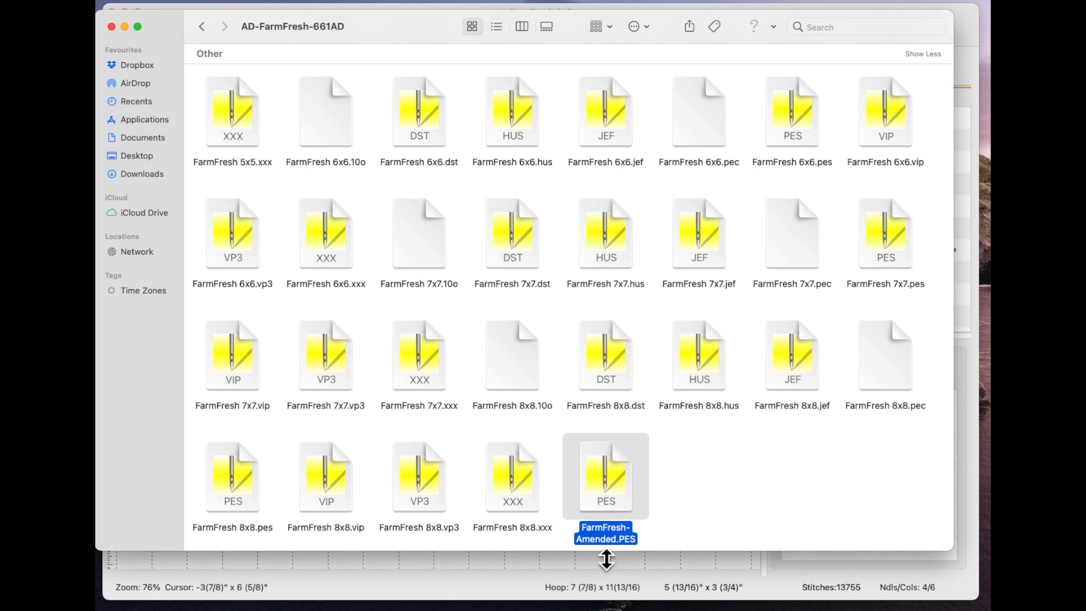
mouse_move(635, 555)
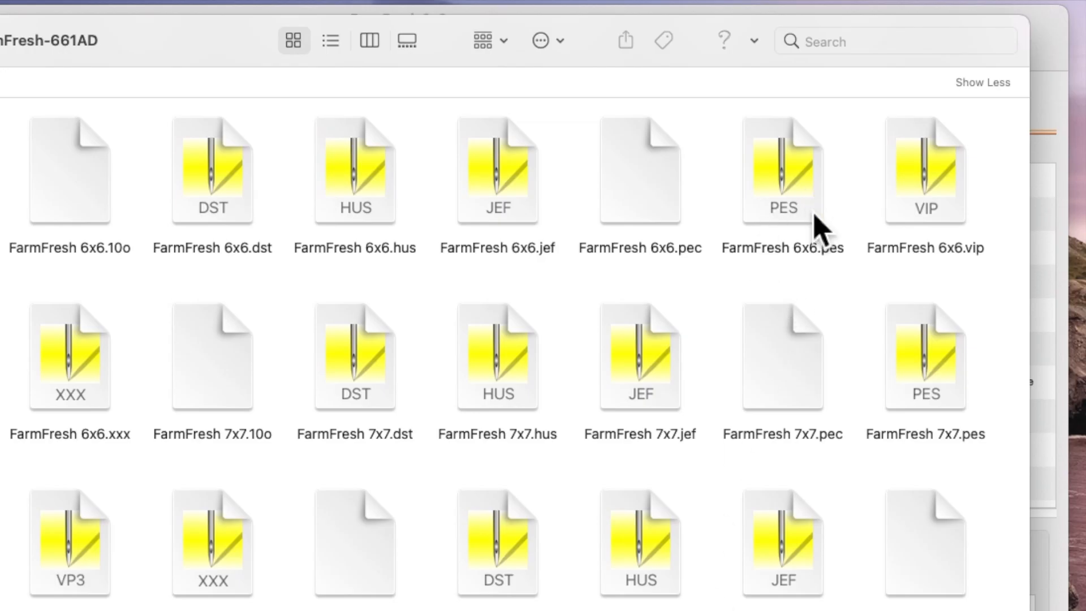
mouse_move(796, 208)
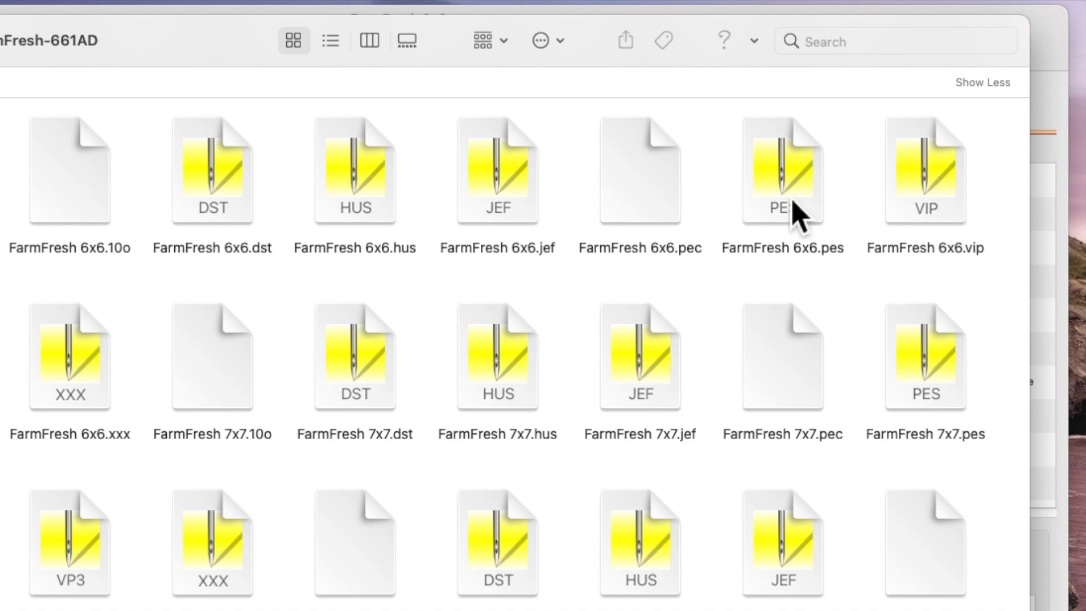